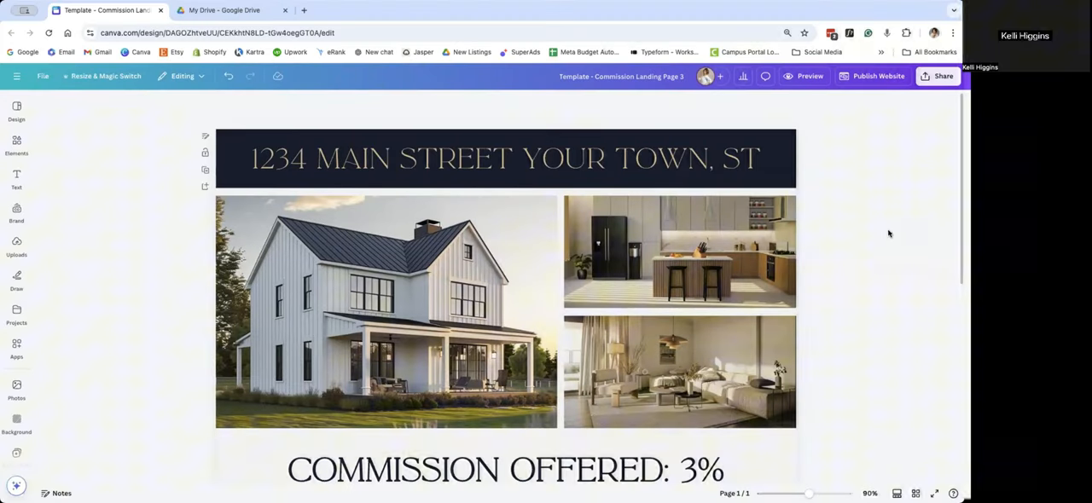
{"action": "mouse_move", "coordinate": [898, 242]}
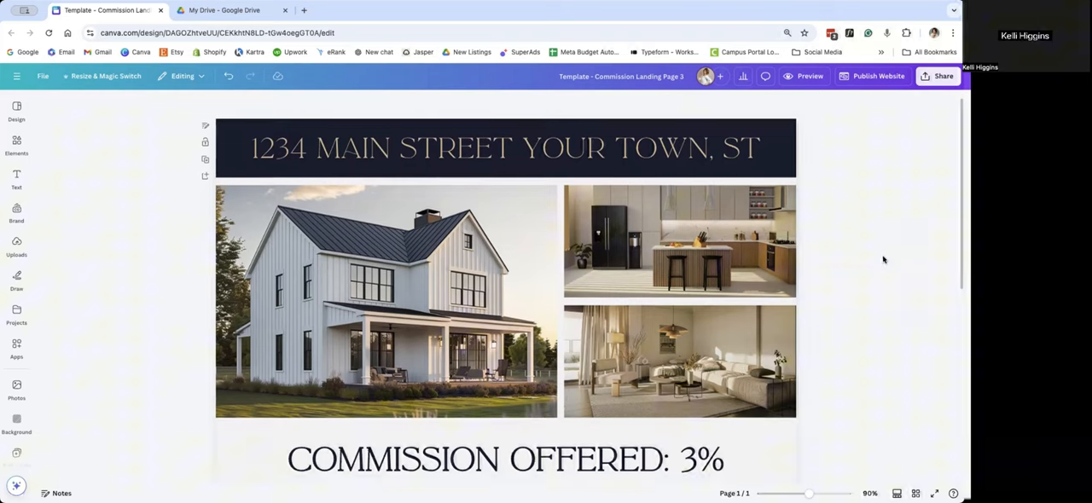
Replace the main farmhouse photo with a modern white two-story house from Stock Home Exterior photos
{"action": "scroll", "scroll_direction": "down", "scroll_amount": 3}
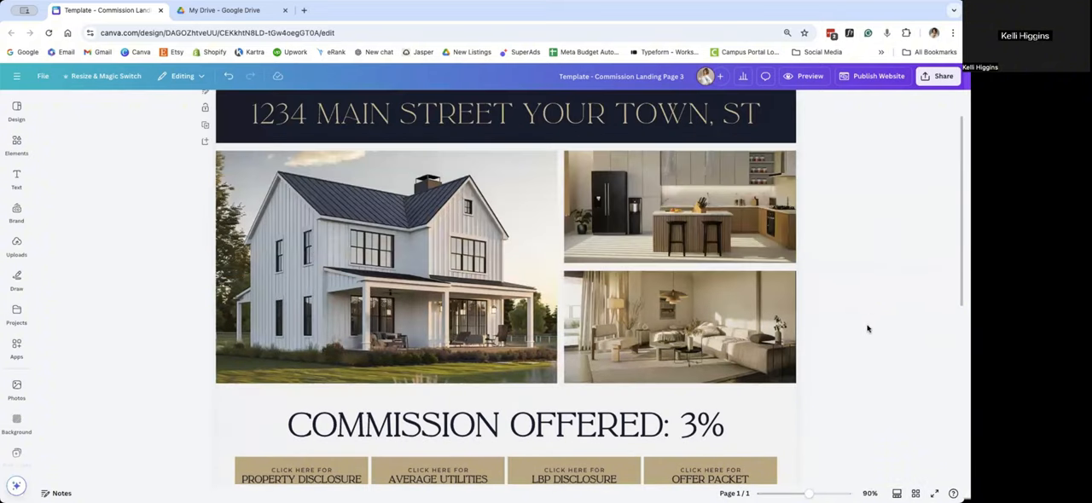
{"action": "scroll", "scroll_direction": "down", "scroll_amount": 3}
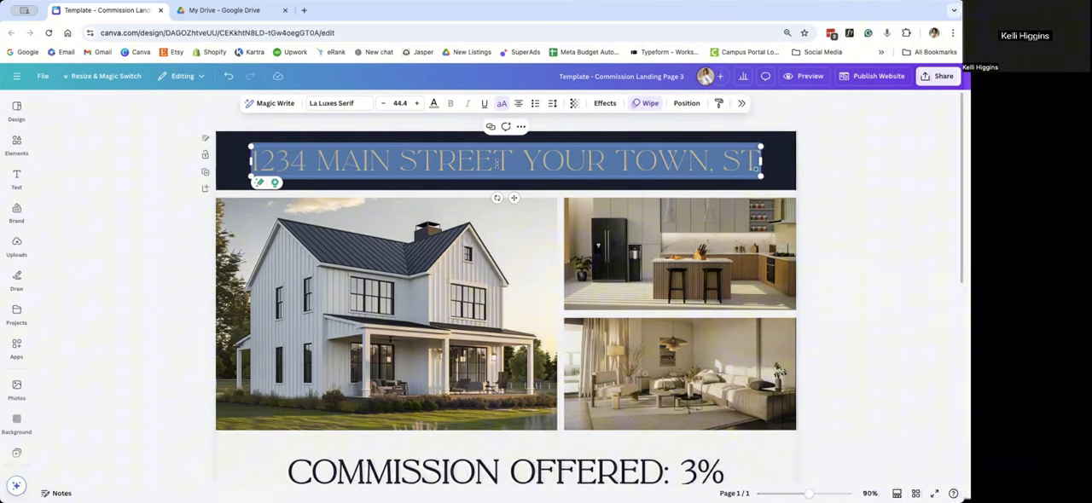
{"action": "left_click", "coordinate": [385, 314]}
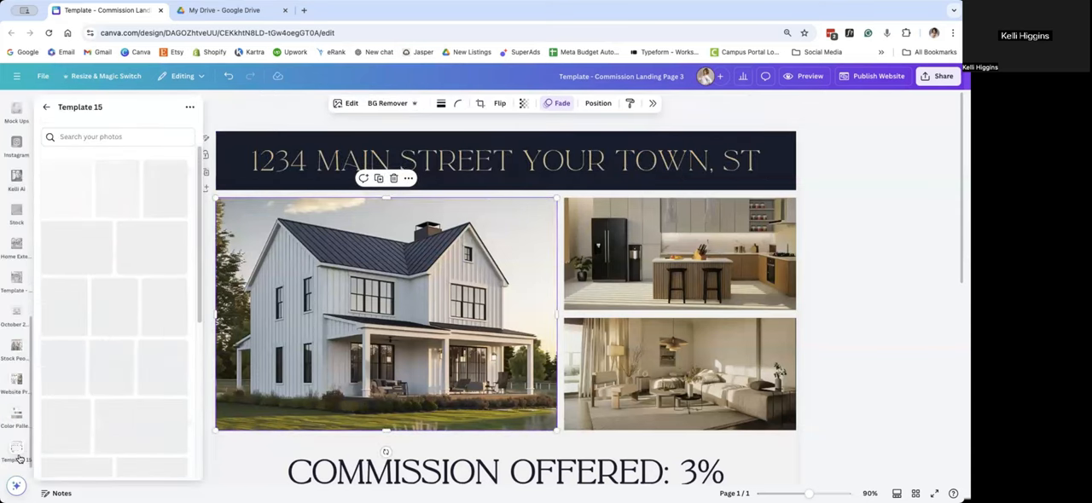
{"action": "left_click", "coordinate": [16, 350]}
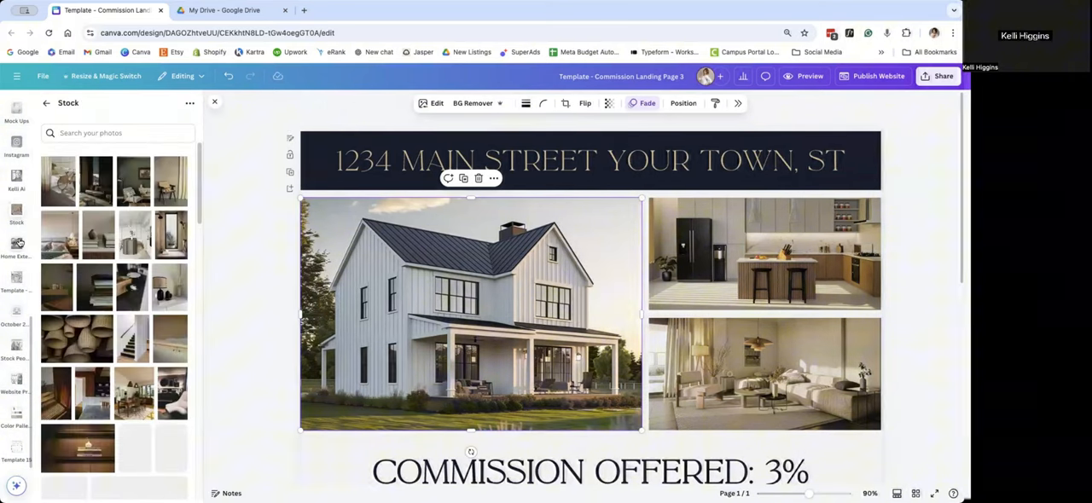
{"action": "left_click", "coordinate": [17, 248]}
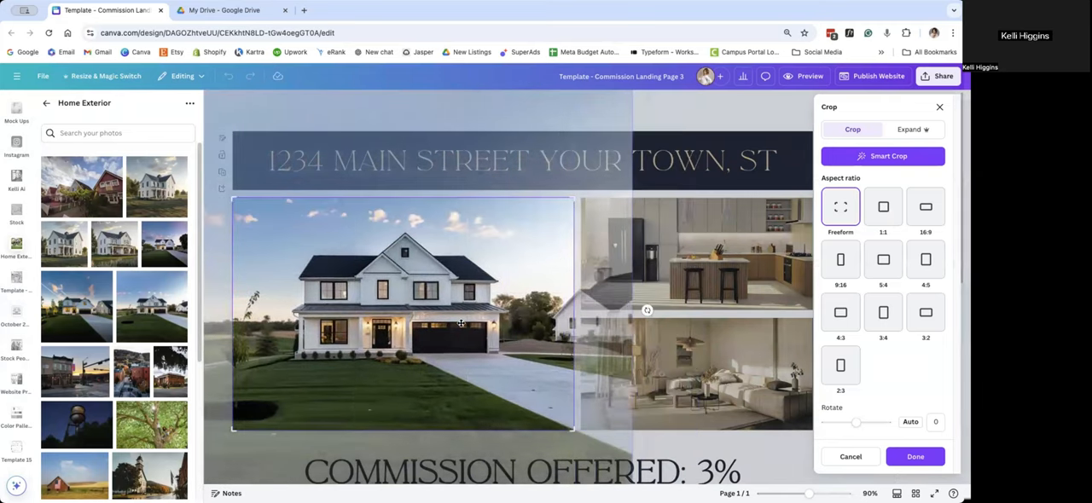
{"action": "scroll", "scroll_direction": "down", "scroll_amount": 3}
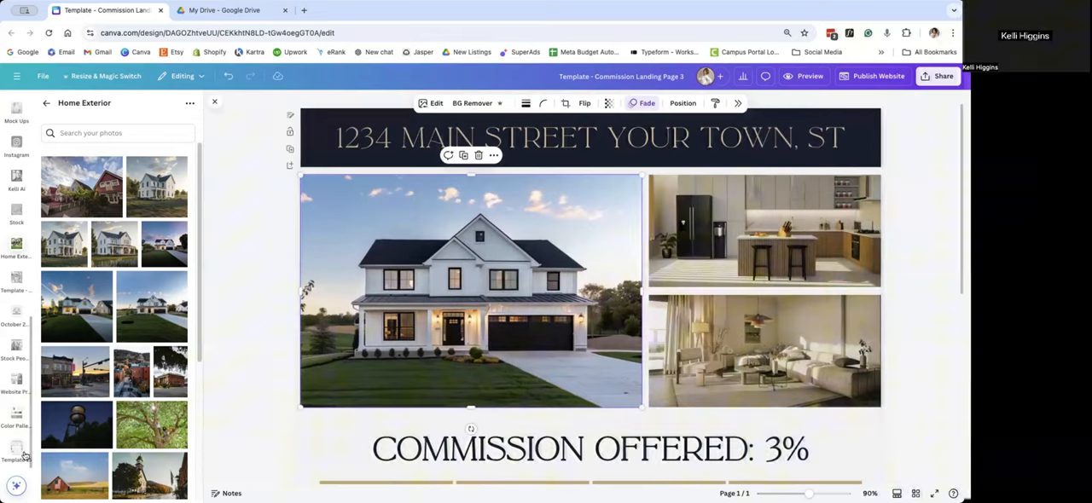
{"action": "left_click", "coordinate": [17, 213]}
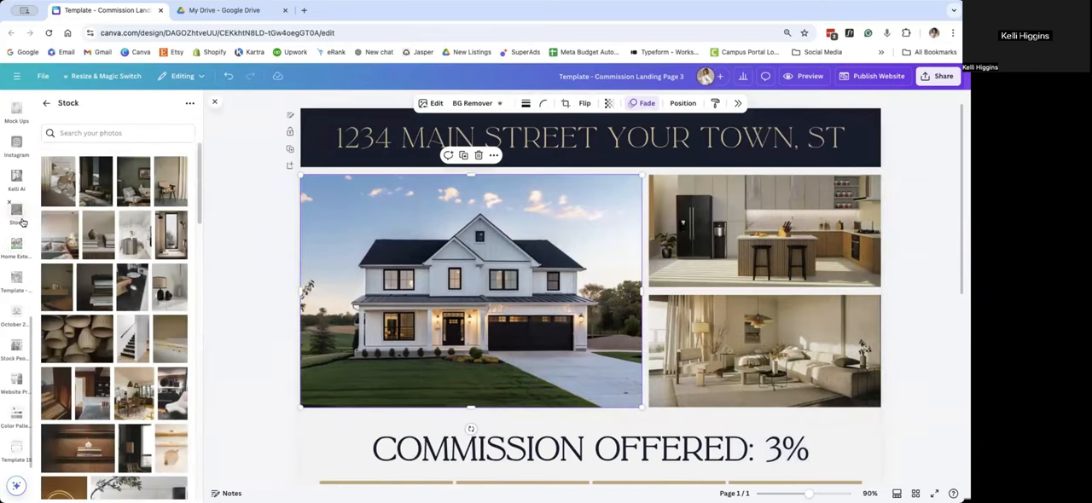
Swap the two right-hand photos for a wood dining room and a dark-bookshelf room
{"action": "scroll", "scroll_direction": "down", "scroll_amount": 3}
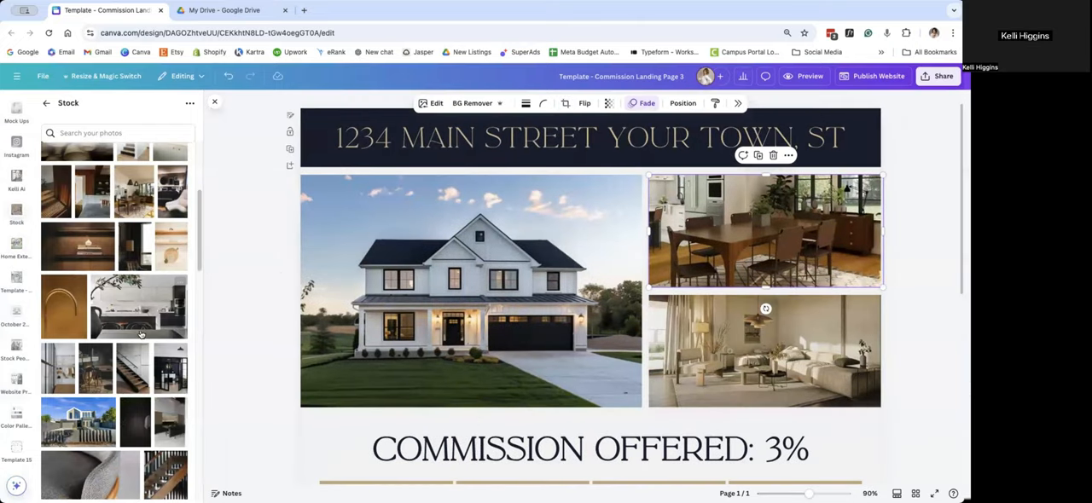
{"action": "scroll", "scroll_direction": "down", "scroll_amount": 3}
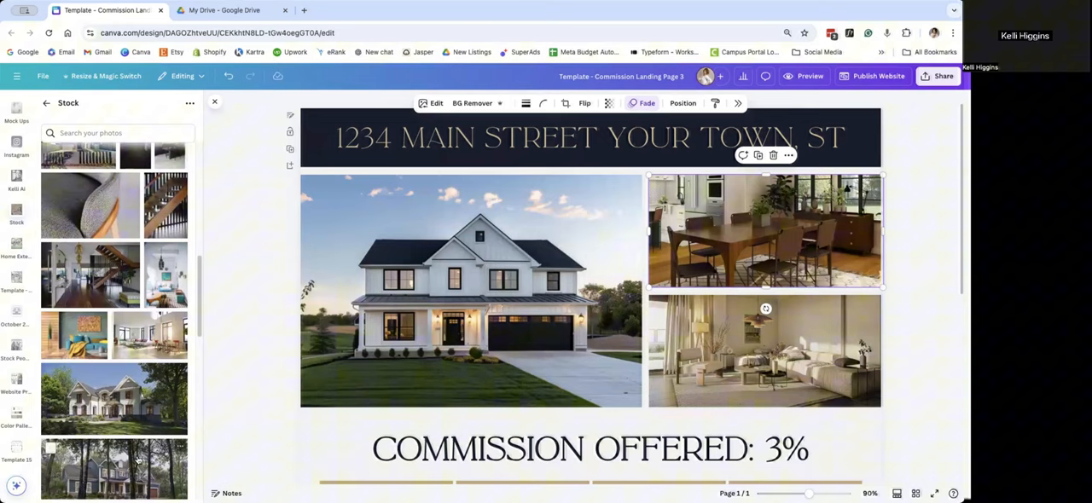
{"action": "scroll", "scroll_direction": "down", "scroll_amount": 3}
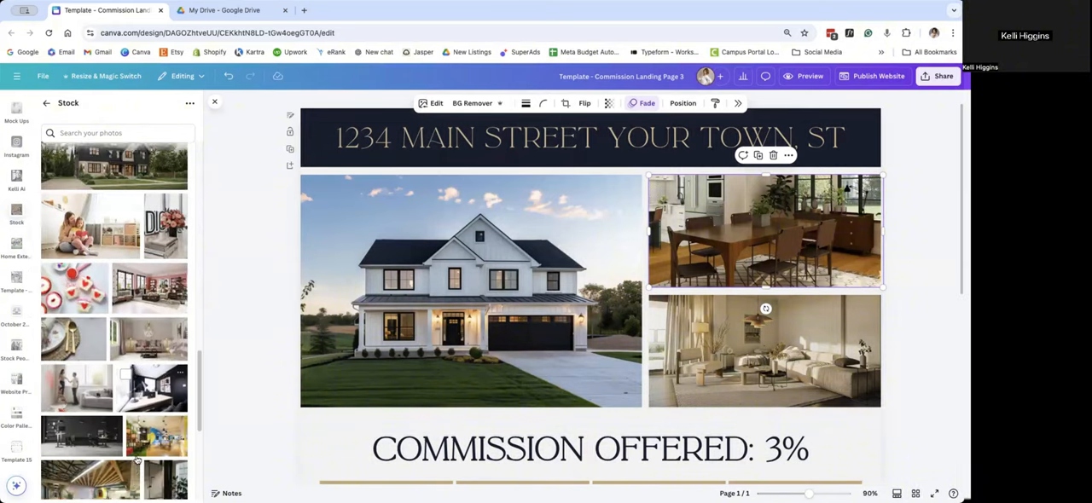
{"action": "scroll", "scroll_direction": "down", "scroll_amount": 3}
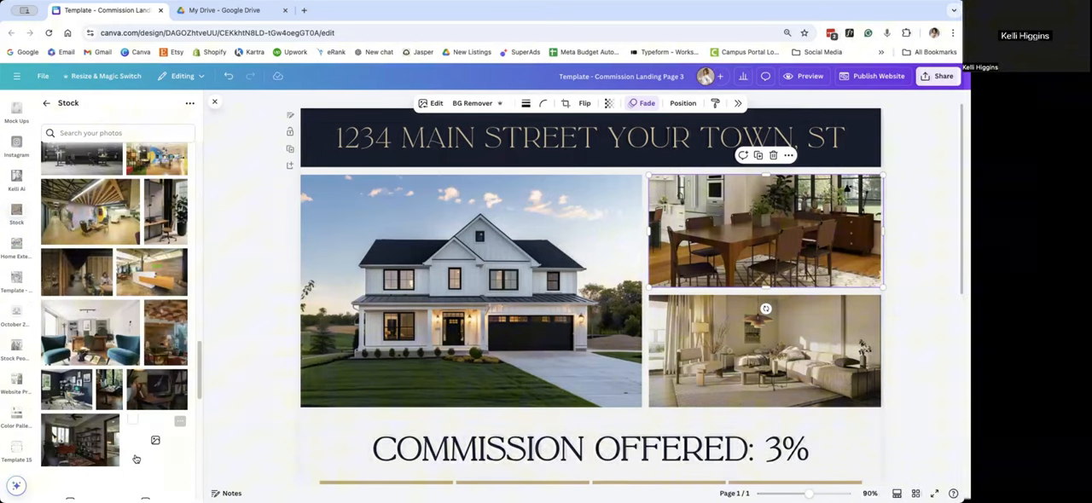
{"action": "scroll", "scroll_direction": "down", "scroll_amount": 3}
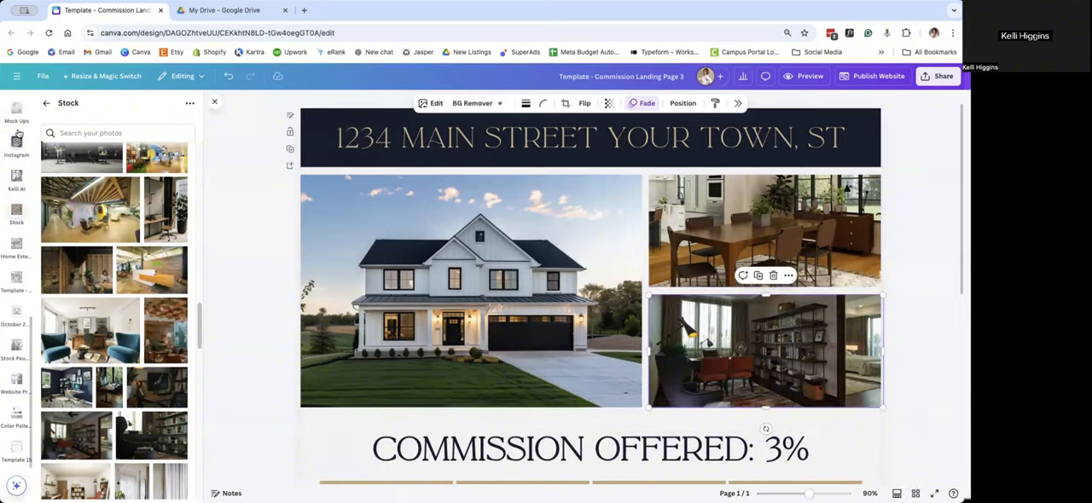
Search Elements for 'house video' and fill the main frame with a bright kitchen video
{"action": "left_click", "coordinate": [17, 140]}
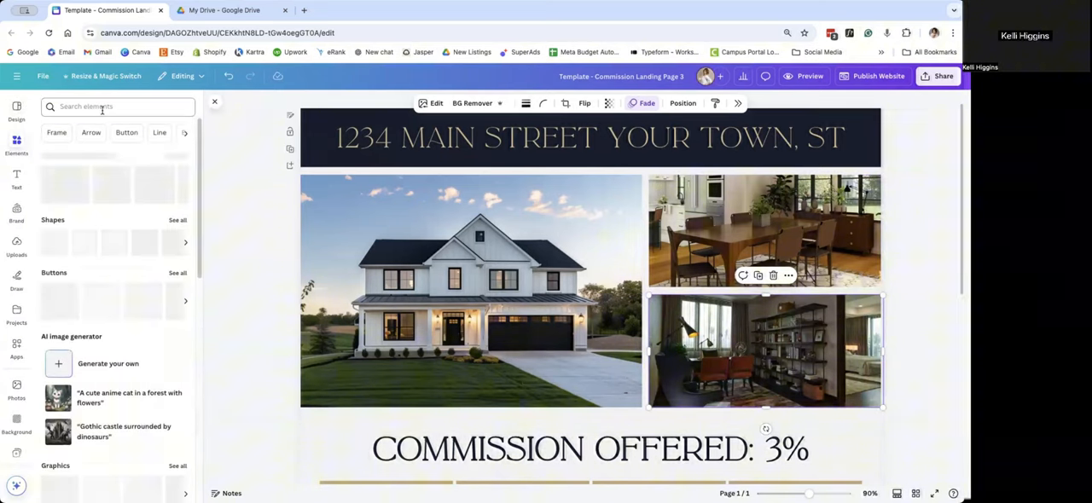
{"action": "type", "text": "house video"}
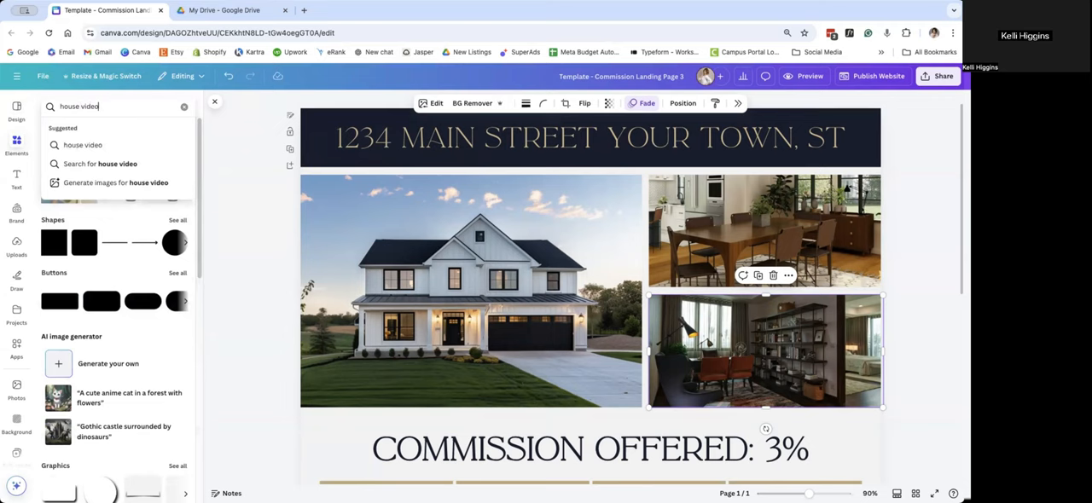
{"action": "left_click", "coordinate": [118, 130]}
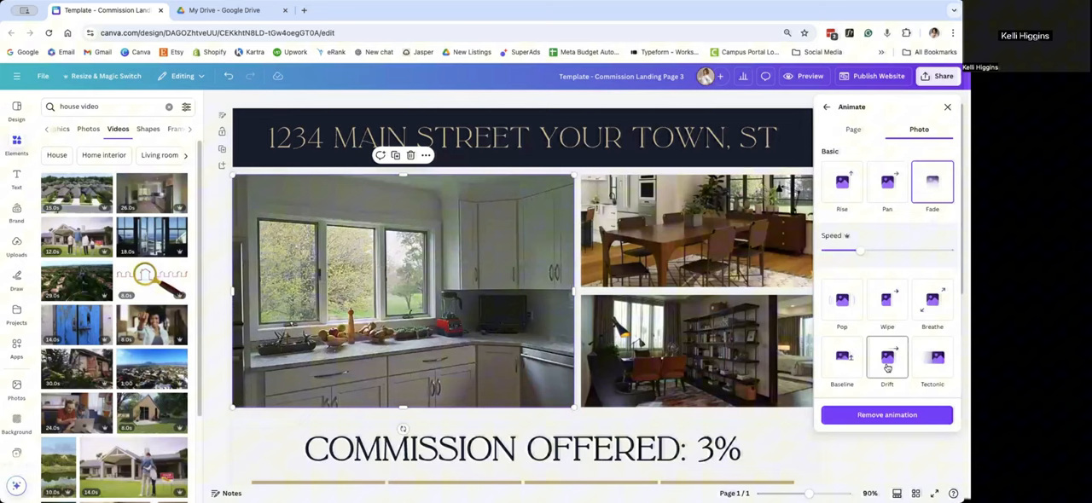
{"action": "left_click", "coordinate": [947, 106]}
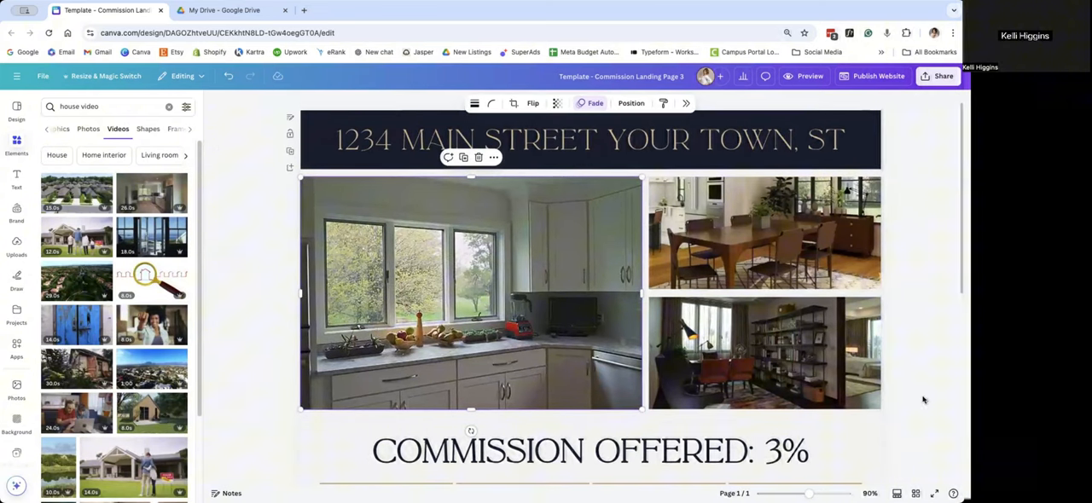
{"action": "scroll", "scroll_direction": "down", "scroll_amount": 3}
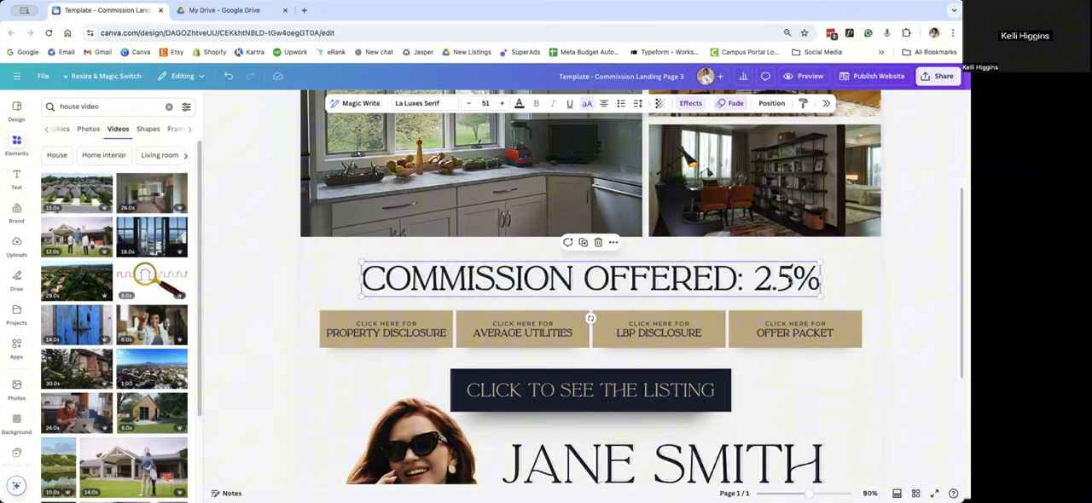
Set the commission headline back to 3% and check the Property, LBP and Offer Packet buttons
{"action": "double_click", "coordinate": [775, 280]}
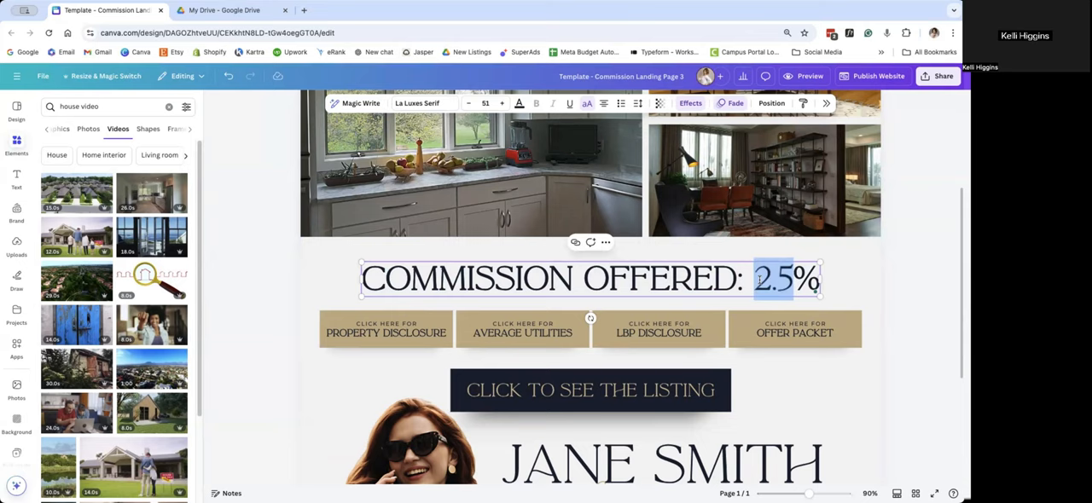
{"action": "type", "text": "3%"}
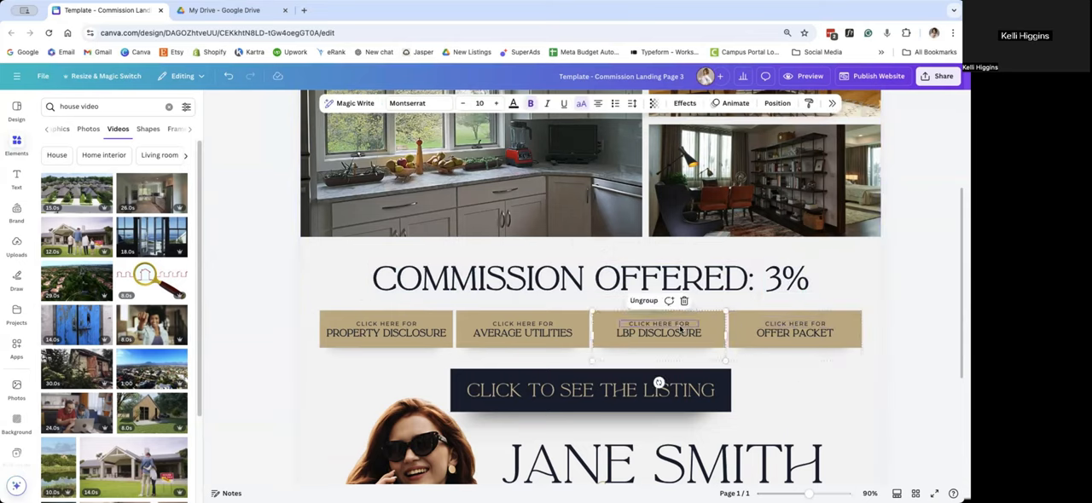
{"action": "left_click", "coordinate": [385, 327]}
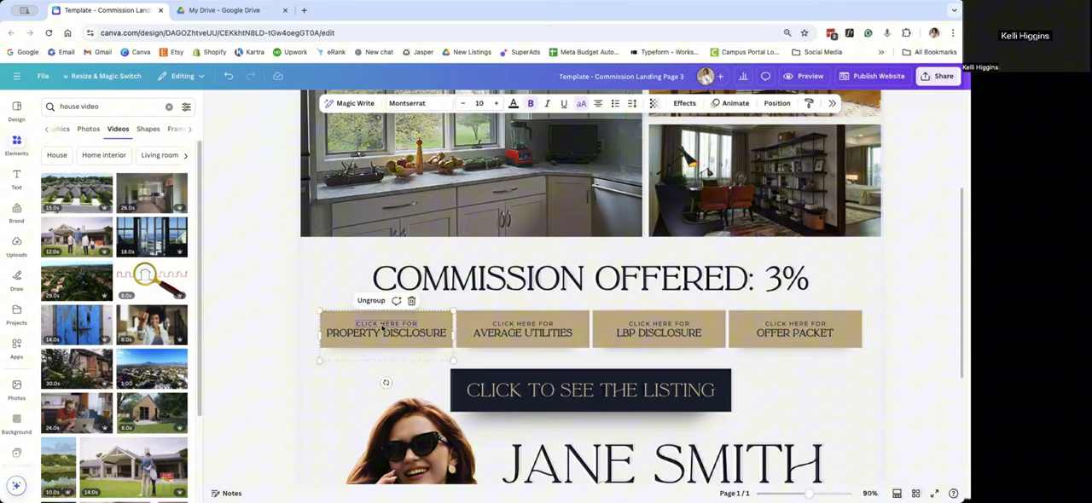
{"action": "left_click", "coordinate": [658, 333]}
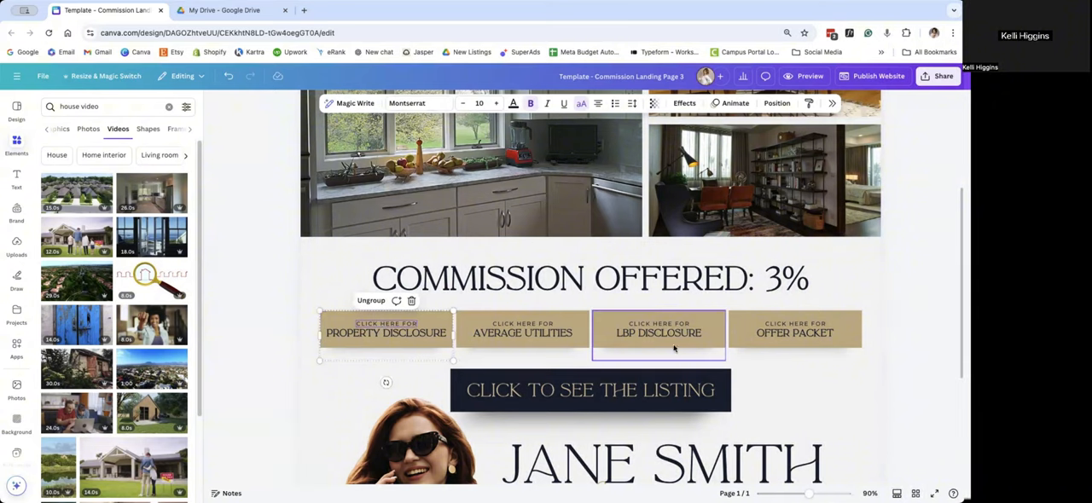
{"action": "left_click", "coordinate": [795, 333]}
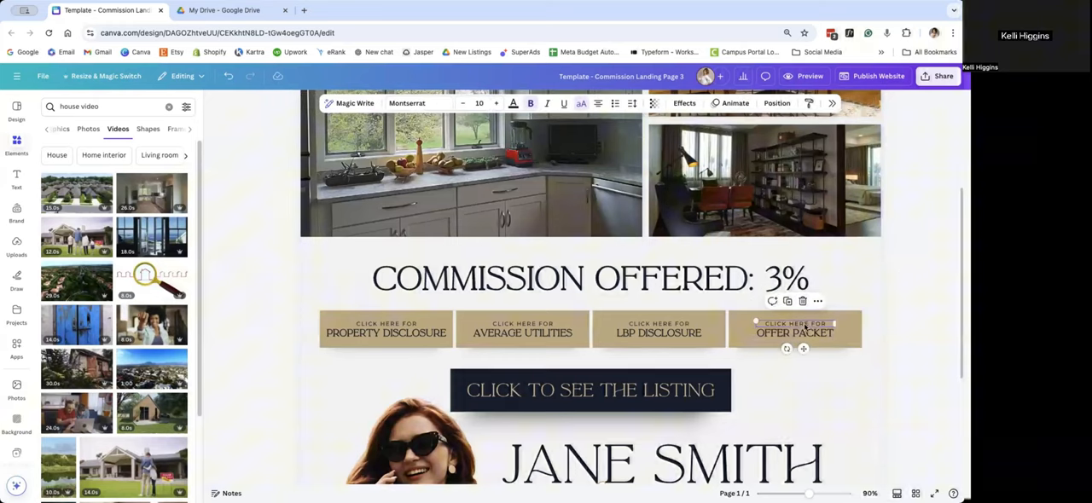
Relabel the fourth link button from Offer Packet to Inspections
{"action": "left_click", "coordinate": [795, 333]}
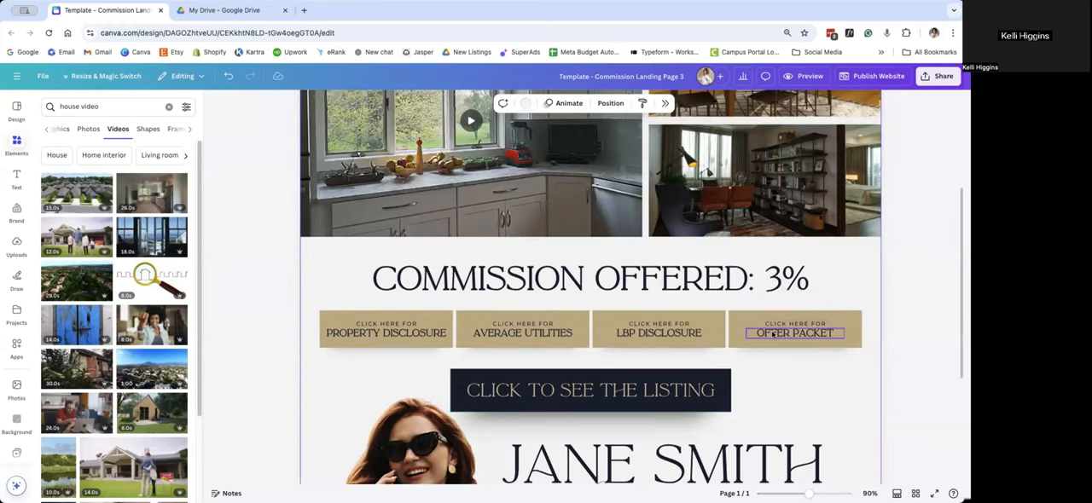
{"action": "double_click", "coordinate": [795, 333]}
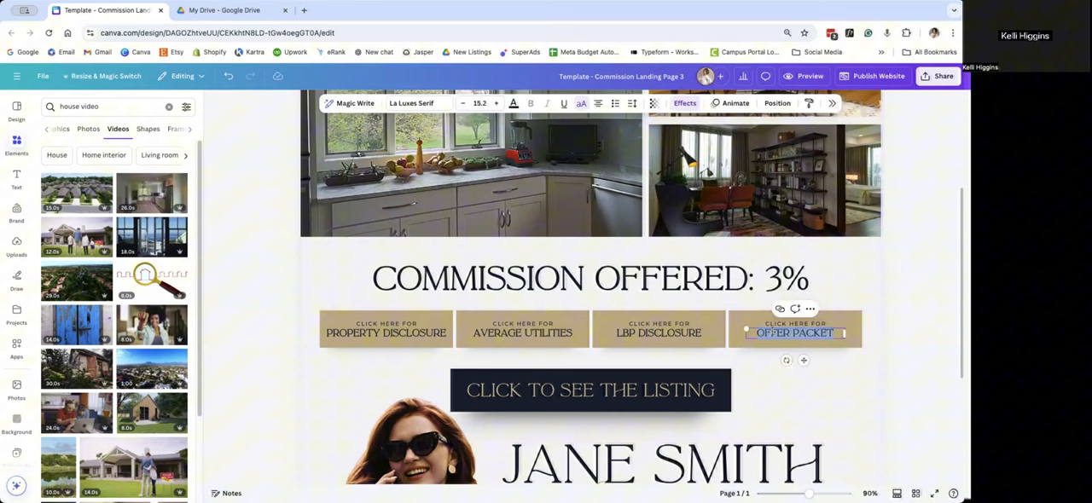
{"action": "type", "text": "INSPECTIONS"}
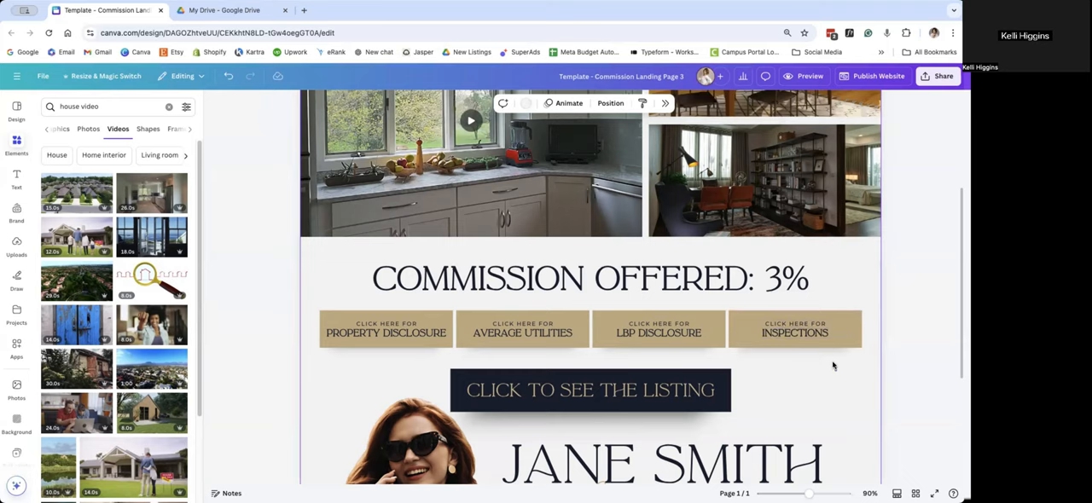
Check the disclosure button row and the AVERAGE UTILITIES button, then leave nothing selected
{"action": "left_click", "coordinate": [795, 333]}
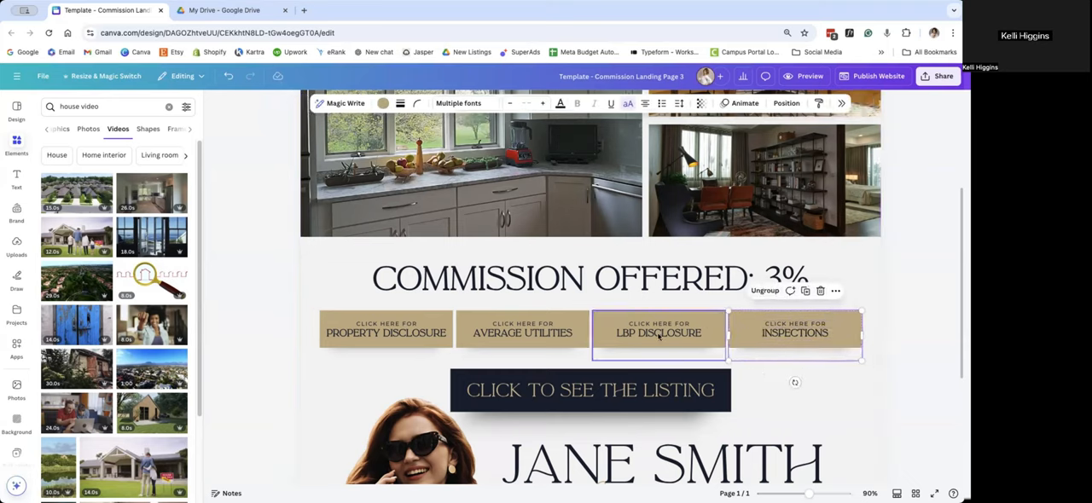
{"action": "left_click", "coordinate": [385, 333]}
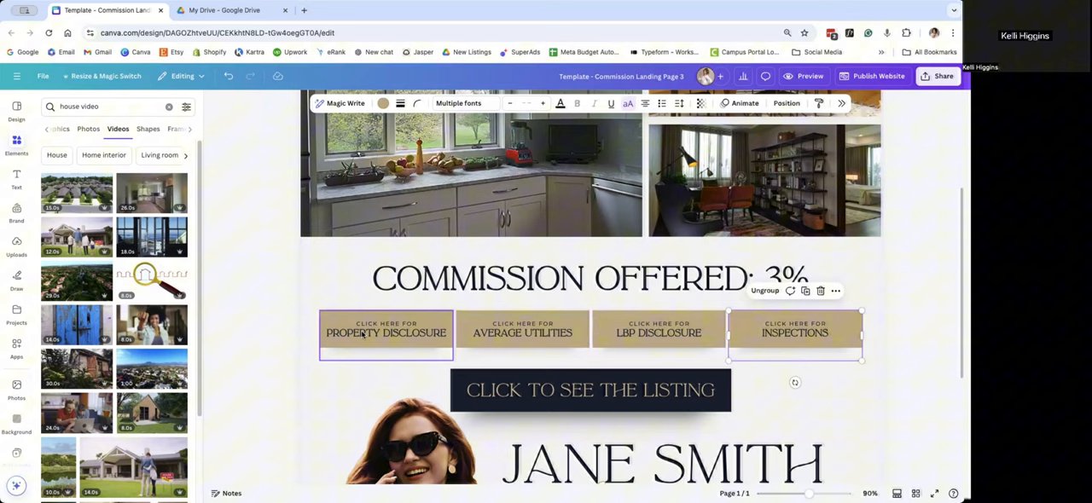
{"action": "left_click", "coordinate": [658, 333]}
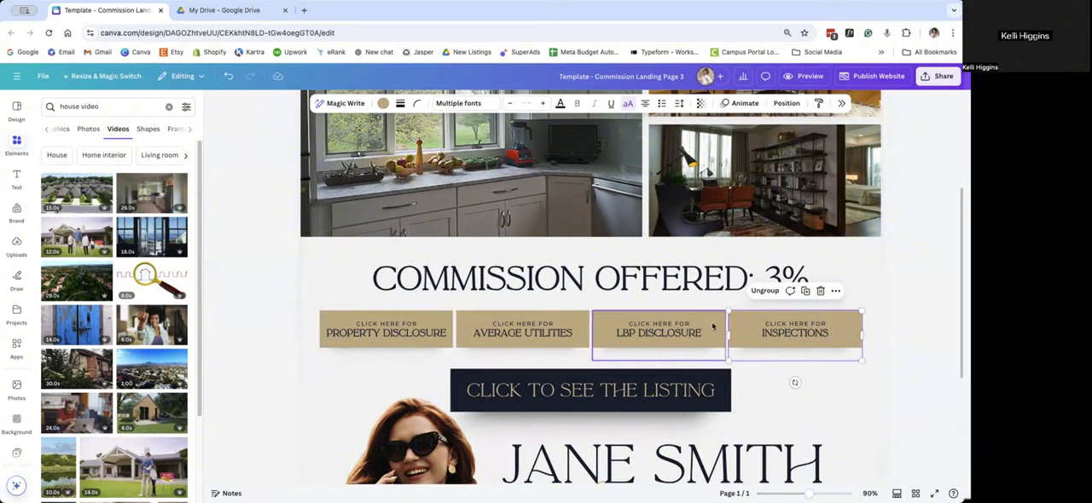
{"action": "left_click", "coordinate": [522, 332]}
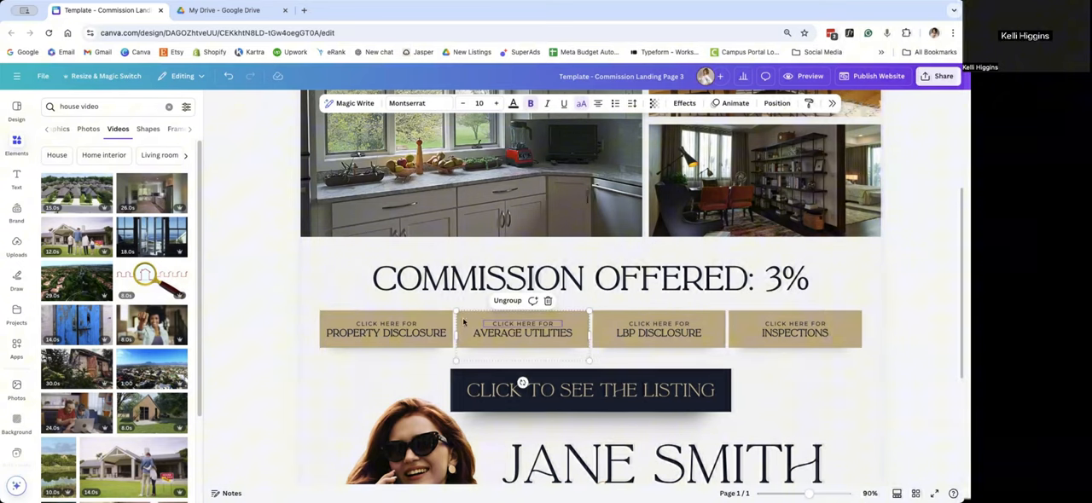
{"action": "left_click", "coordinate": [283, 394]}
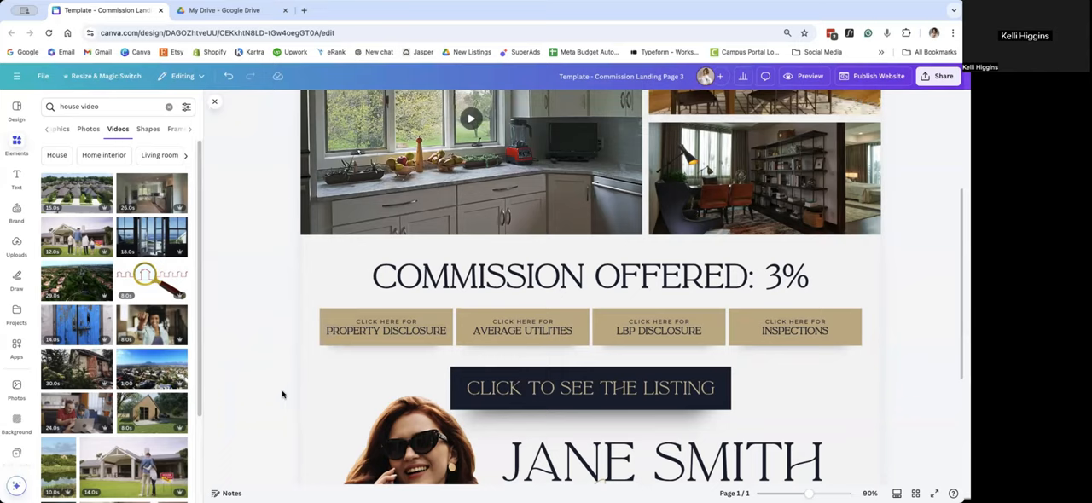
Add the suited woman stock photo from Stock People Images and run BG Remover on it
{"action": "scroll", "scroll_direction": "down", "scroll_amount": 3}
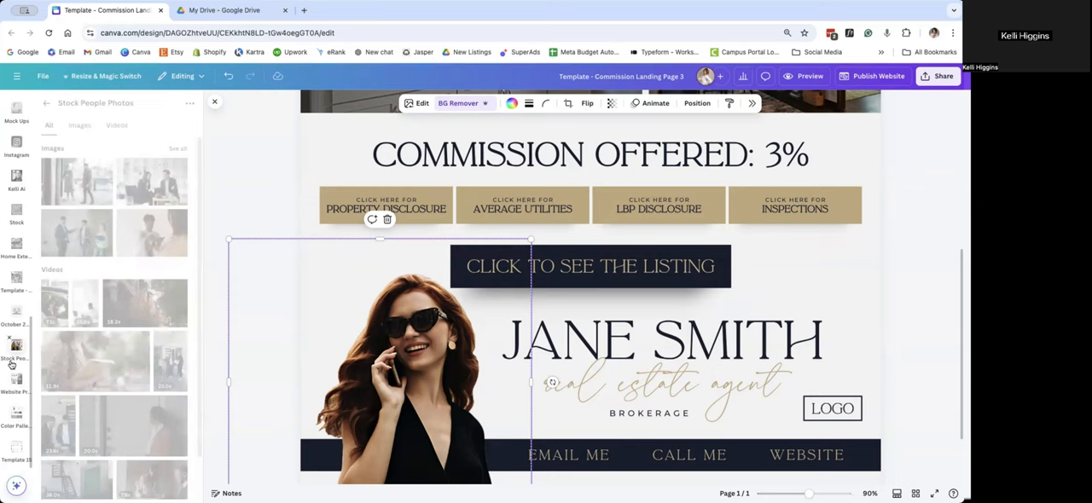
{"action": "scroll", "scroll_direction": "down", "scroll_amount": 3}
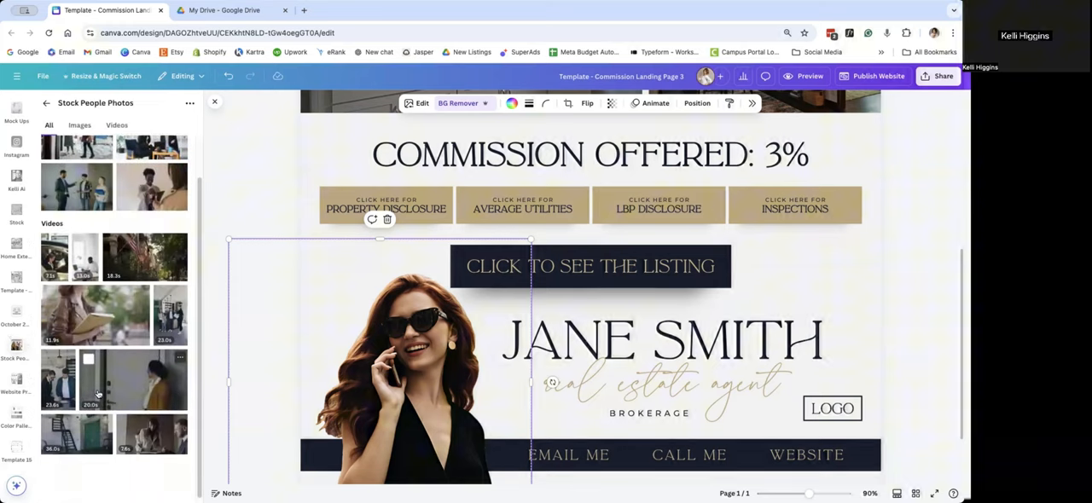
{"action": "left_click", "coordinate": [79, 126]}
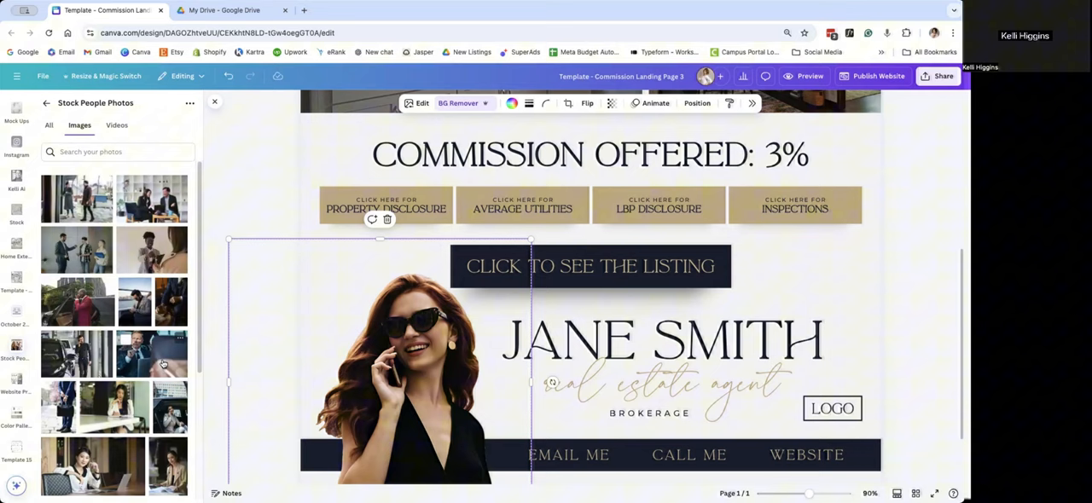
{"action": "scroll", "scroll_direction": "down", "scroll_amount": 3}
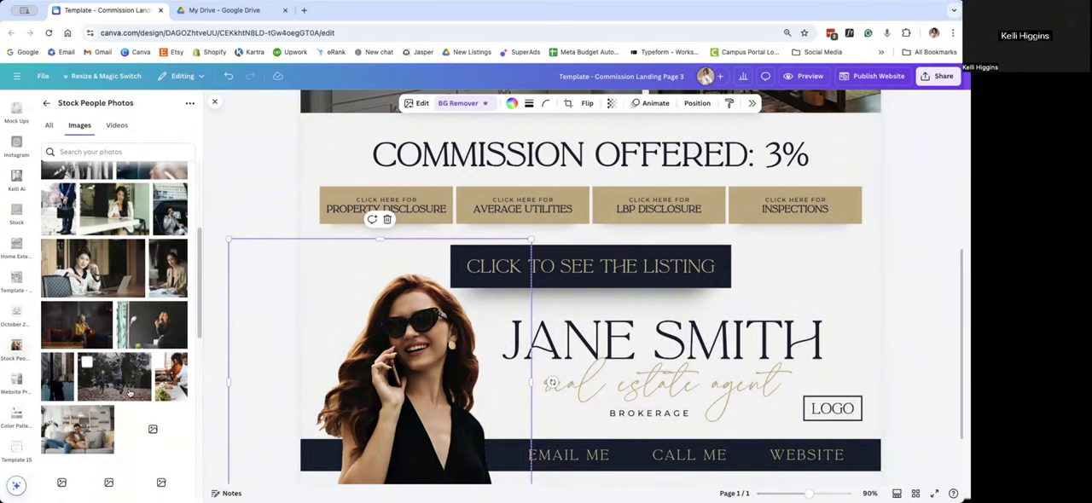
{"action": "scroll", "scroll_direction": "down", "scroll_amount": 3}
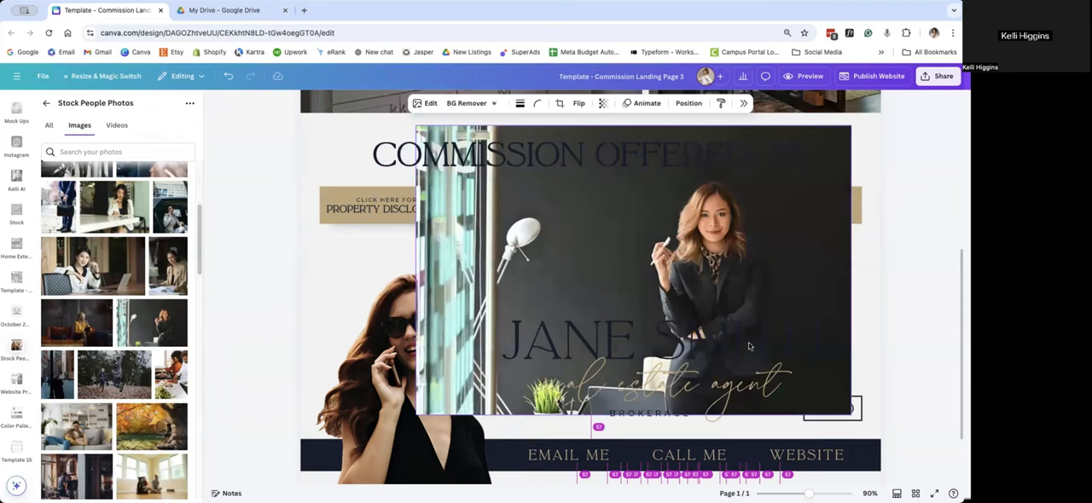
{"action": "left_click", "coordinate": [467, 102]}
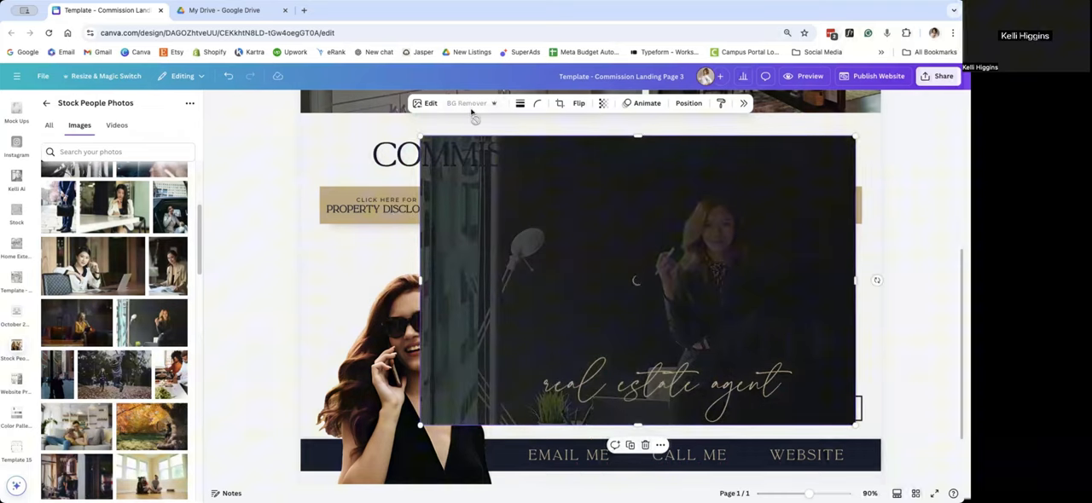
Remove the red-haired agent photo and resize the cut-out suited woman beside JANE SMITH
{"action": "scroll", "scroll_direction": "down", "scroll_amount": 3}
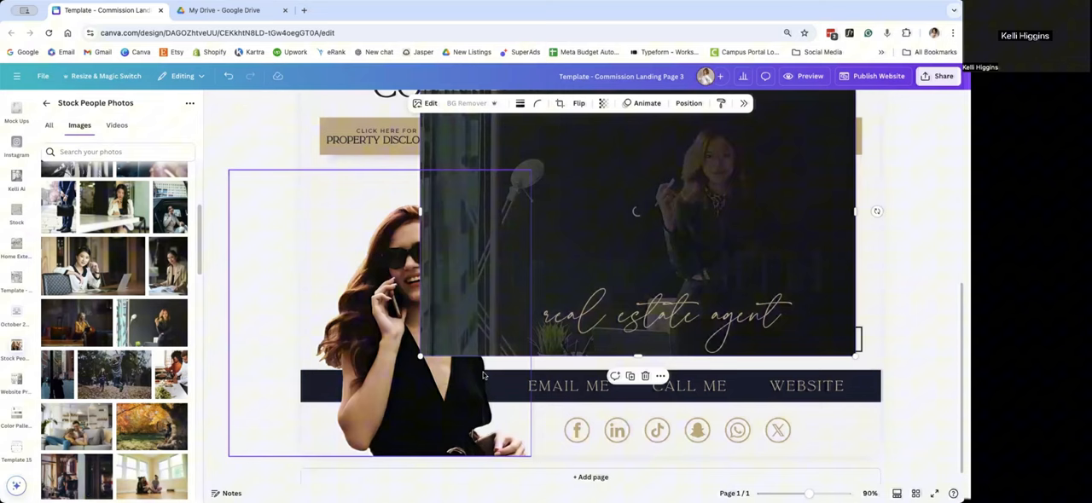
{"action": "left_click", "coordinate": [466, 103]}
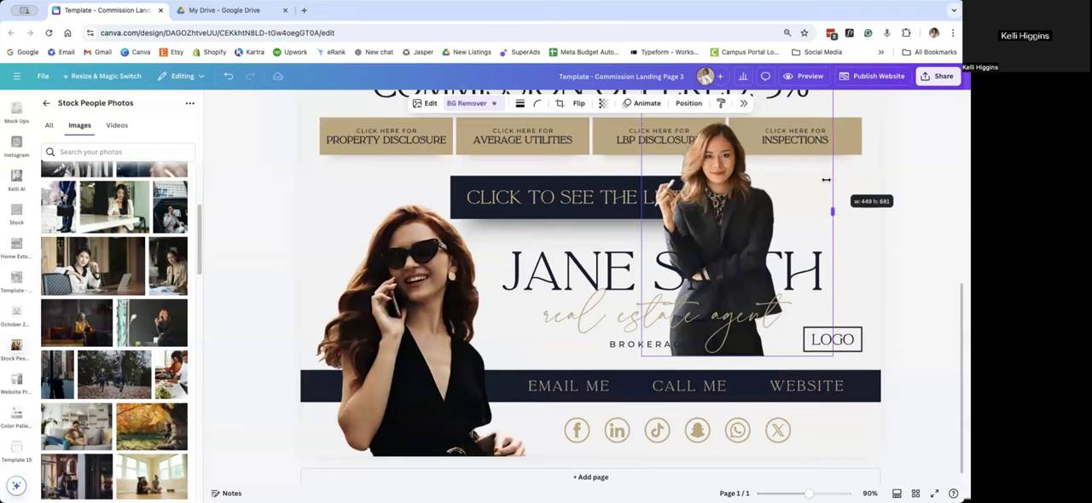
{"action": "scroll", "scroll_direction": "down", "scroll_amount": 3}
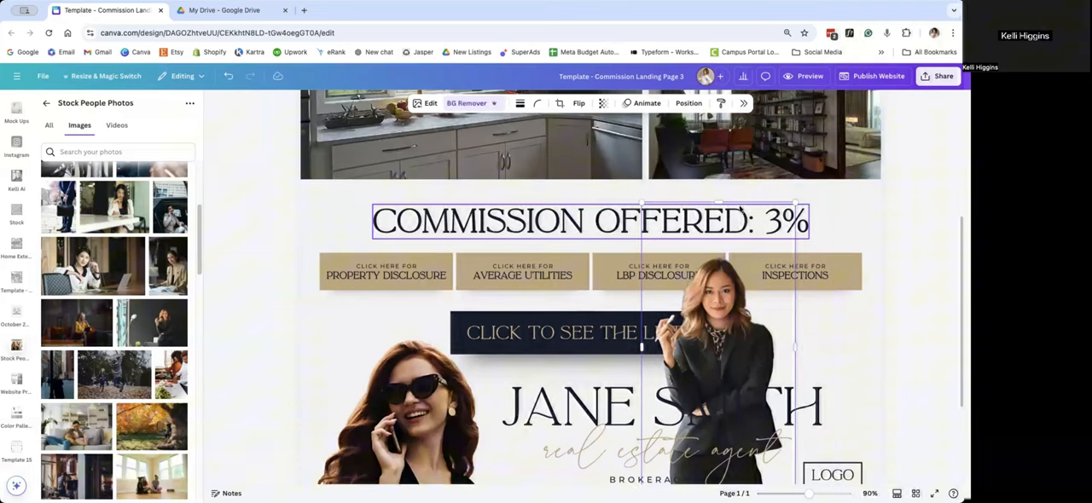
{"action": "scroll", "scroll_direction": "down", "scroll_amount": 3}
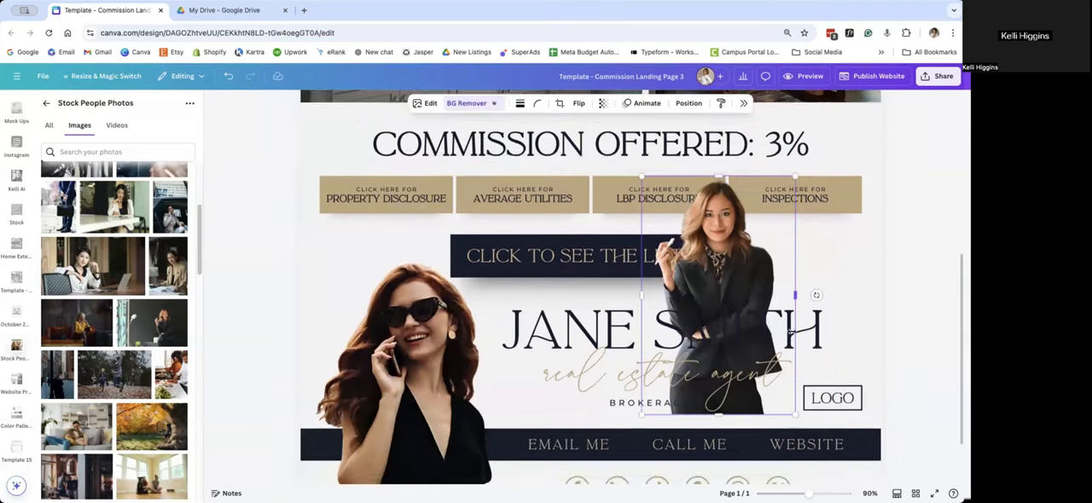
{"action": "scroll", "scroll_direction": "down", "scroll_amount": 3}
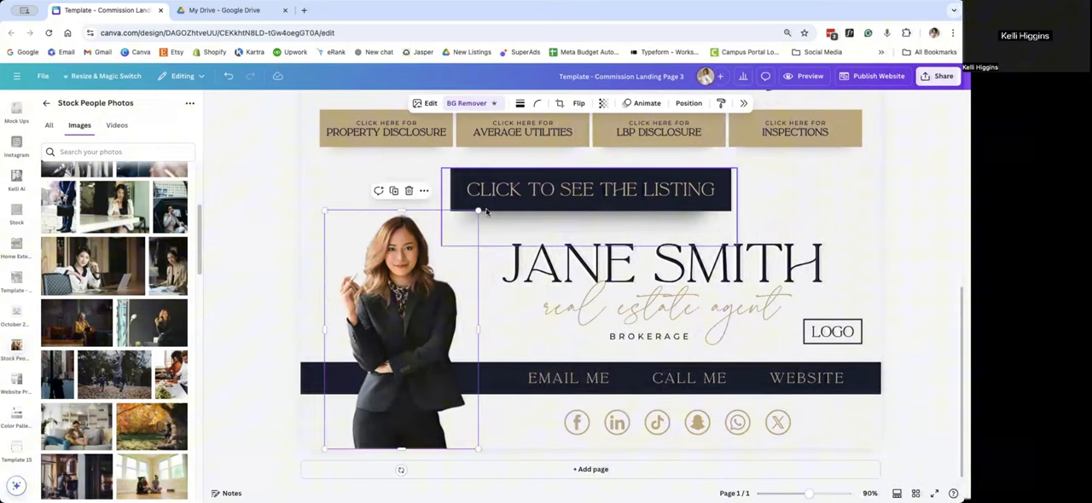
{"action": "left_click_drag", "start_coordinate": [477, 212], "coordinate": [521, 150]}
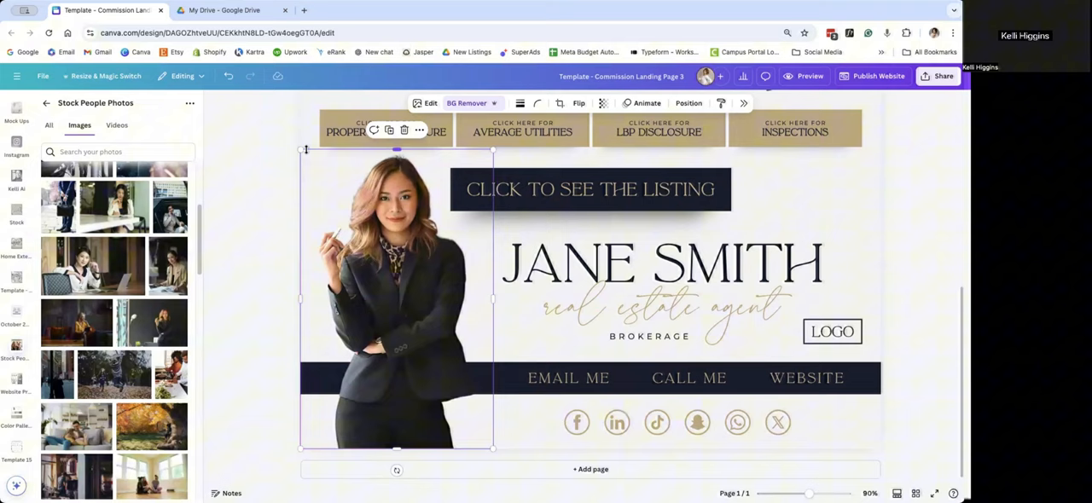
{"action": "left_click_drag", "start_coordinate": [305, 150], "coordinate": [323, 184]}
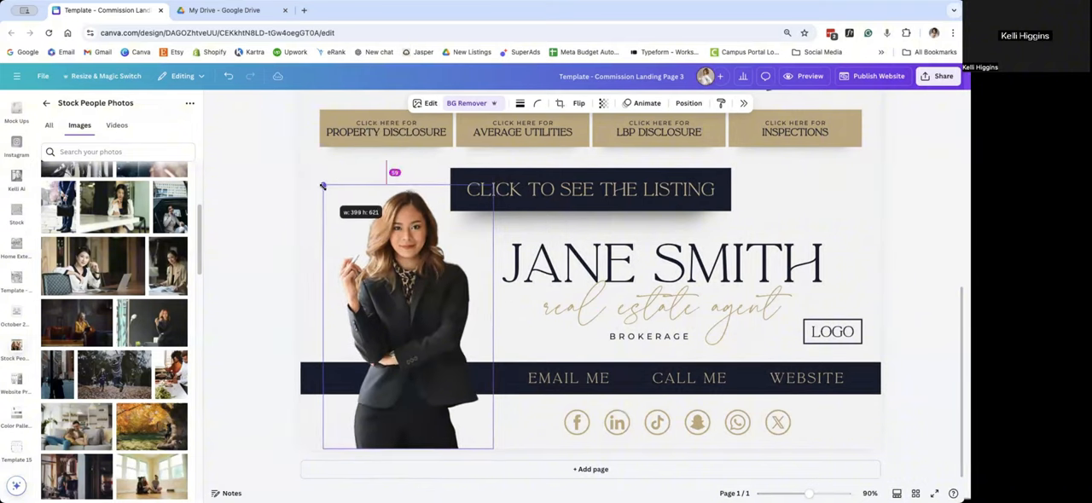
{"action": "left_click", "coordinate": [862, 365]}
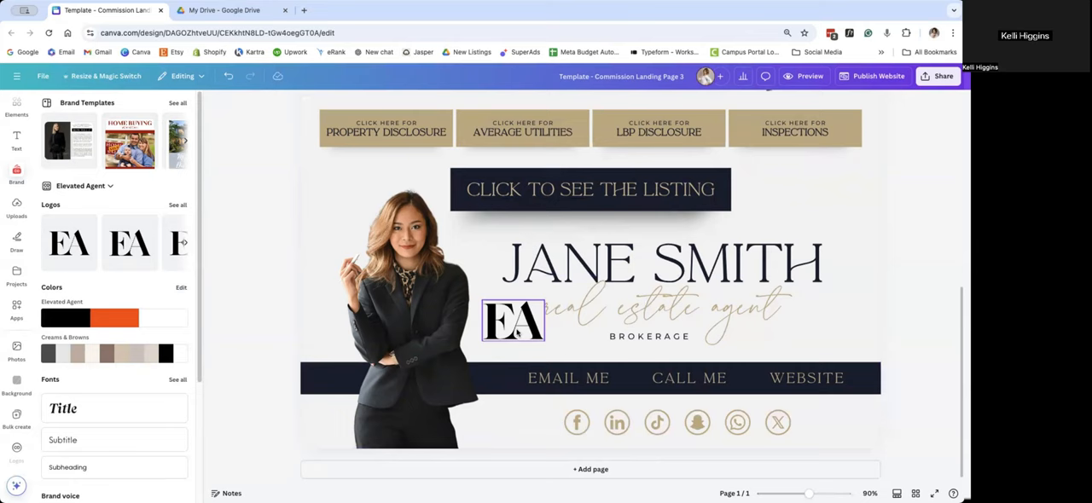
Place the black EA brand logo at the lower right beside the social icons, keeping its dark colour
{"action": "left_click_drag", "start_coordinate": [511, 321], "coordinate": [836, 341]}
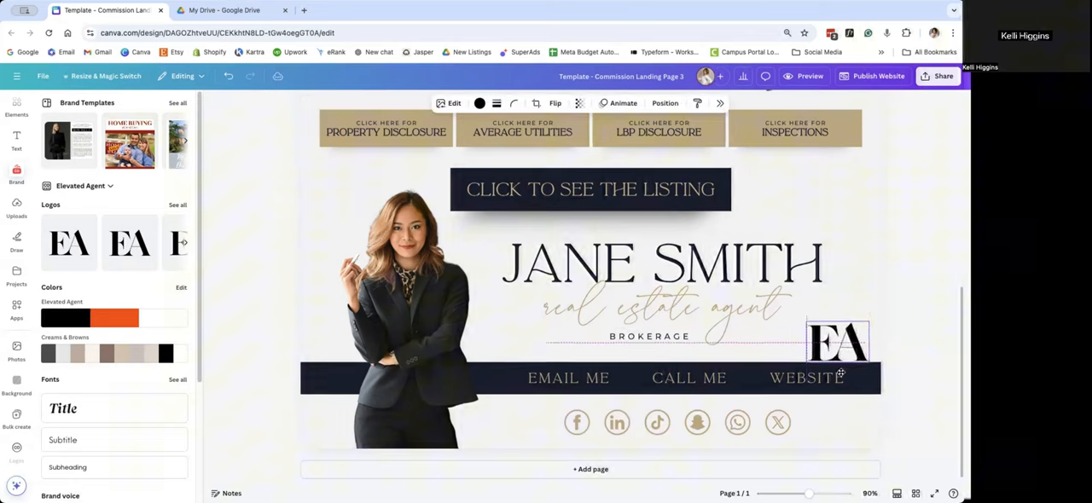
{"action": "left_click_drag", "start_coordinate": [838, 341], "coordinate": [840, 423]}
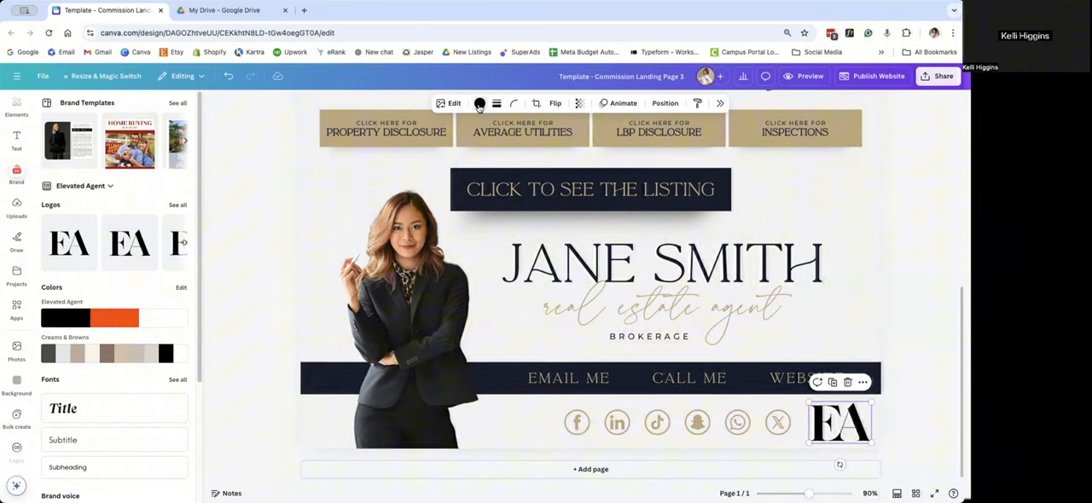
{"action": "left_click", "coordinate": [480, 103]}
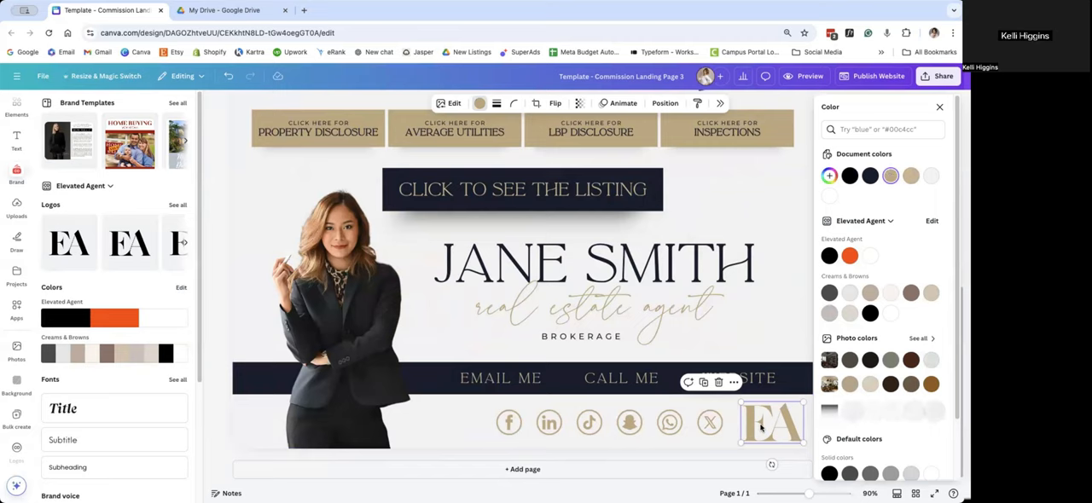
{"action": "left_click", "coordinate": [870, 176]}
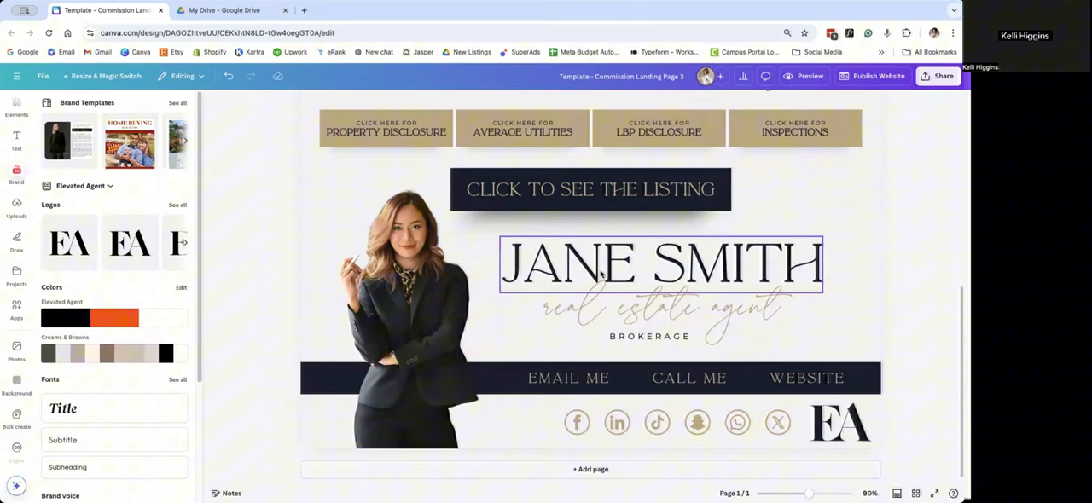
Link the EMAIL ME text to the youremail@ address
{"action": "left_click", "coordinate": [568, 378]}
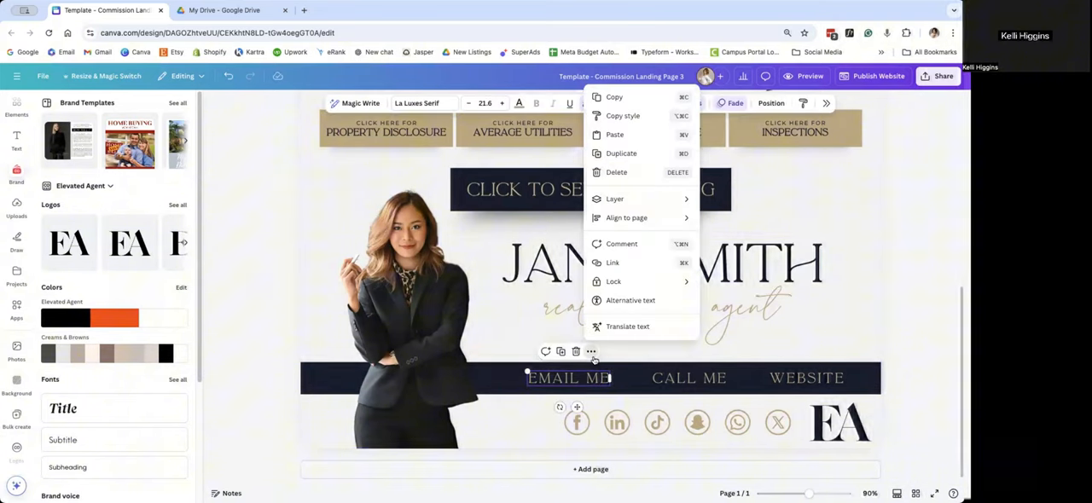
{"action": "left_click", "coordinate": [612, 262]}
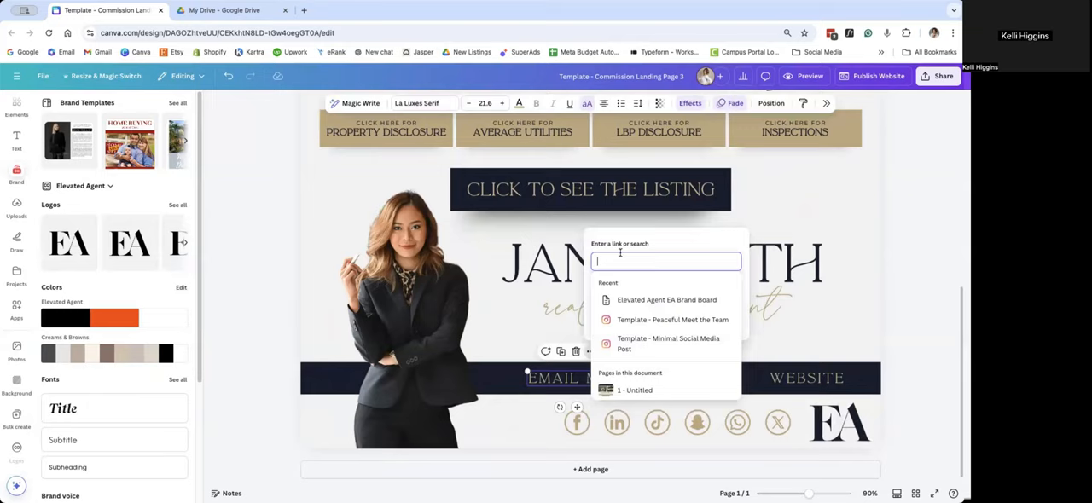
{"action": "type", "text": "you"}
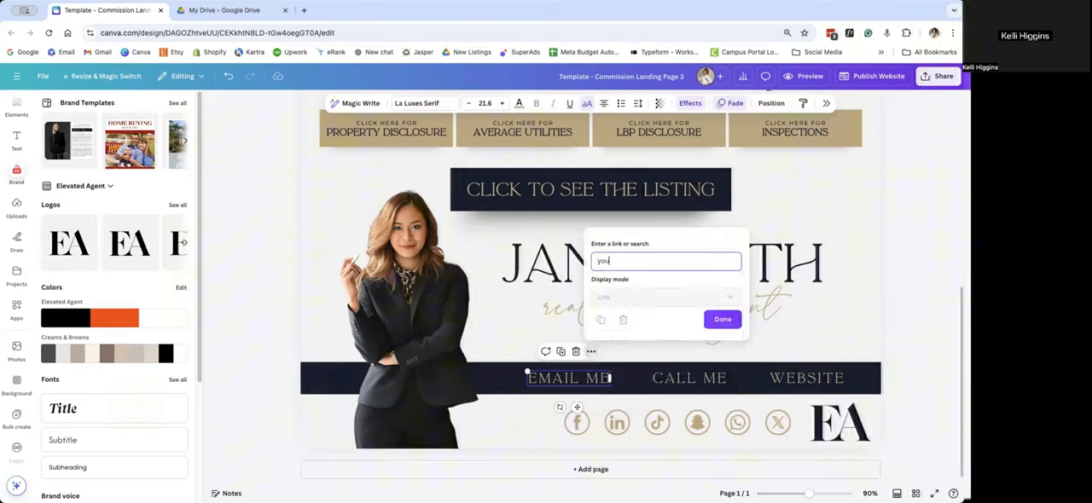
{"action": "type", "text": "youremail@email.com"}
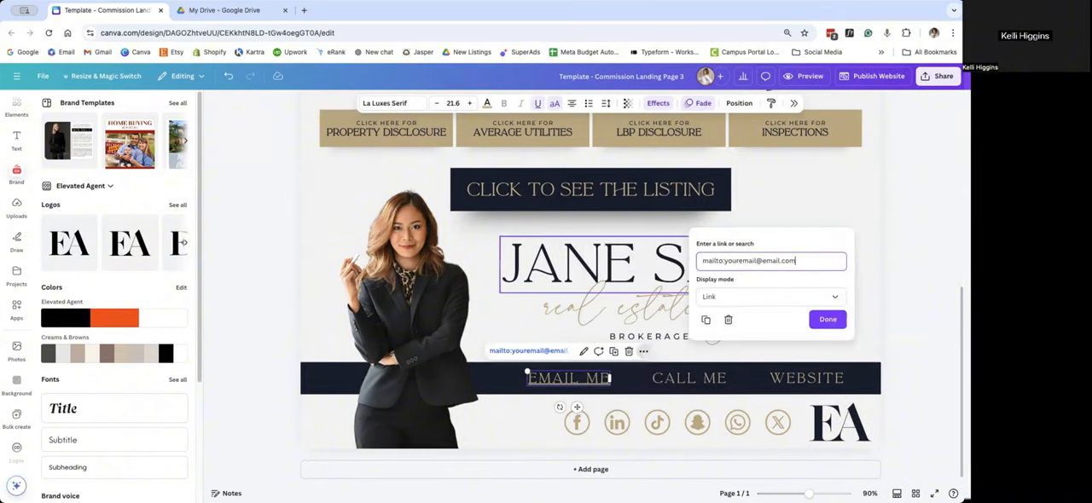
{"action": "left_click", "coordinate": [827, 319]}
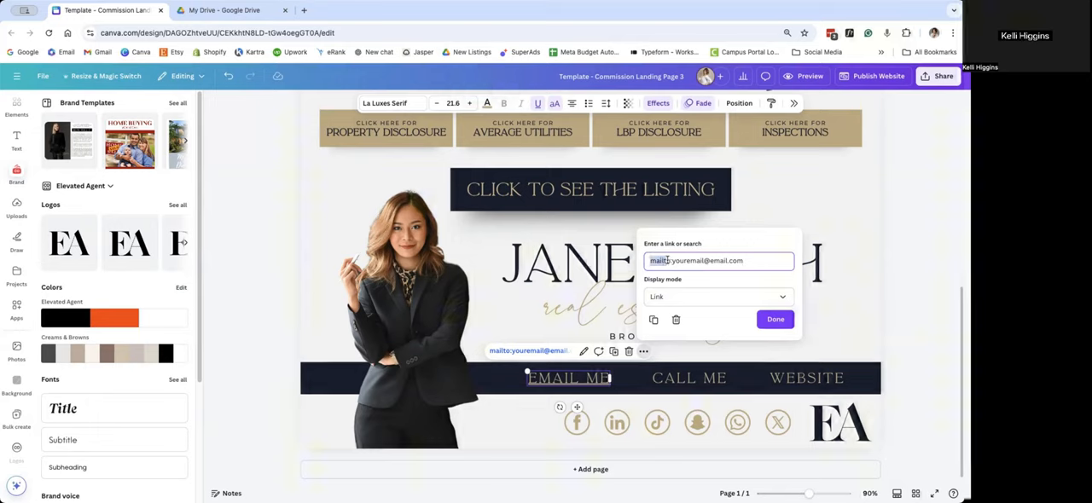
{"action": "left_click", "coordinate": [761, 259]}
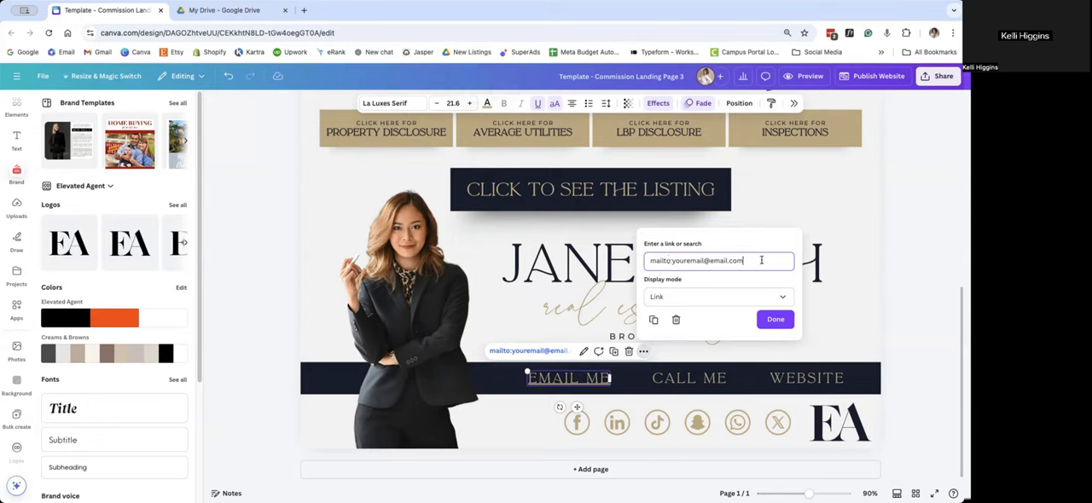
{"action": "left_click", "coordinate": [775, 319]}
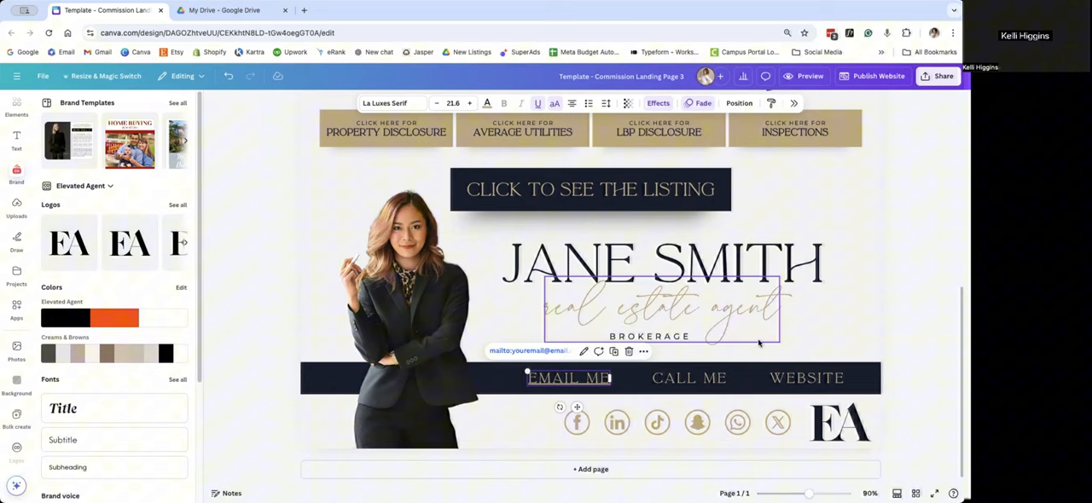
{"action": "left_click", "coordinate": [690, 379]}
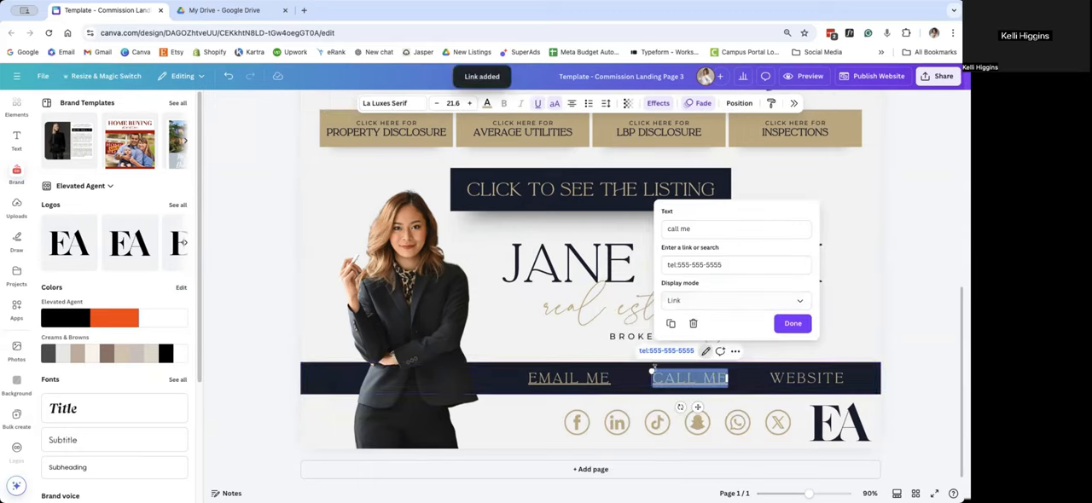
{"action": "left_click", "coordinate": [703, 265]}
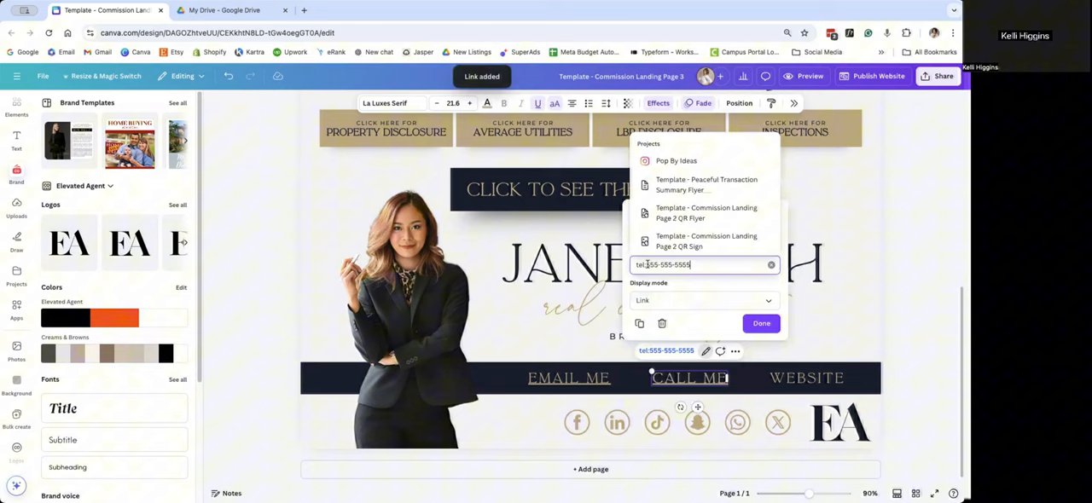
{"action": "left_click", "coordinate": [761, 324]}
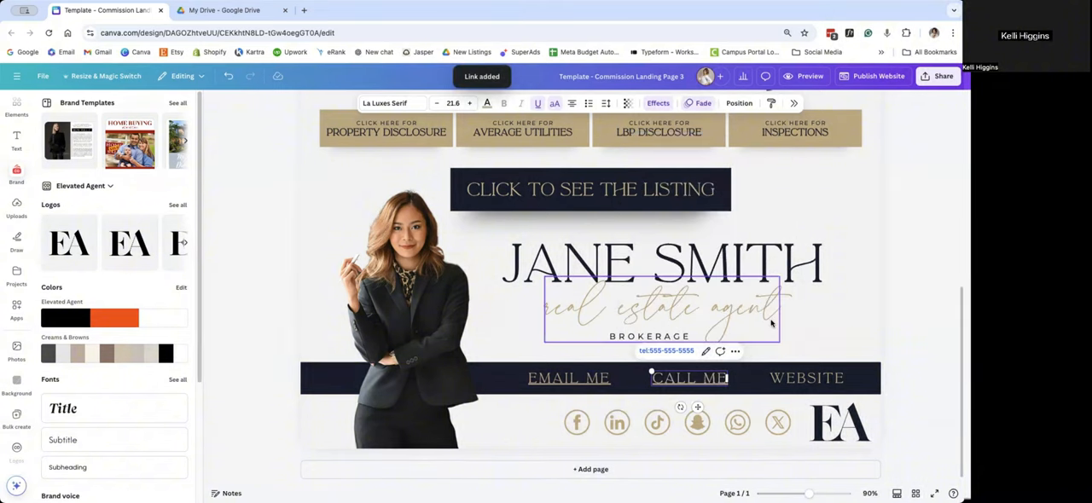
{"action": "left_click", "coordinate": [805, 379]}
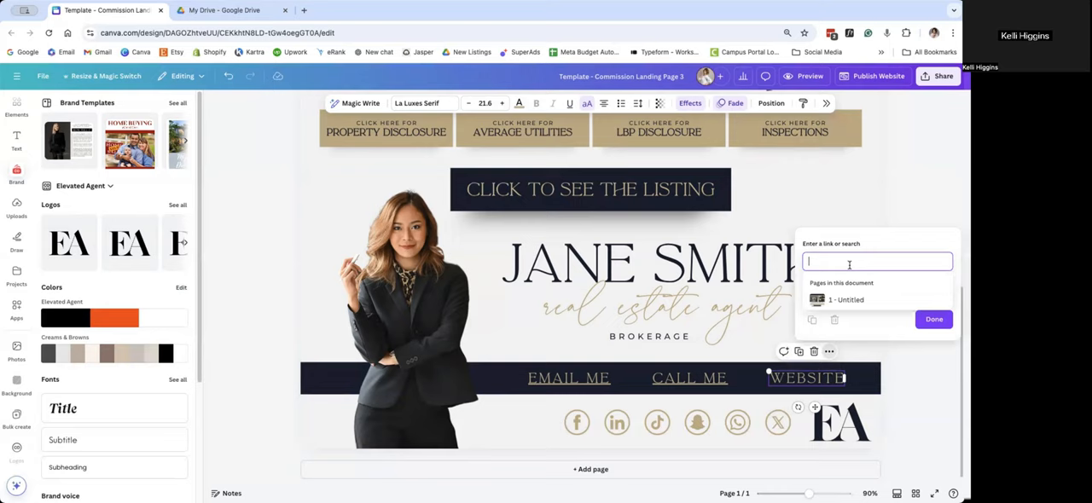
{"action": "type", "text": "www.shopelevatedagent.com"}
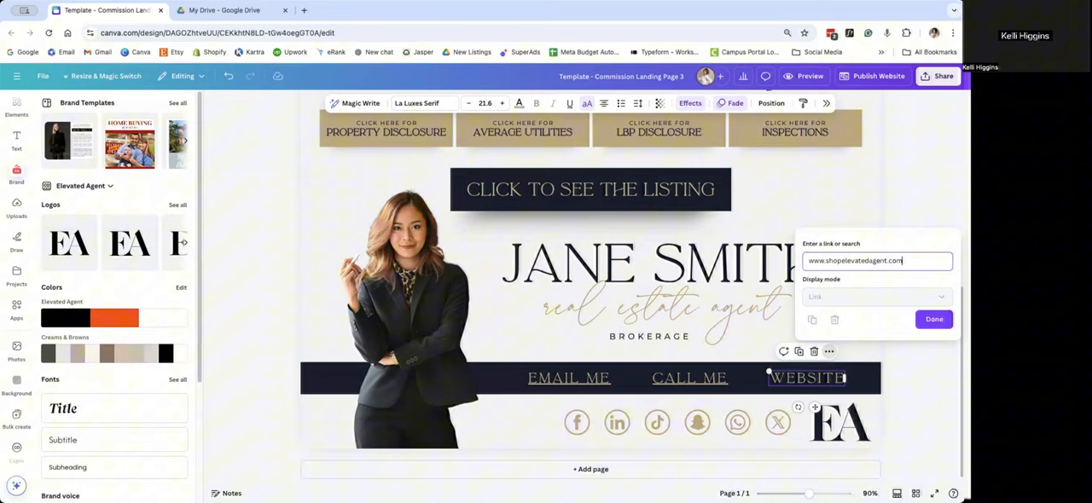
{"action": "left_click", "coordinate": [934, 319]}
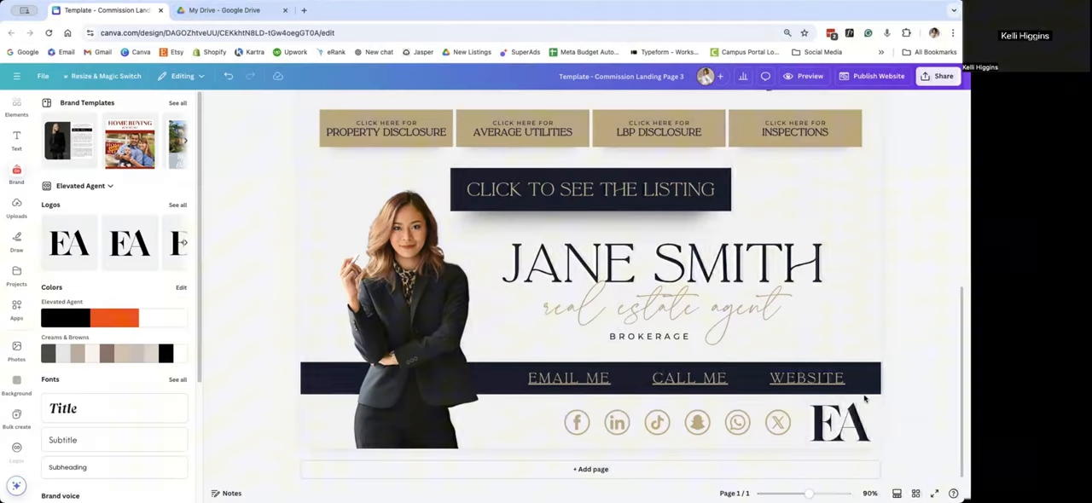
Trim the social icon row to four icons and start adding a link to the last one
{"action": "left_click", "coordinate": [576, 423]}
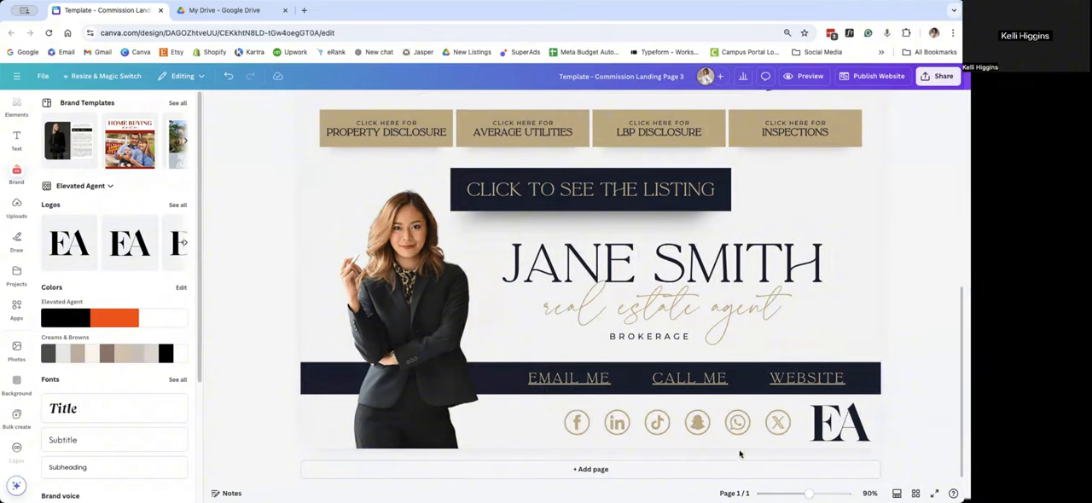
{"action": "left_click", "coordinate": [778, 423]}
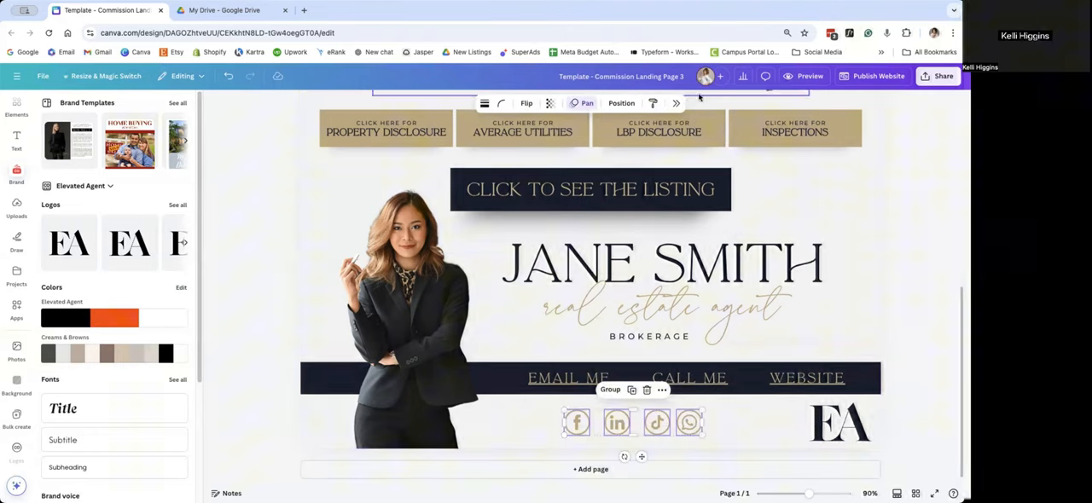
{"action": "left_click", "coordinate": [621, 102]}
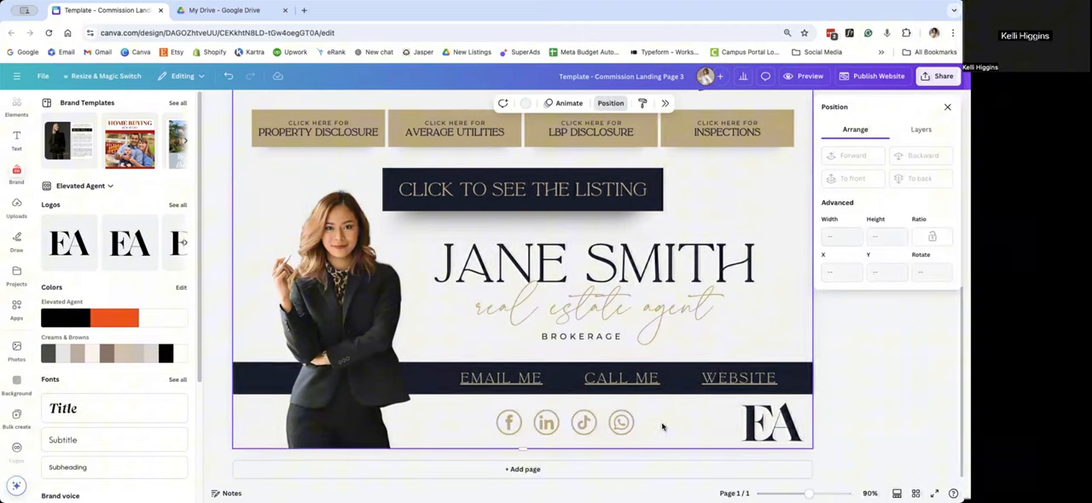
{"action": "left_click", "coordinate": [621, 423]}
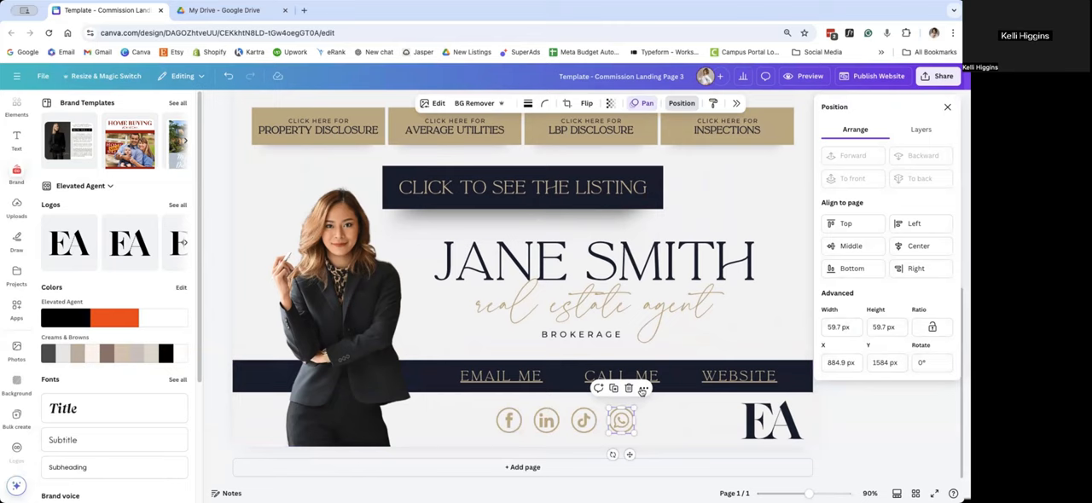
{"action": "left_click", "coordinate": [643, 389]}
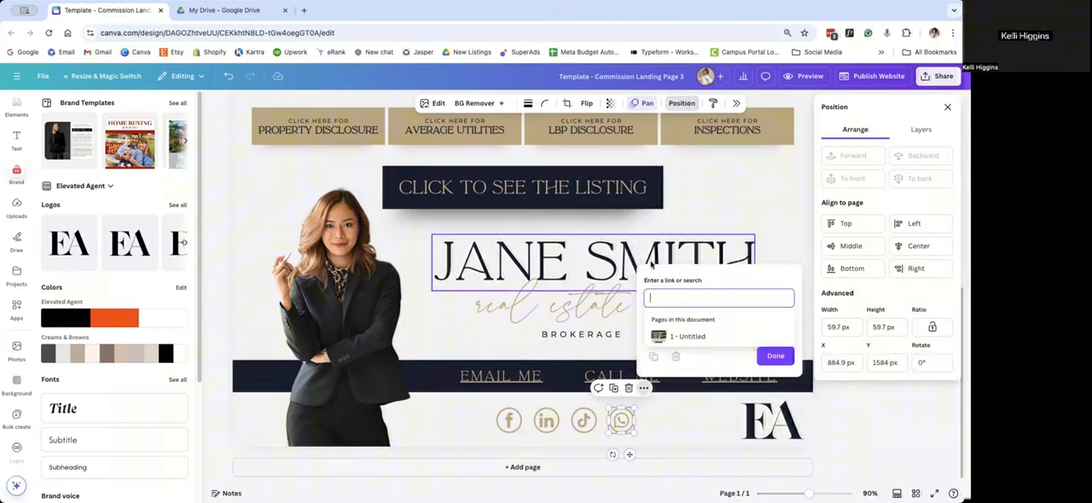
{"action": "left_click", "coordinate": [720, 297]}
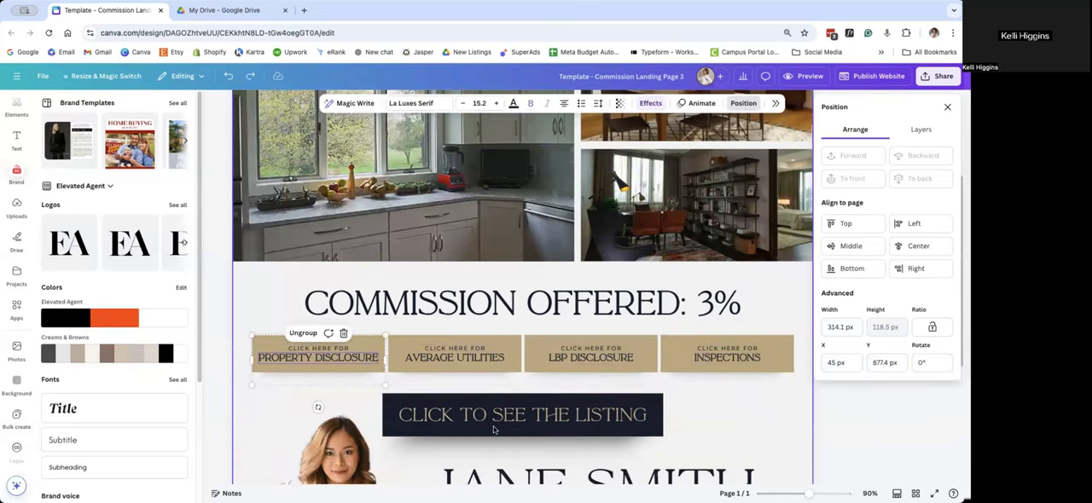
Leave the design and switch to the Google Drive My Drive file list
{"action": "scroll", "scroll_direction": "down", "scroll_amount": 3}
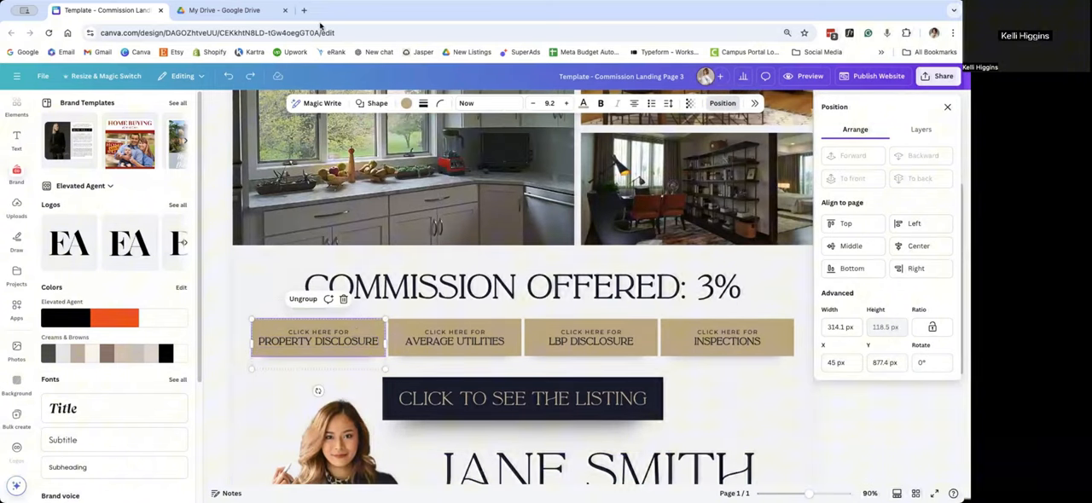
{"action": "left_click", "coordinate": [224, 10]}
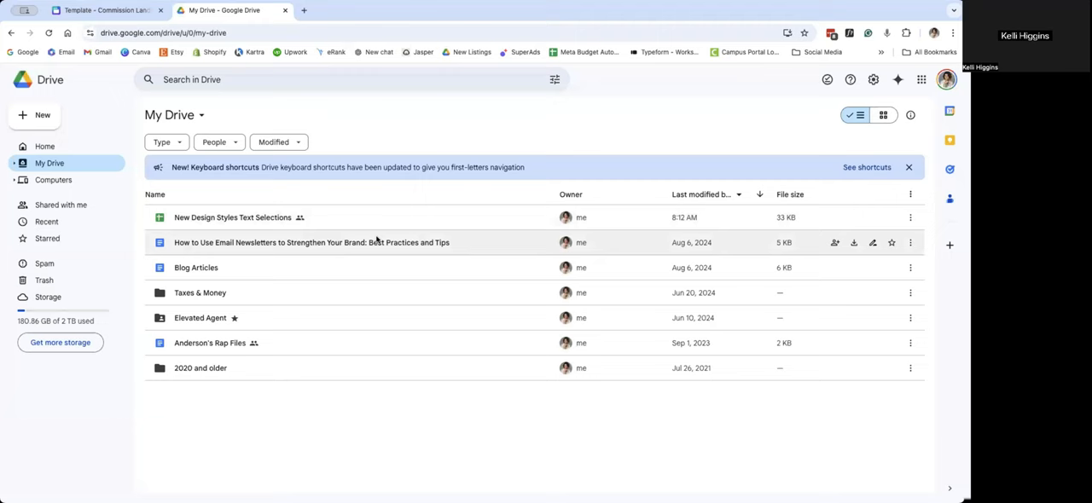
Create an empty Google Drive folder named 123 main st and return to the Canva design
{"action": "left_click", "coordinate": [34, 116]}
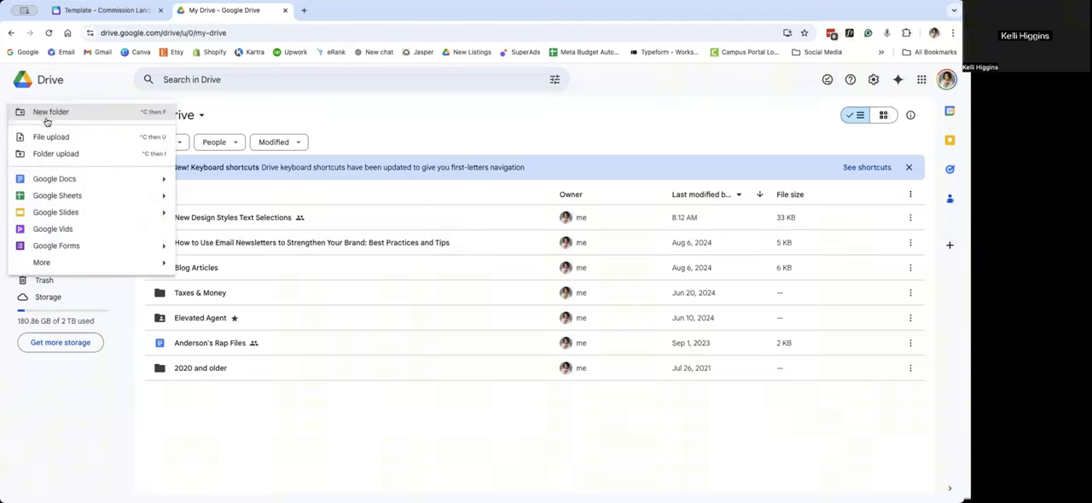
{"action": "left_click", "coordinate": [51, 112]}
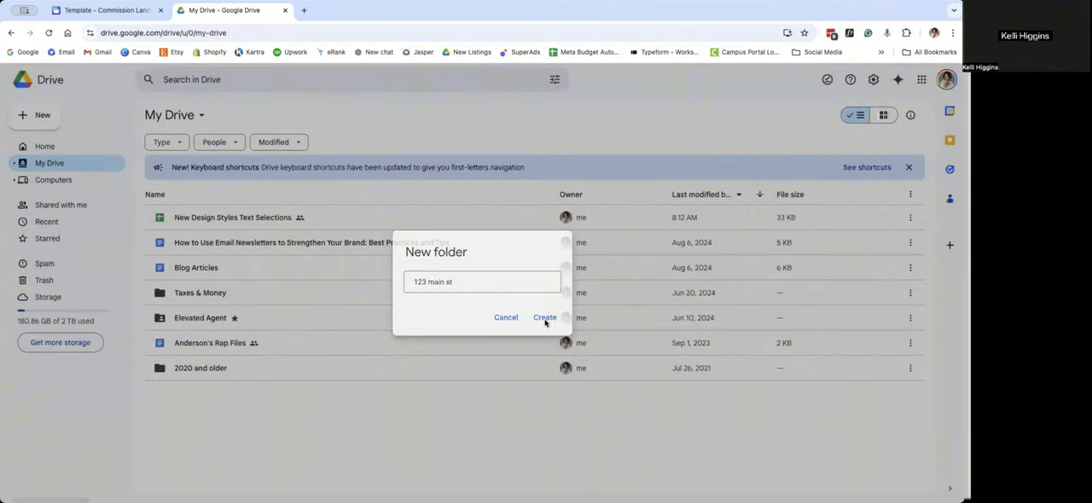
{"action": "left_click", "coordinate": [544, 317]}
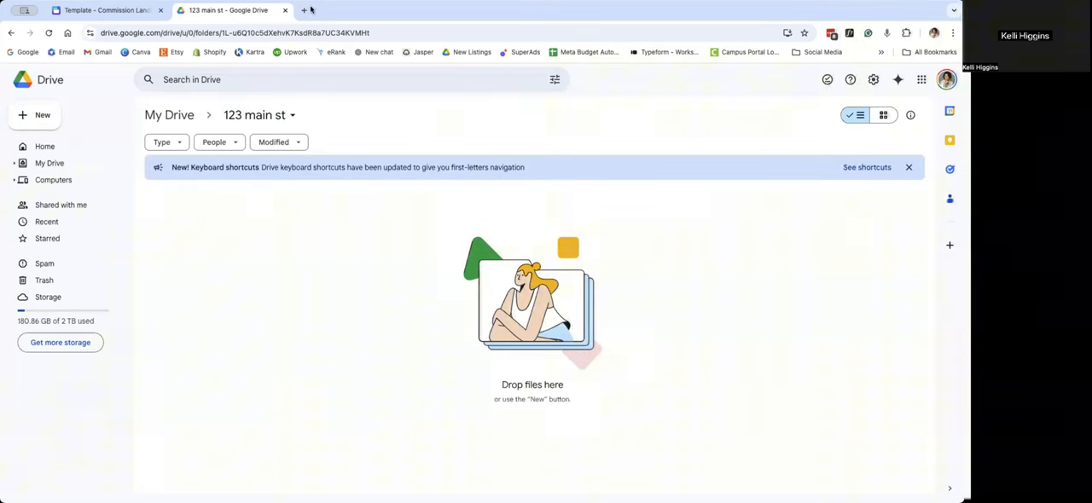
{"action": "left_click", "coordinate": [102, 11]}
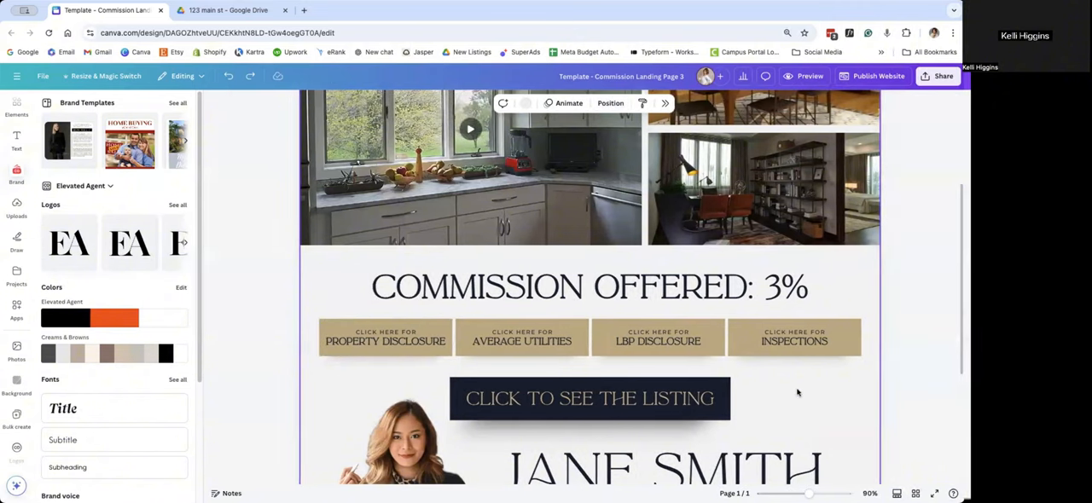
Review the PROPERTY DISCLOSURE button in Canva, then switch to the 123 main st Drive folder
{"action": "left_click", "coordinate": [386, 341]}
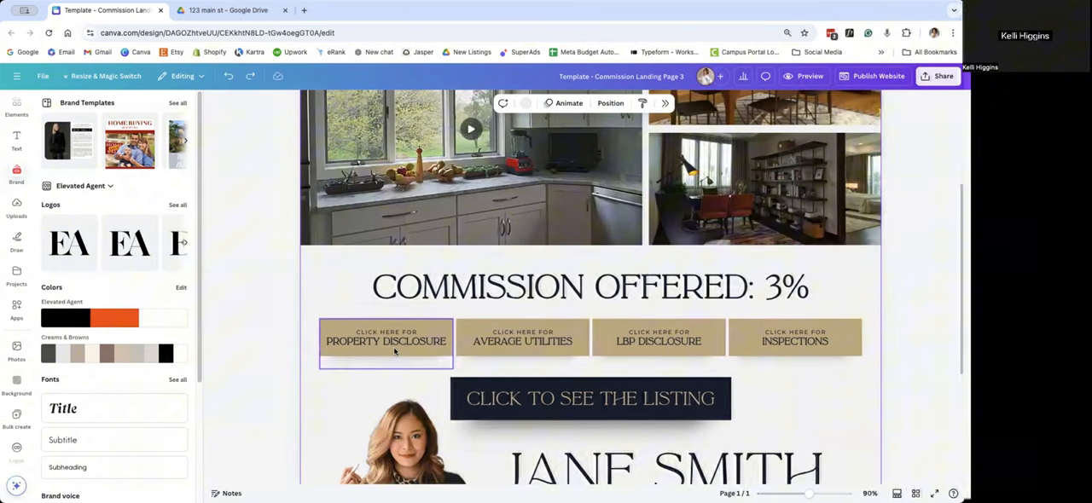
{"action": "left_click", "coordinate": [590, 399]}
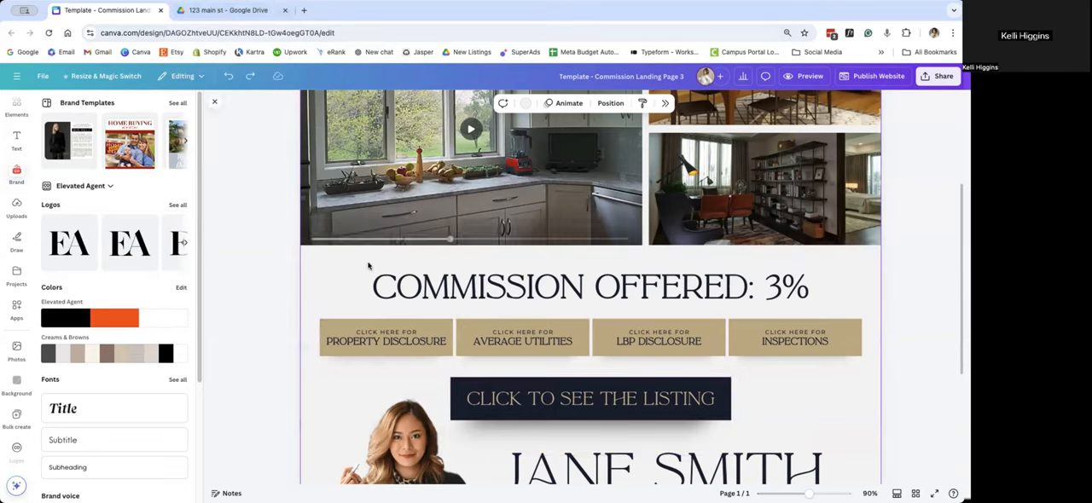
{"action": "left_click", "coordinate": [226, 10]}
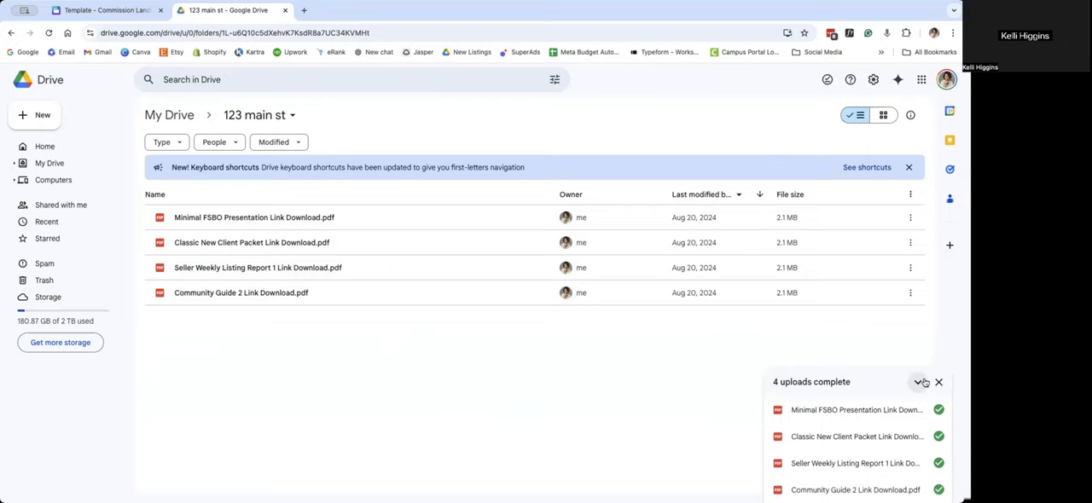
Share Minimal FSBO Presentation Link Download.pdf as viewable by anyone with the link and copy its link
{"action": "left_click", "coordinate": [938, 382]}
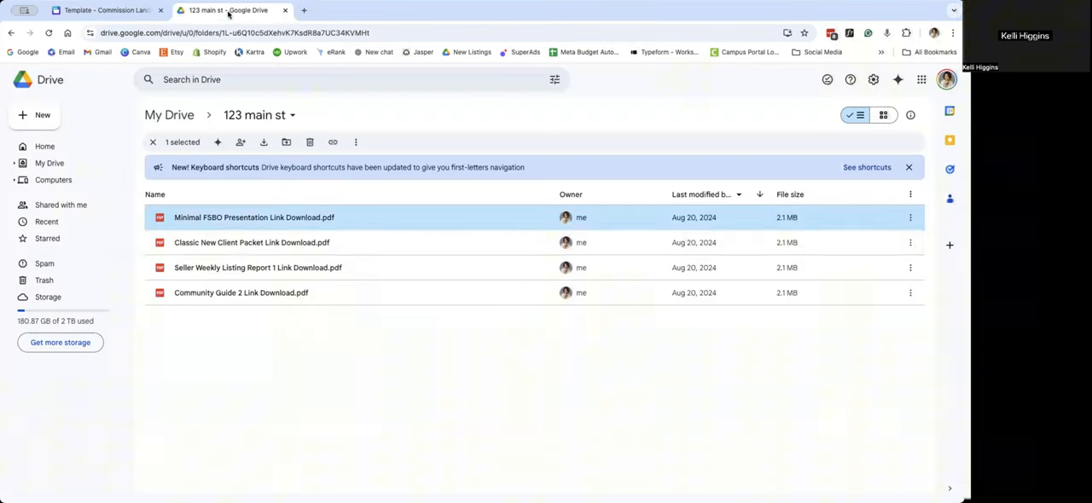
{"action": "right_click", "coordinate": [251, 242]}
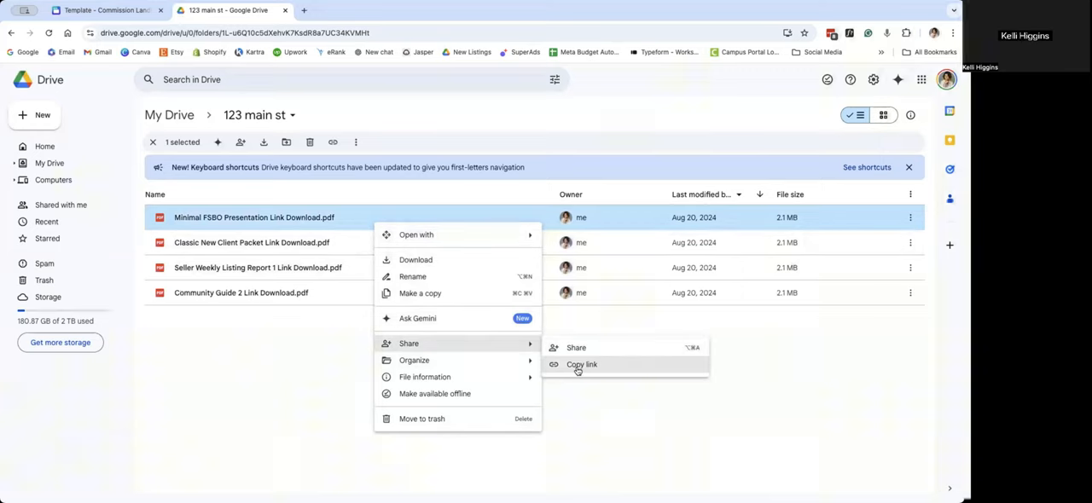
{"action": "left_click", "coordinate": [580, 365]}
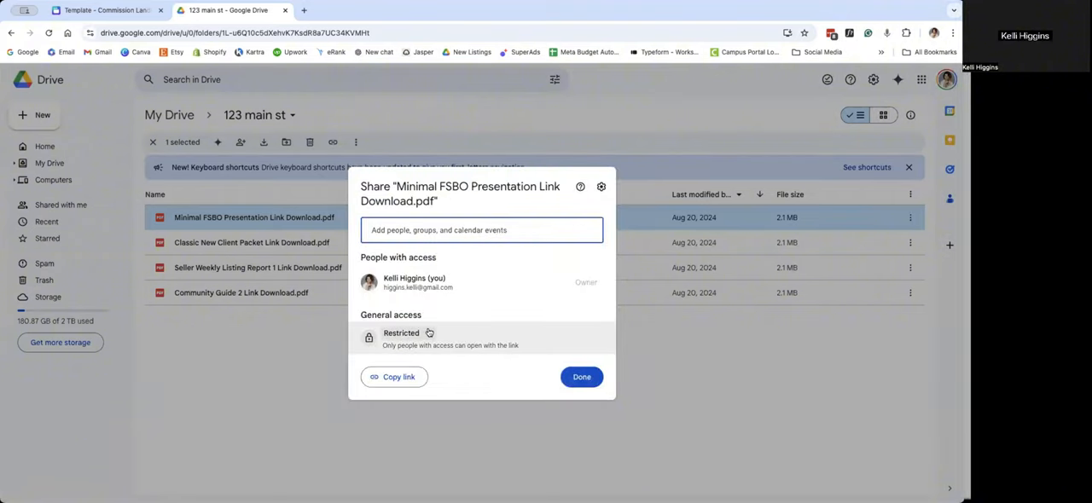
{"action": "left_click", "coordinate": [401, 333]}
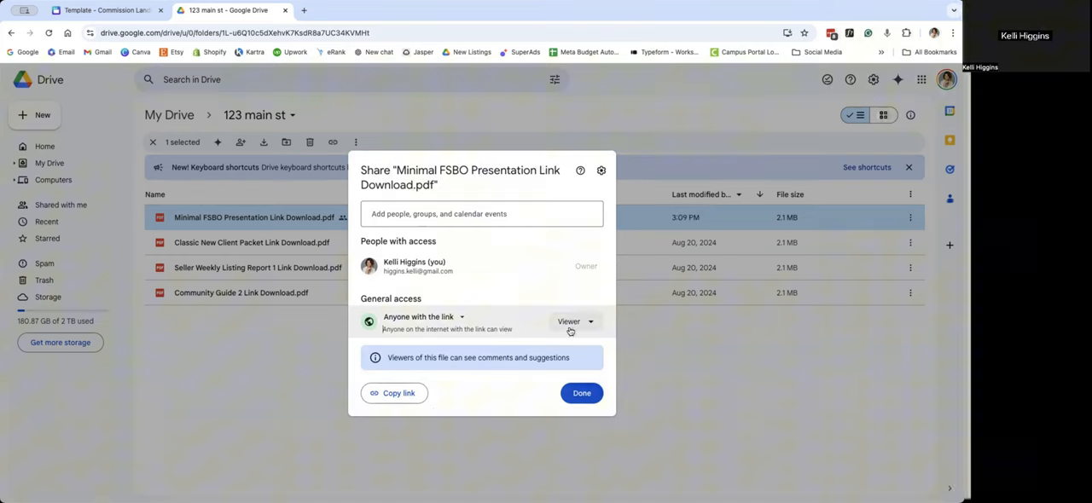
{"action": "left_click", "coordinate": [392, 393]}
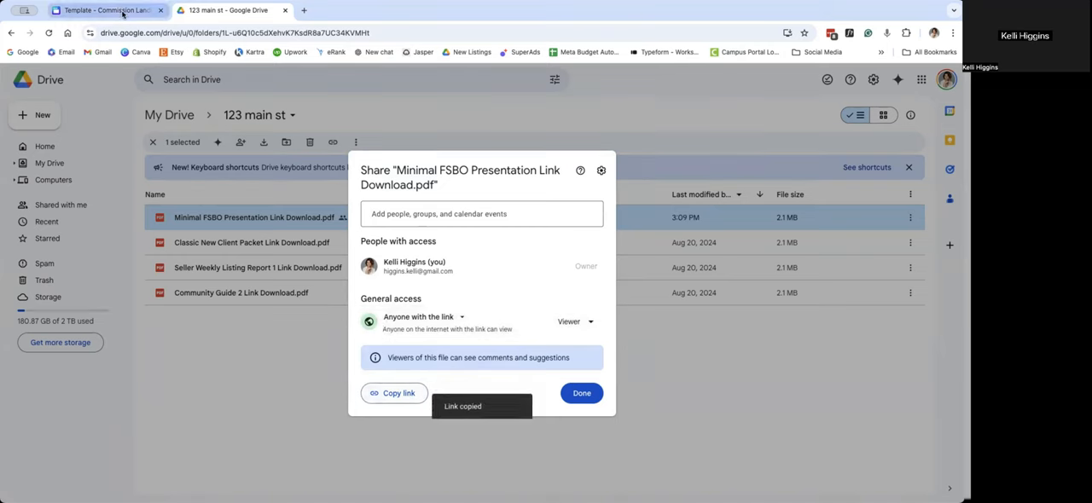
Back in Canva, select the PROPERTY DISCLOSURE and AVERAGE UTILITIES buttons, then return to the 123 main st folder
{"action": "left_click", "coordinate": [103, 11]}
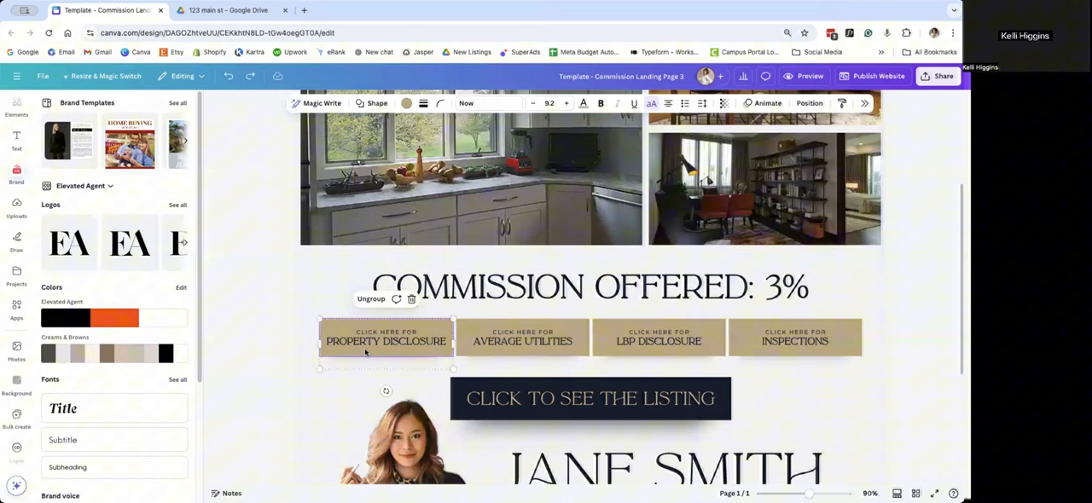
{"action": "right_click", "coordinate": [386, 341]}
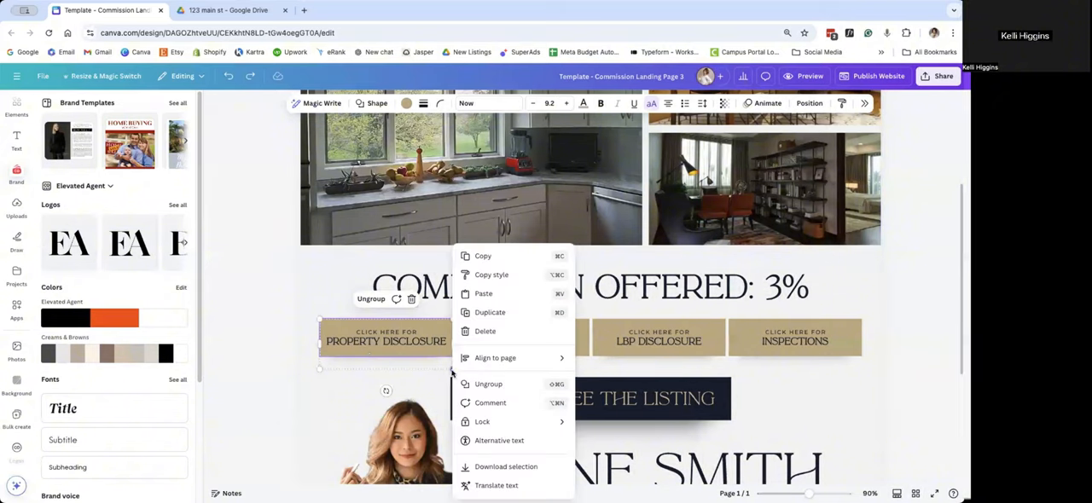
{"action": "left_click", "coordinate": [345, 365]}
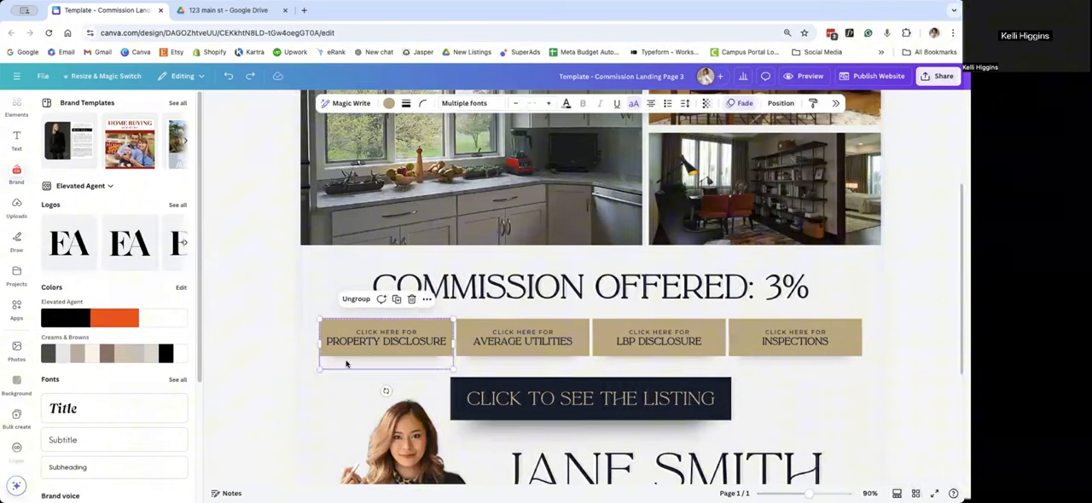
{"action": "left_click", "coordinate": [522, 341]}
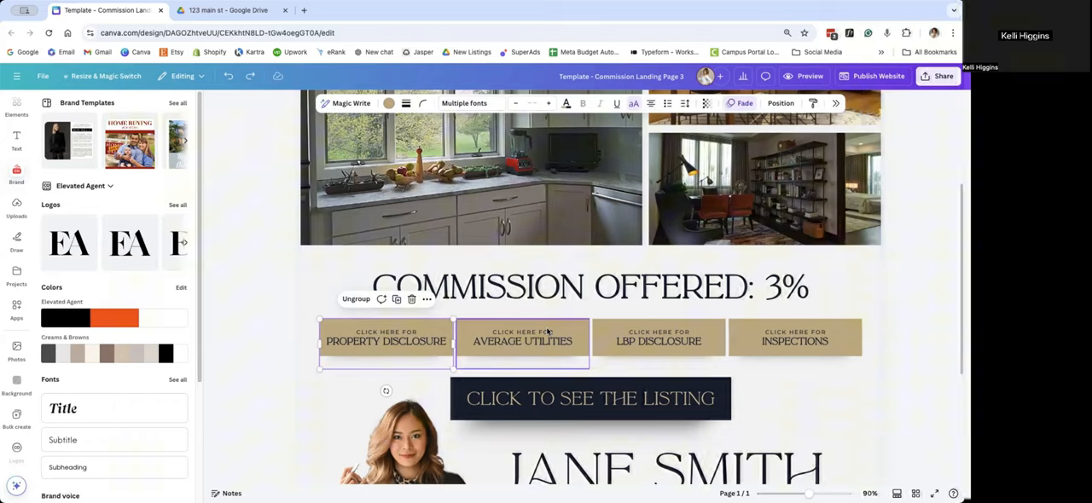
{"action": "left_click", "coordinate": [385, 342]}
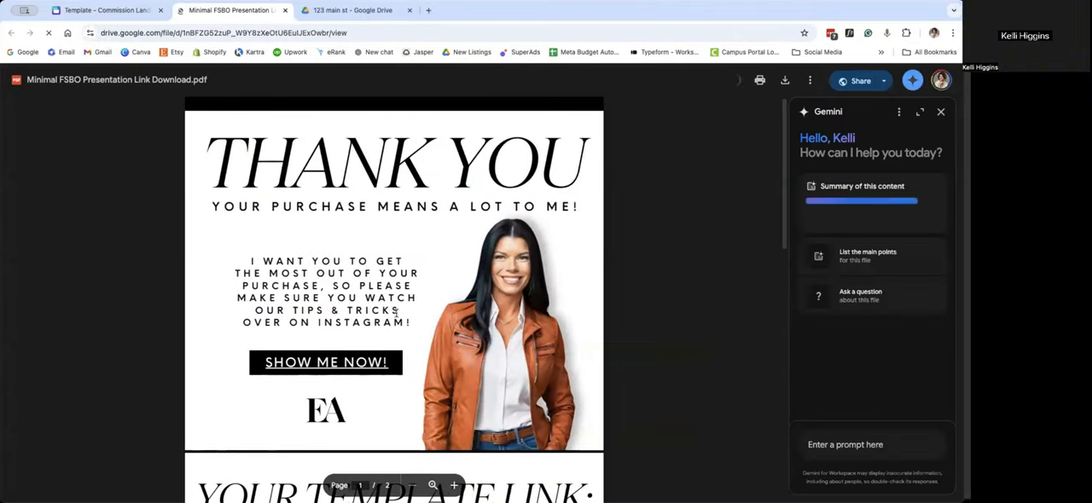
{"action": "left_click", "coordinate": [225, 10]}
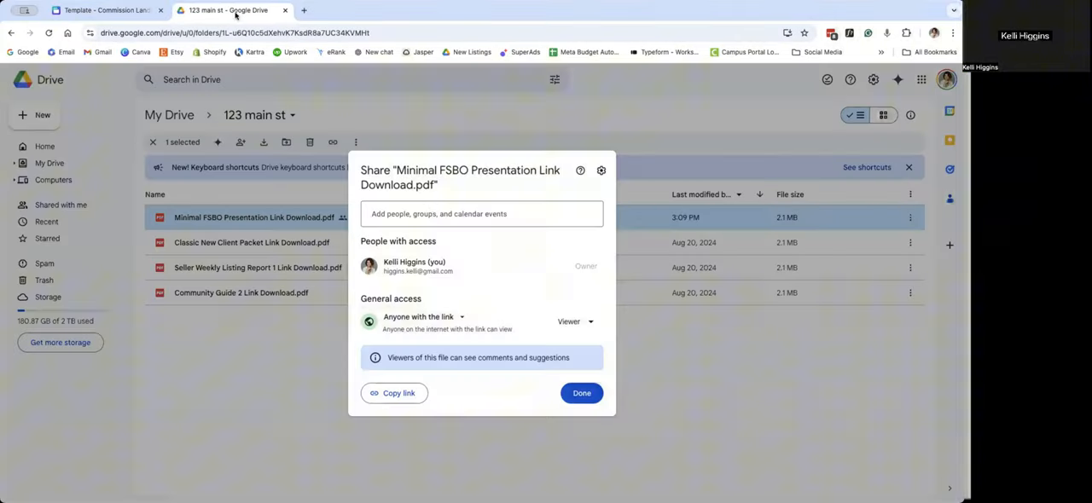
Share Classic New Client Packet Link Download.pdf with anyone with the link, copy the link and return to Canva
{"action": "left_click", "coordinate": [580, 392]}
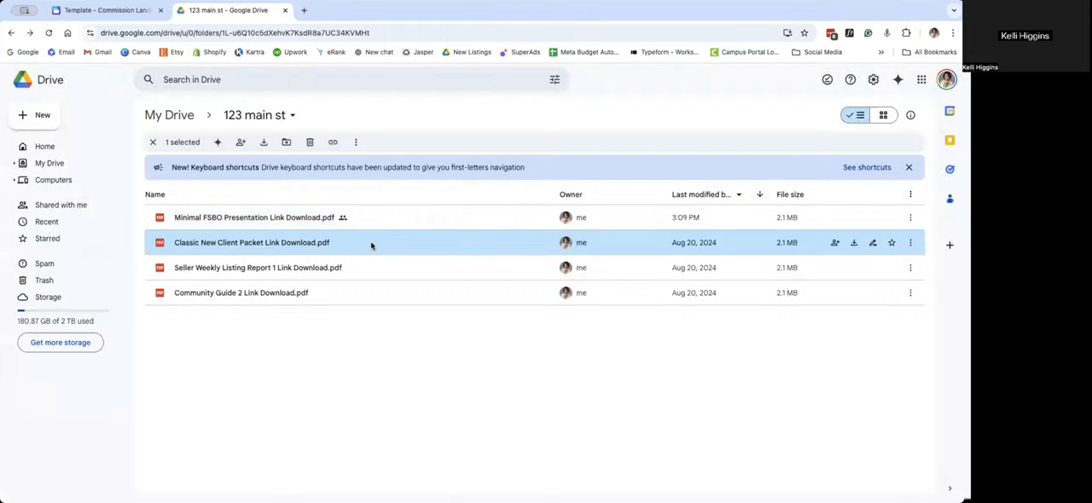
{"action": "right_click", "coordinate": [250, 242]}
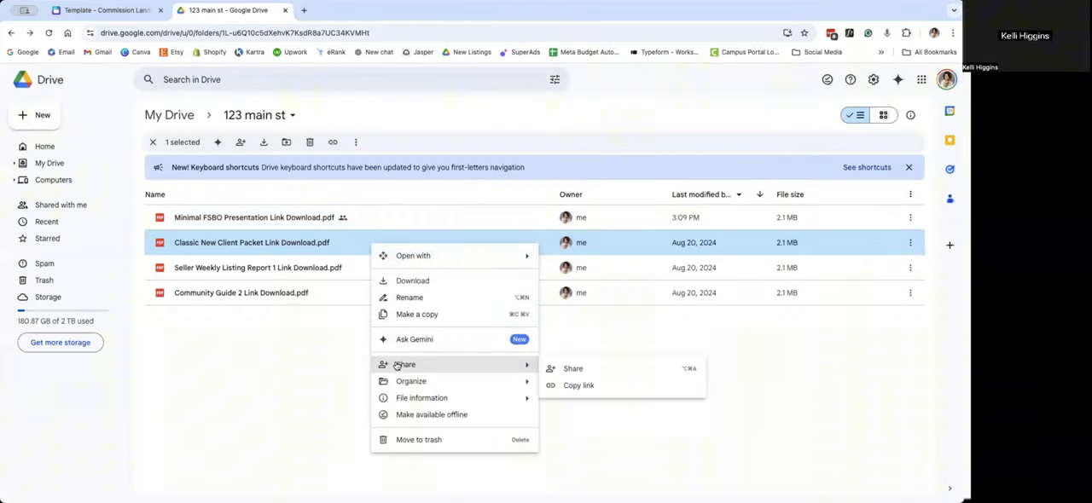
{"action": "left_click", "coordinate": [579, 386]}
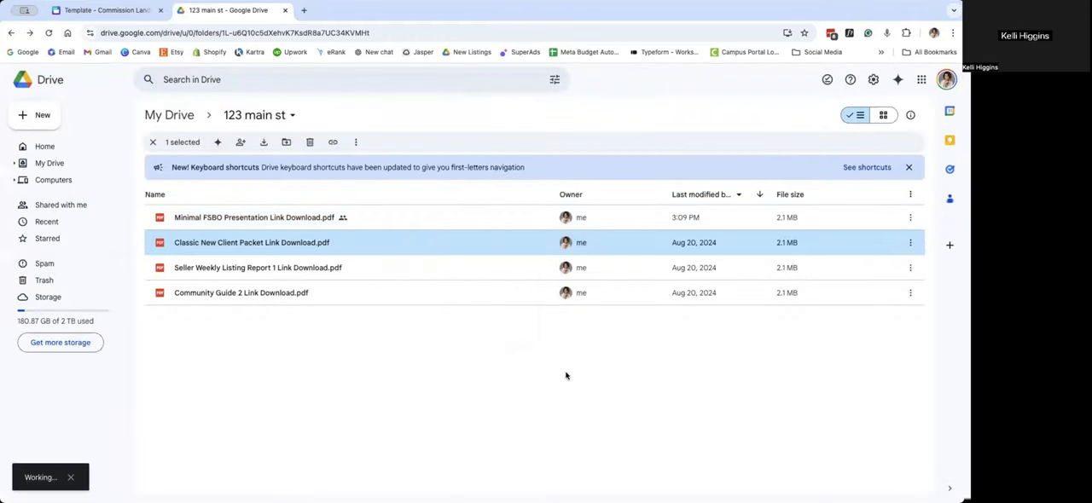
{"action": "left_click", "coordinate": [406, 332]}
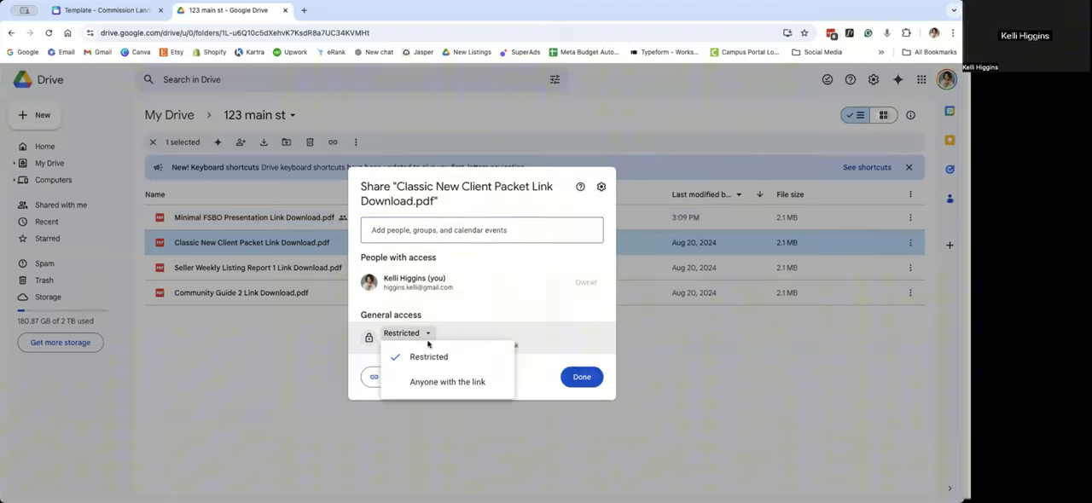
{"action": "left_click", "coordinate": [447, 382]}
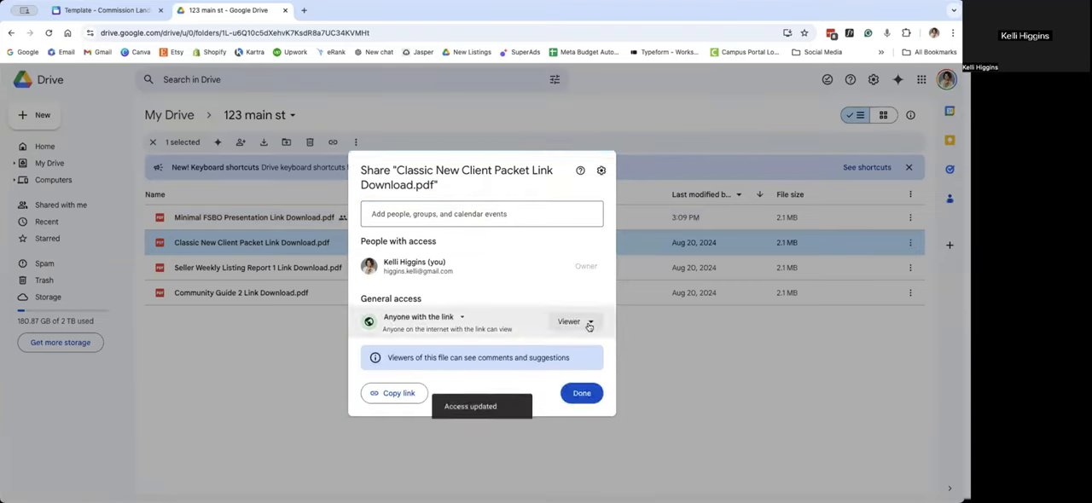
{"action": "left_click", "coordinate": [392, 393]}
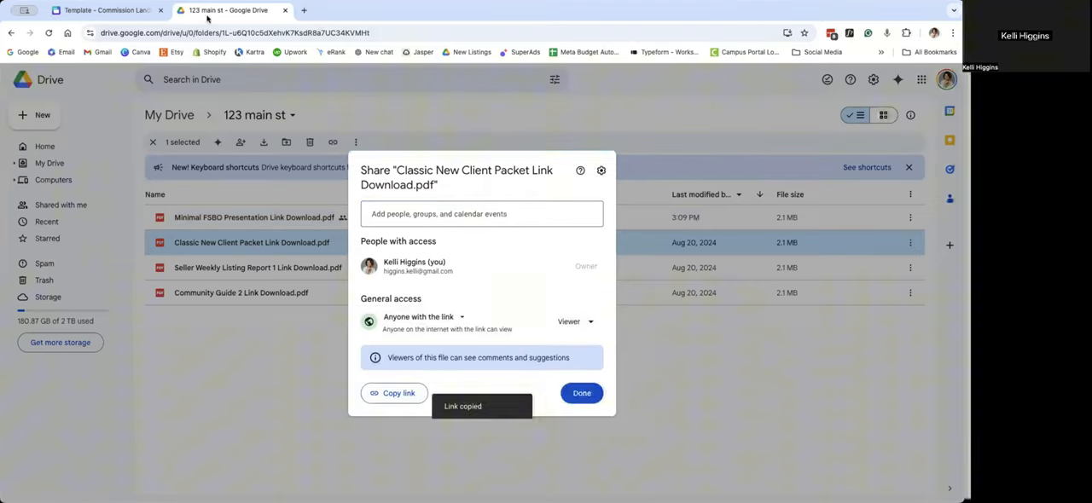
{"action": "left_click", "coordinate": [103, 10]}
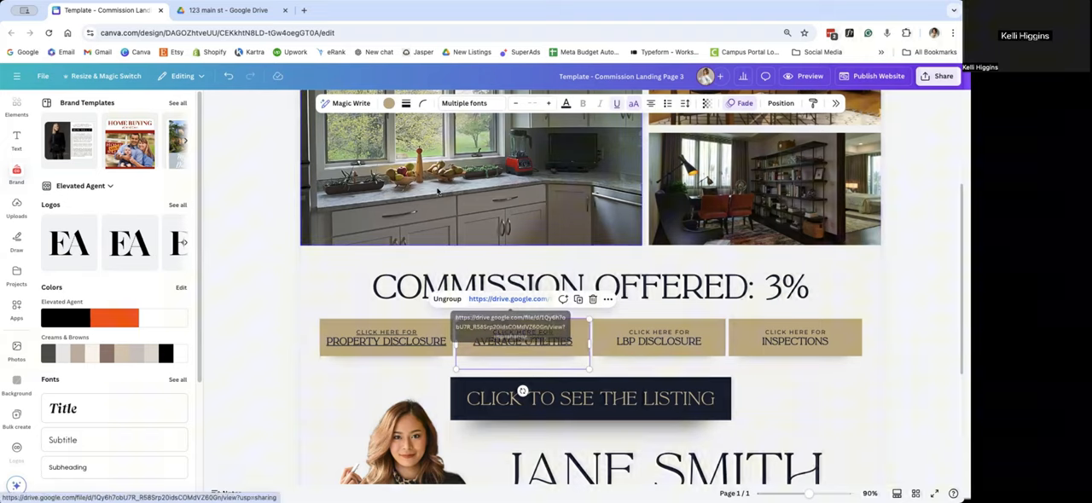
Share Seller Weekly Listing Report 1 with anyone with the link and attach its link to Canva's LBP DISCLOSURE button
{"action": "left_click", "coordinate": [225, 11]}
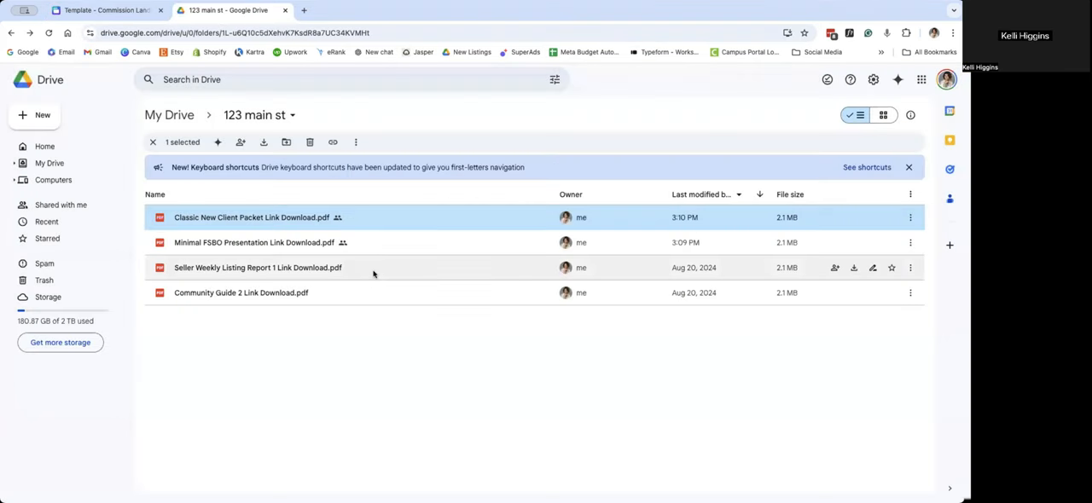
{"action": "right_click", "coordinate": [257, 266]}
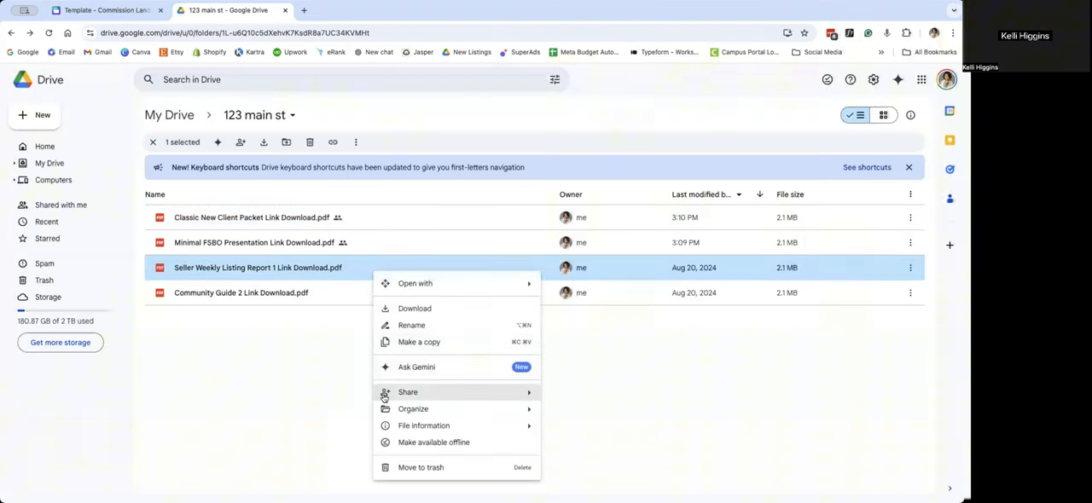
{"action": "left_click", "coordinate": [408, 392]}
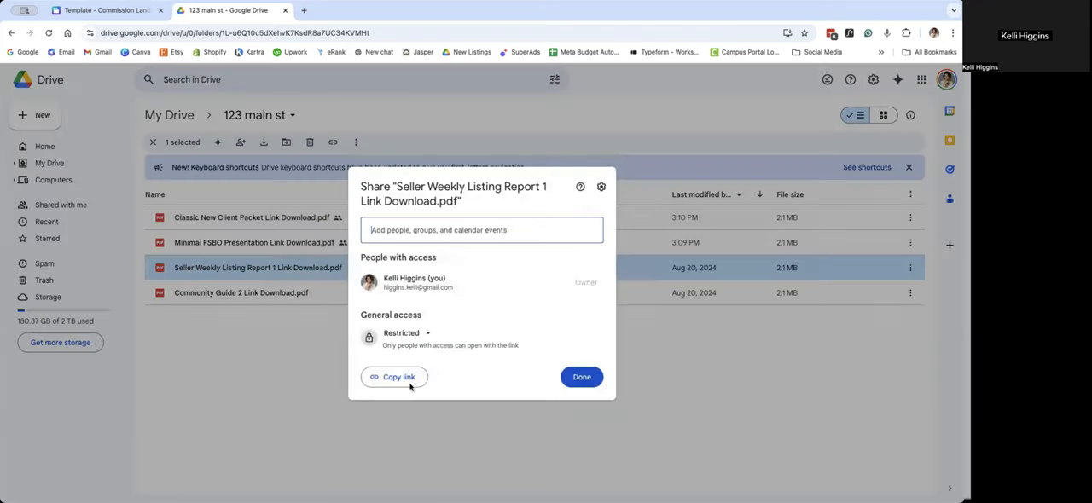
{"action": "left_click", "coordinate": [401, 334]}
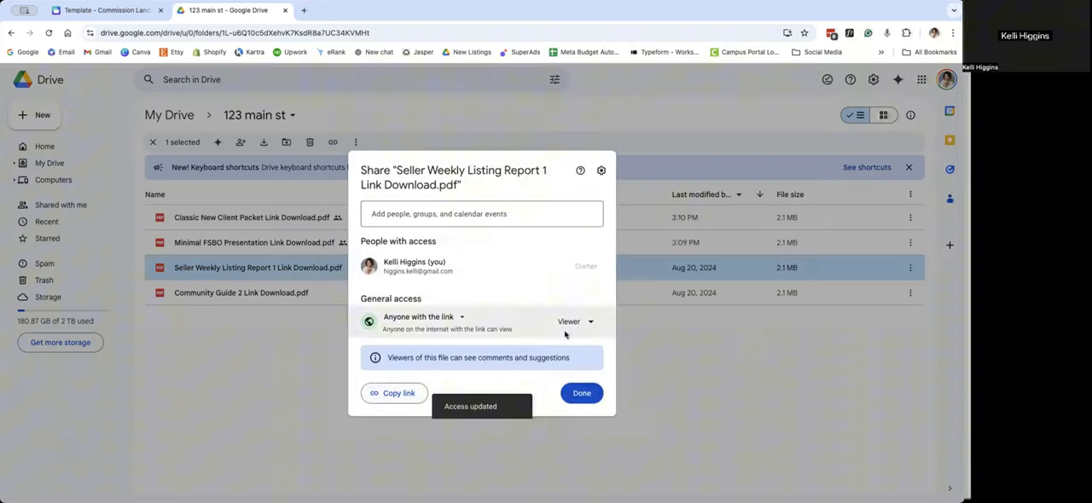
{"action": "left_click", "coordinate": [103, 10]}
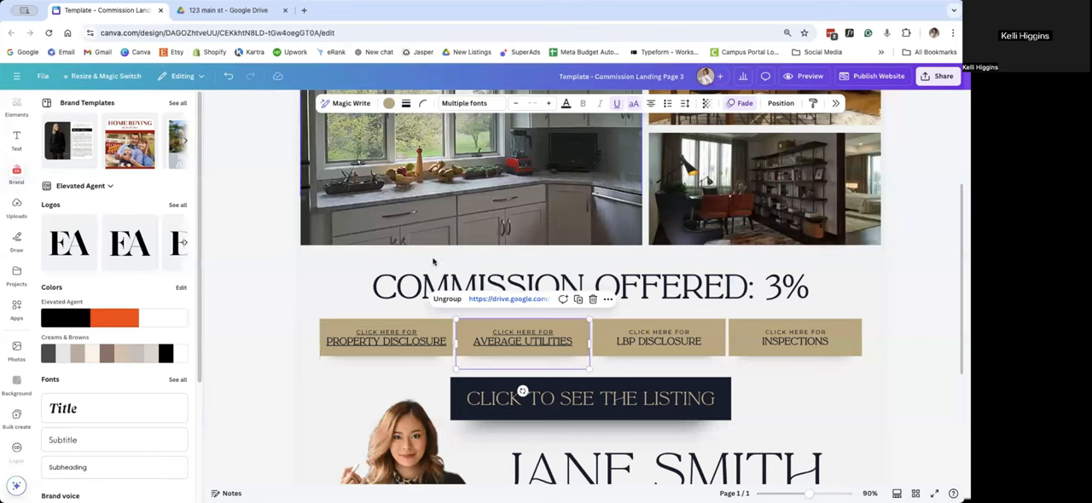
{"action": "left_click", "coordinate": [658, 338]}
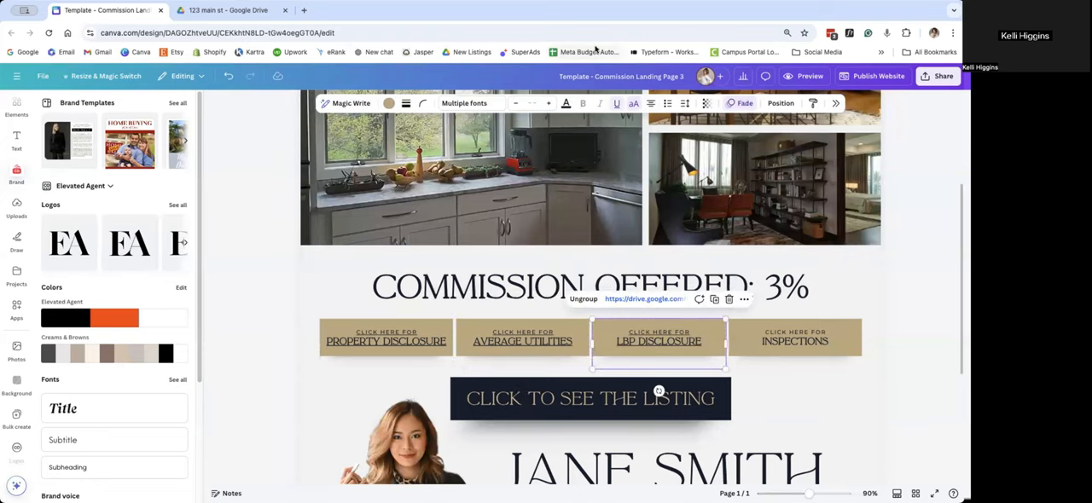
{"action": "left_click", "coordinate": [225, 11]}
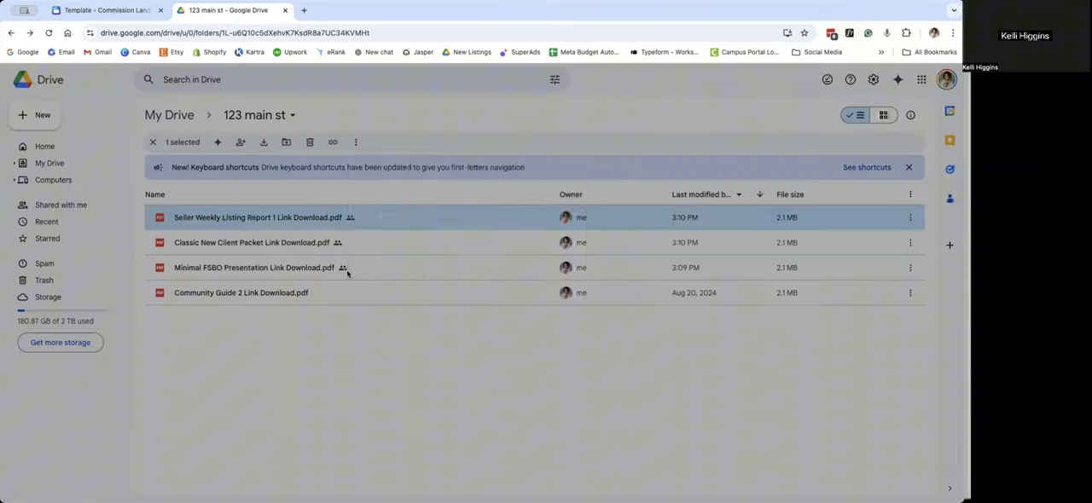
Share the Community Guide 2 PDF with anyone with the link and copy its share link
{"action": "right_click", "coordinate": [241, 293]}
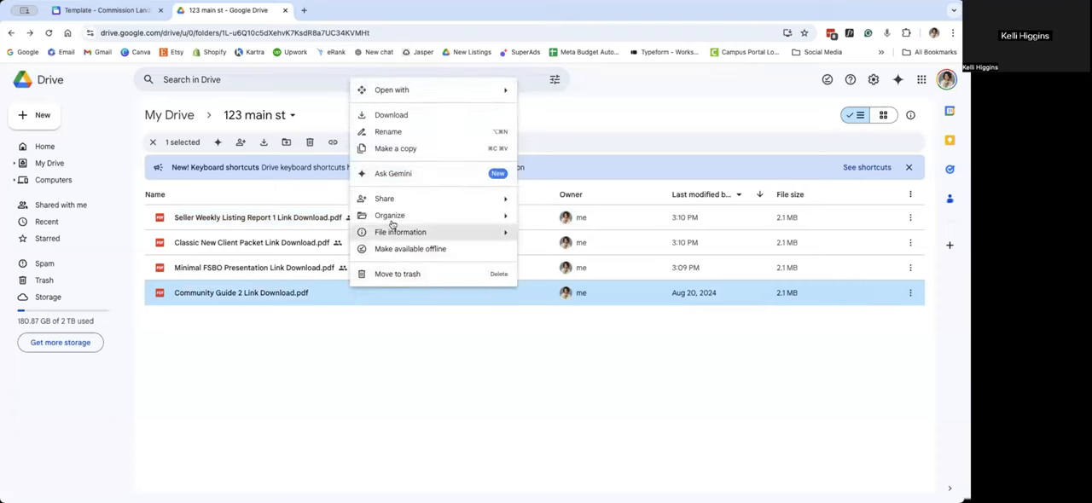
{"action": "mouse_move", "coordinate": [384, 198]}
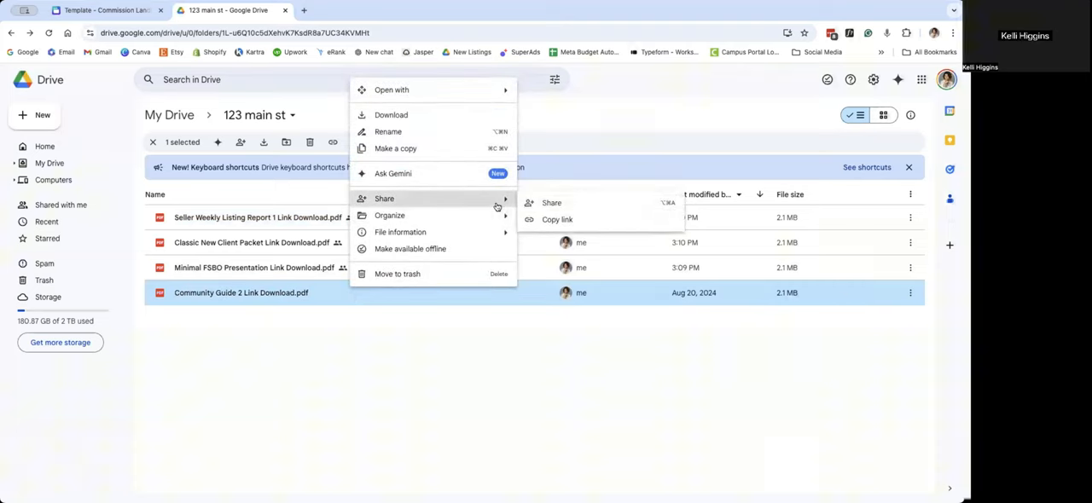
{"action": "left_click", "coordinate": [551, 203]}
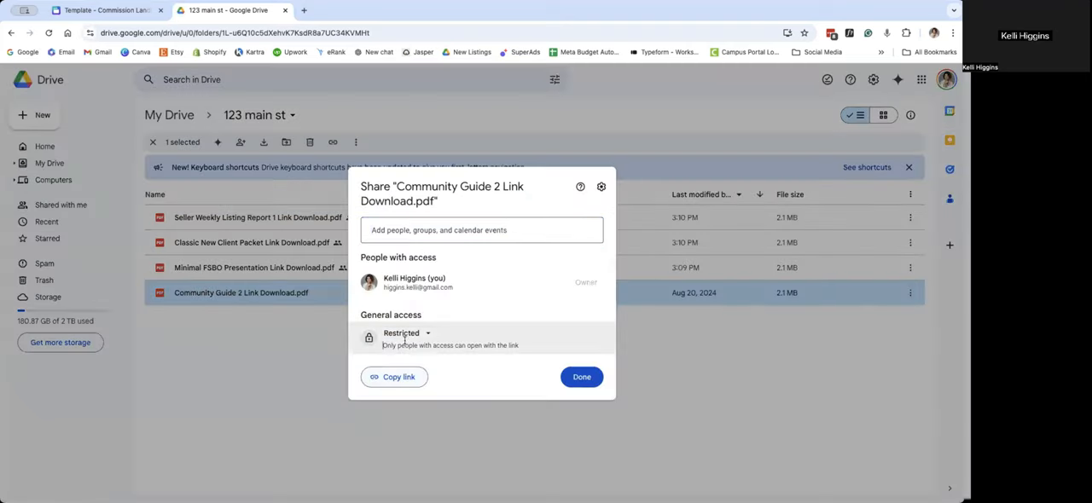
{"action": "left_click", "coordinate": [401, 335]}
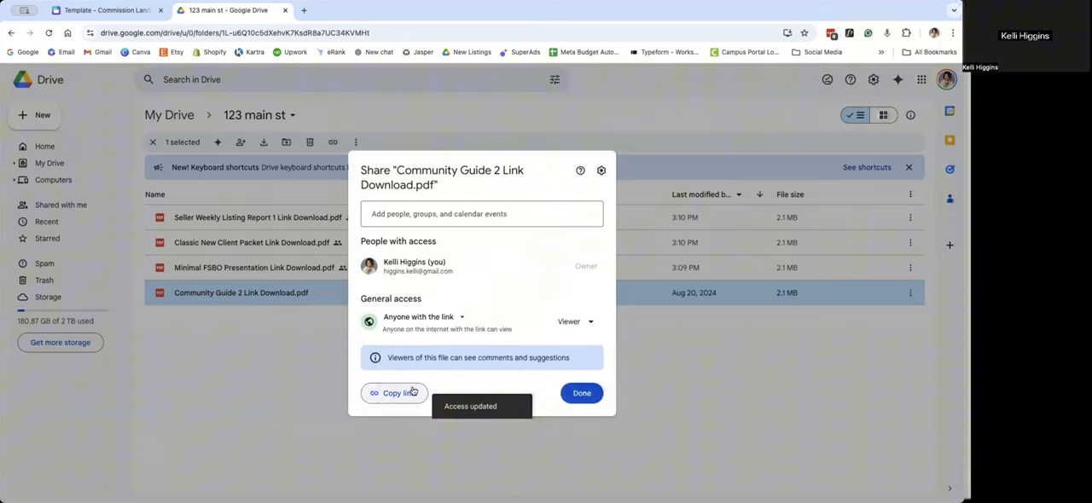
{"action": "left_click", "coordinate": [102, 10]}
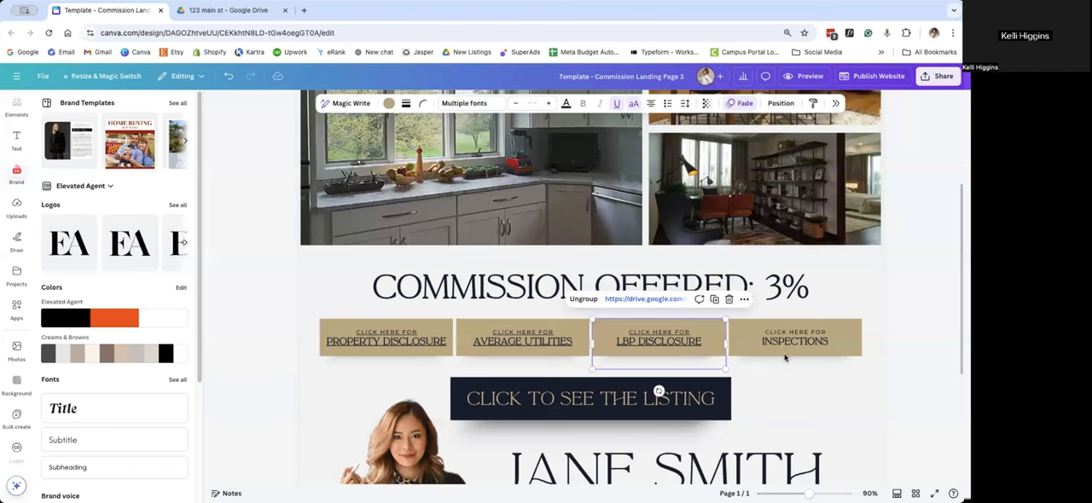
Attach the Community Guide link to Canva's INSPECTIONS button and open a new browser tab
{"action": "left_click", "coordinate": [795, 339]}
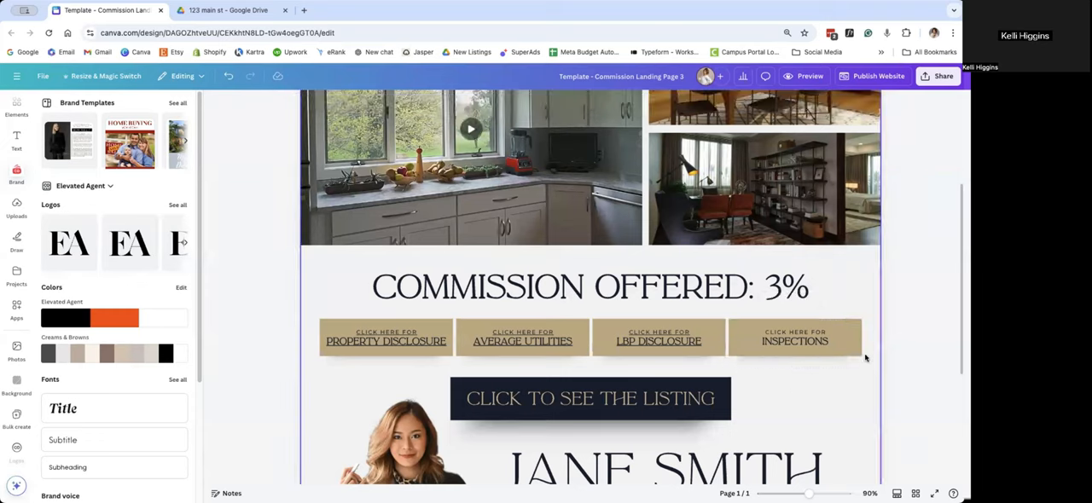
{"action": "left_click", "coordinate": [795, 342]}
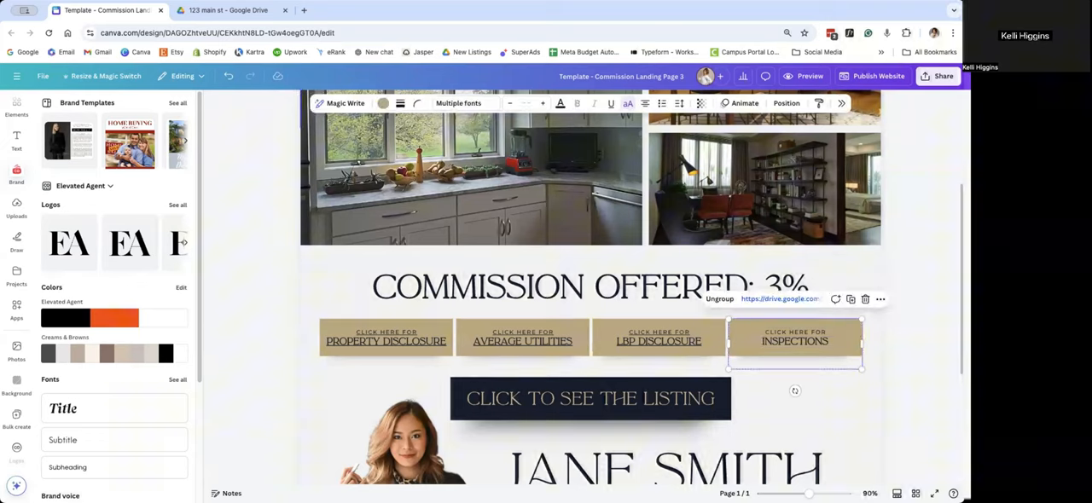
{"action": "left_click", "coordinate": [928, 369]}
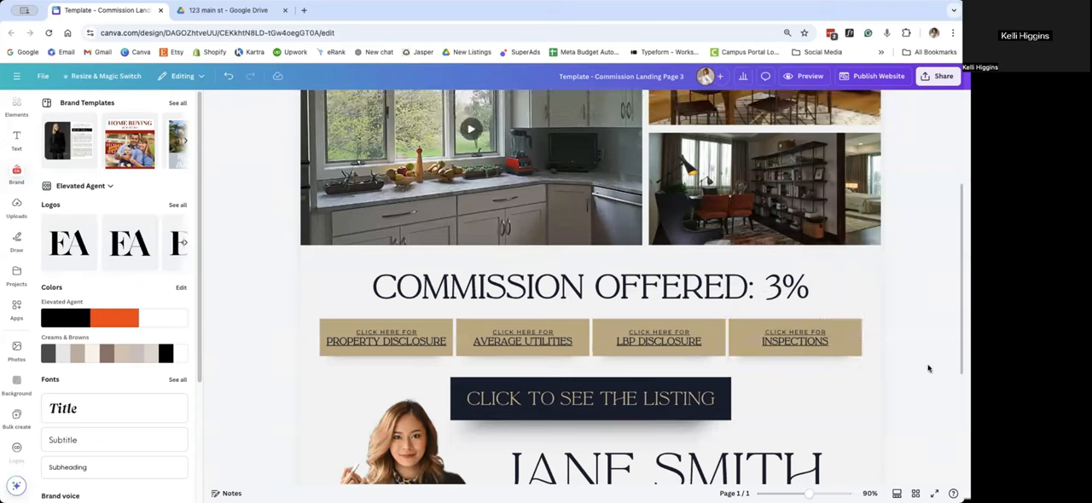
{"action": "left_click", "coordinate": [659, 341]}
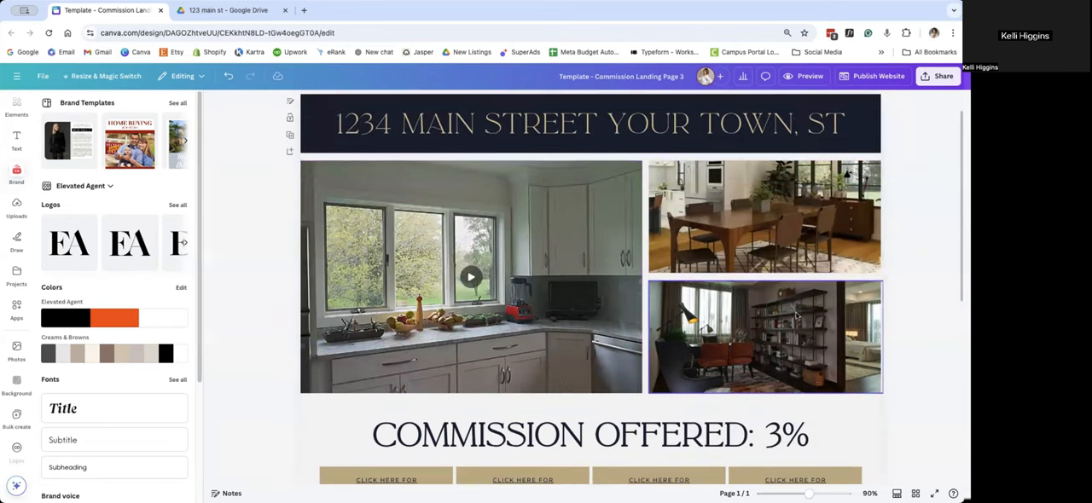
{"action": "scroll", "scroll_direction": "down", "scroll_amount": 3}
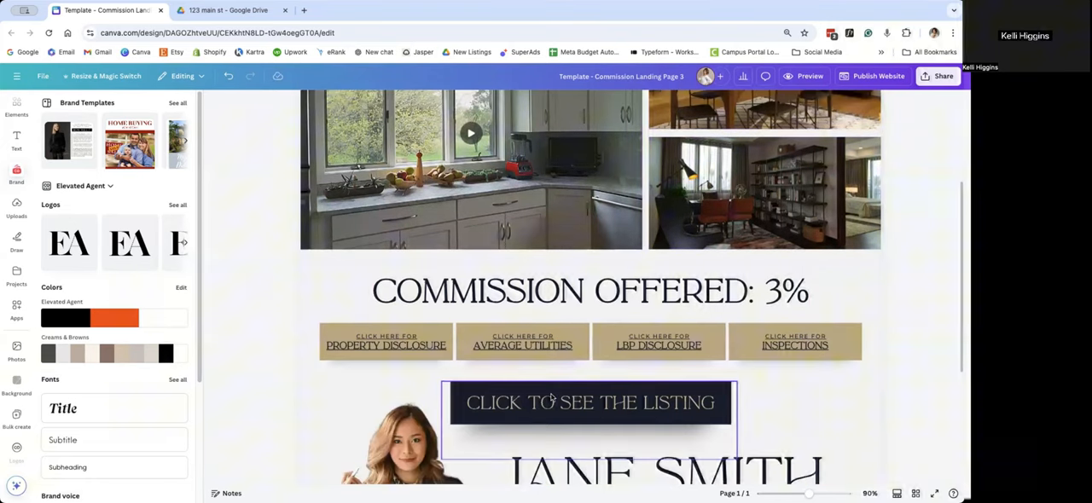
{"action": "left_click", "coordinate": [590, 402]}
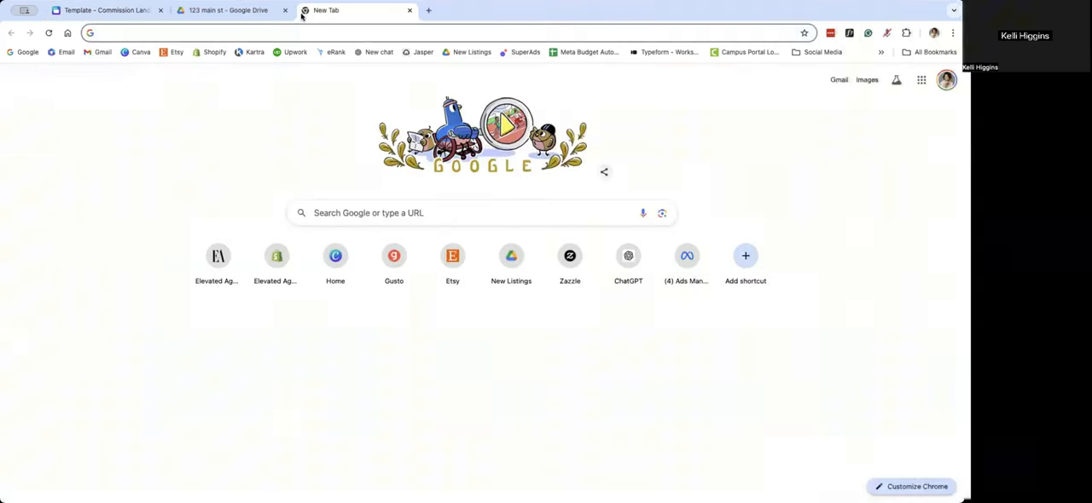
Go to stoneandstory.com and navigate via Buy to the Properties listings page
{"action": "type", "text": "stoneandstory.com"}
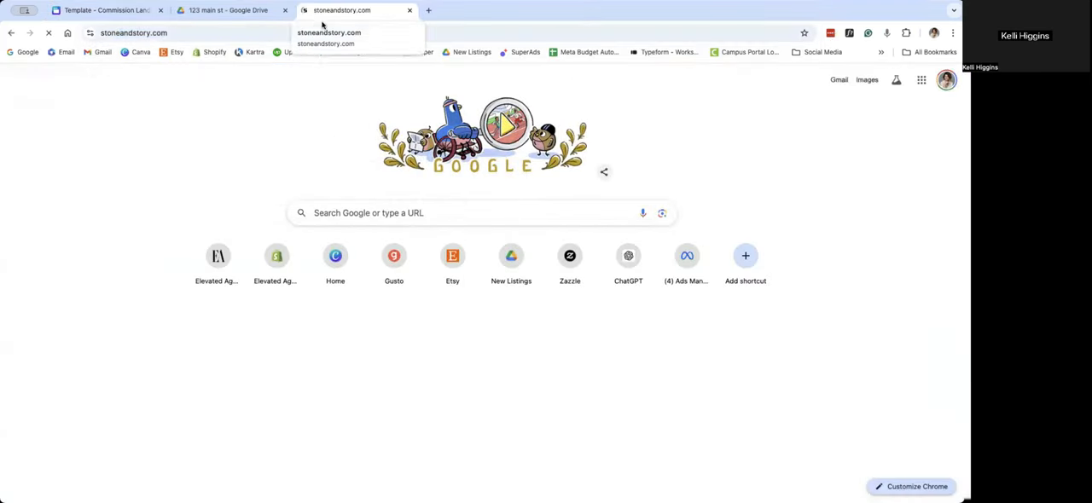
{"action": "left_click", "coordinate": [328, 33]}
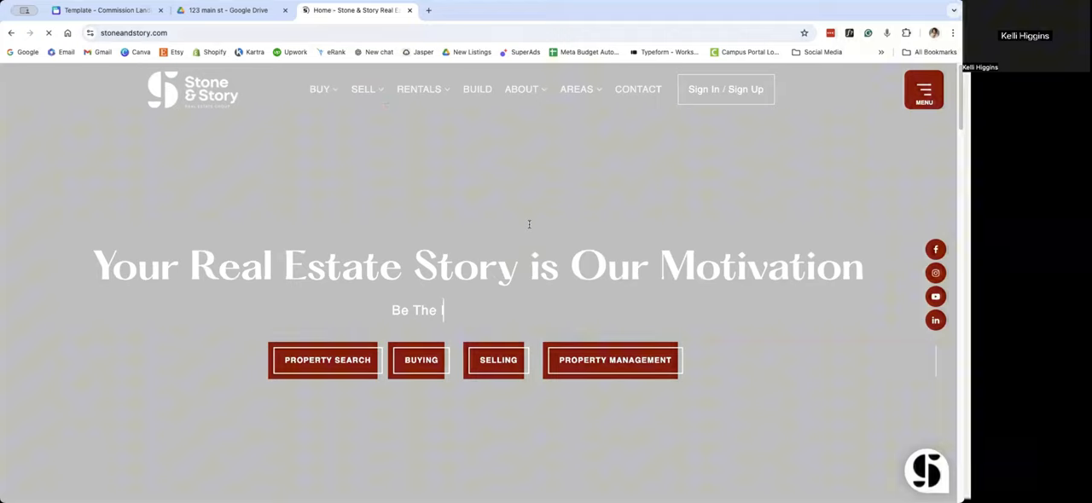
{"action": "scroll", "scroll_direction": "down", "scroll_amount": 3}
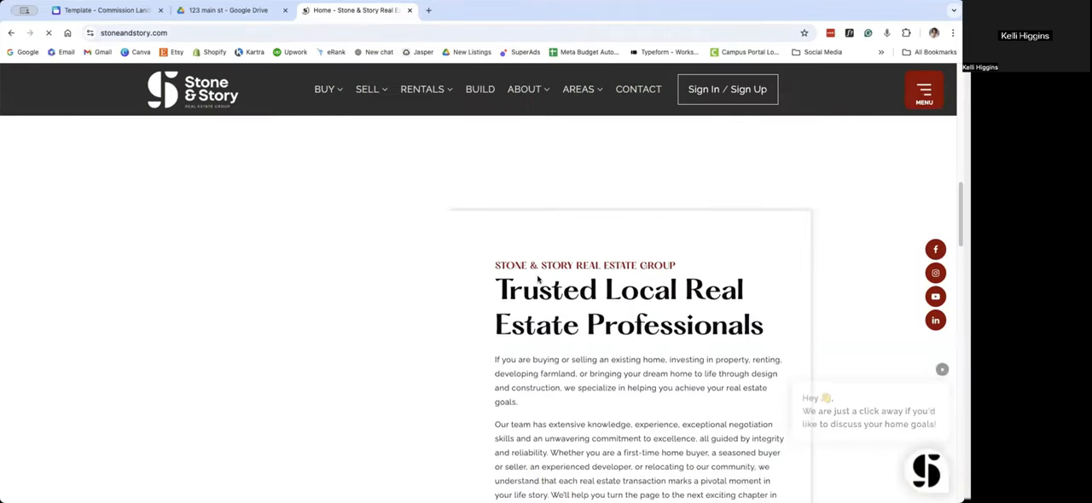
{"action": "scroll", "scroll_direction": "down", "scroll_amount": 3}
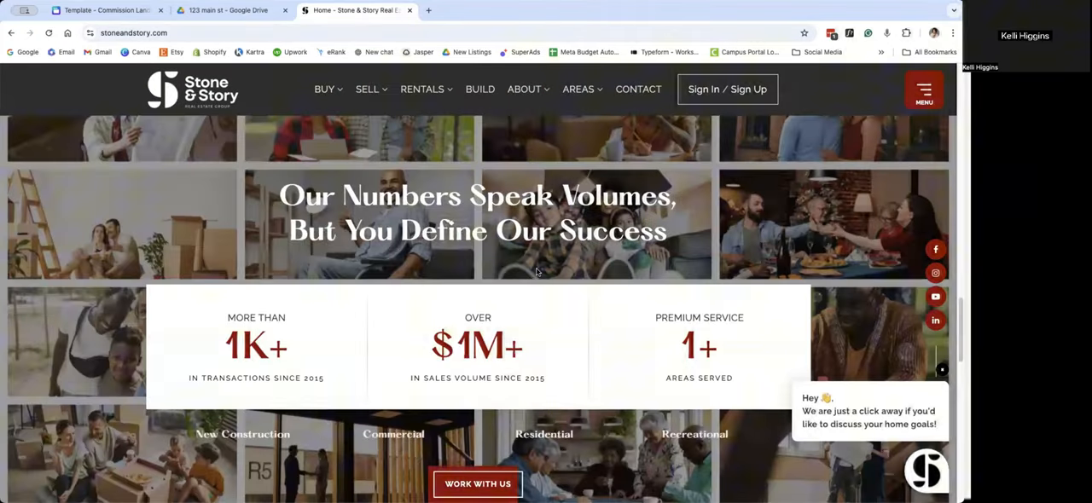
{"action": "scroll", "scroll_direction": "down", "scroll_amount": 3}
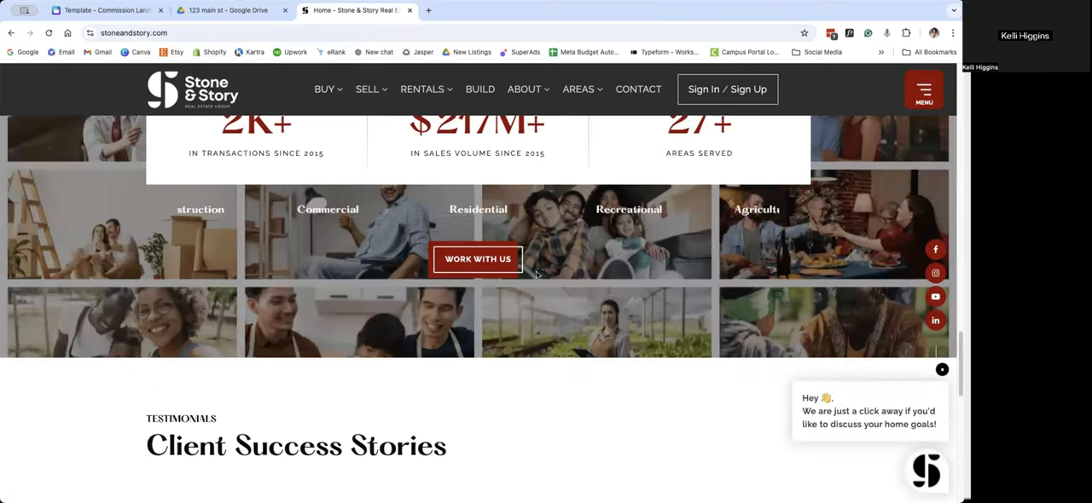
{"action": "left_click", "coordinate": [324, 88]}
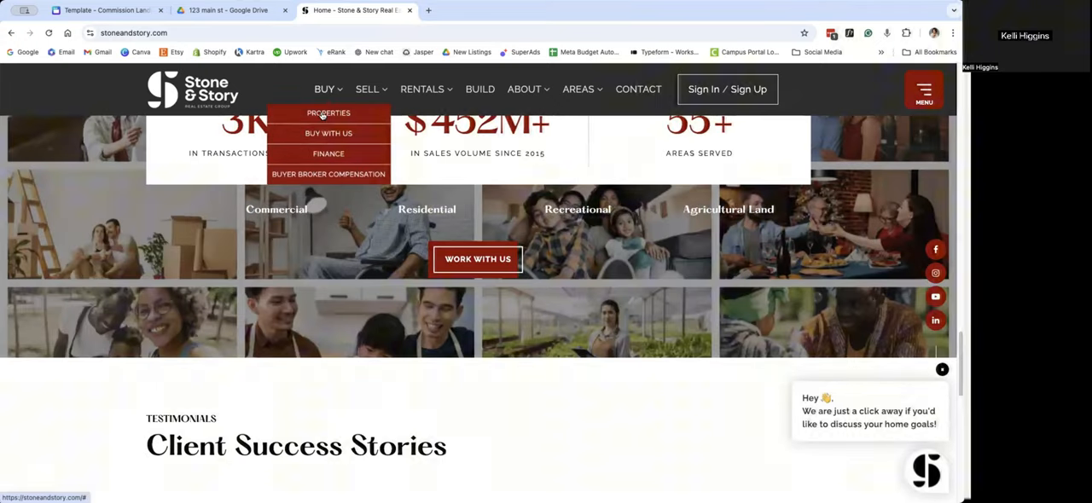
{"action": "left_click", "coordinate": [328, 113]}
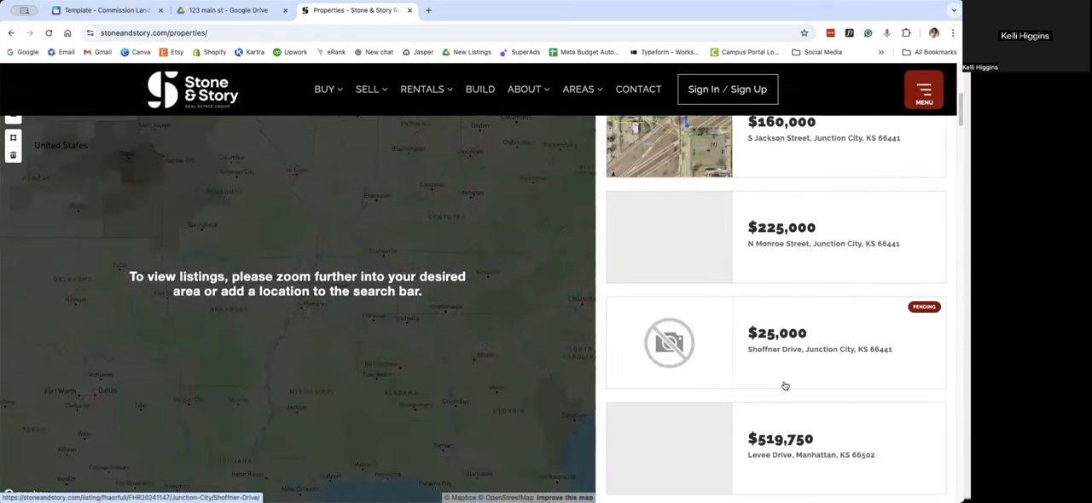
{"action": "scroll", "scroll_direction": "down", "scroll_amount": 3}
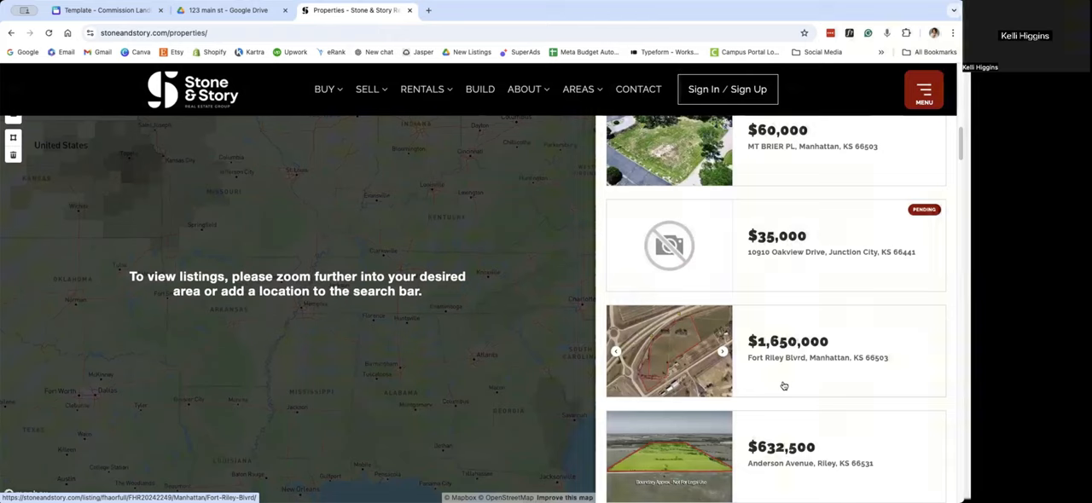
{"action": "scroll", "scroll_direction": "down", "scroll_amount": 3}
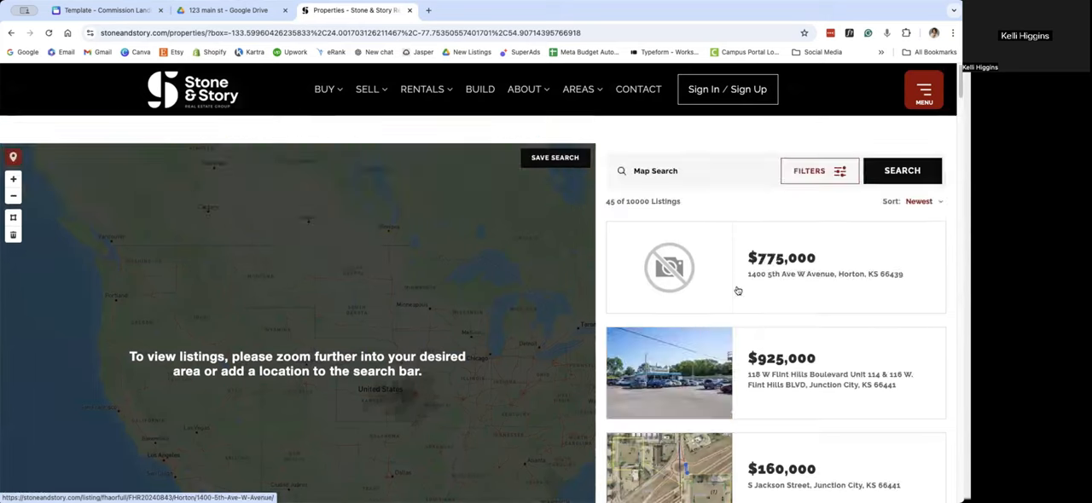
{"action": "left_click", "coordinate": [901, 170]}
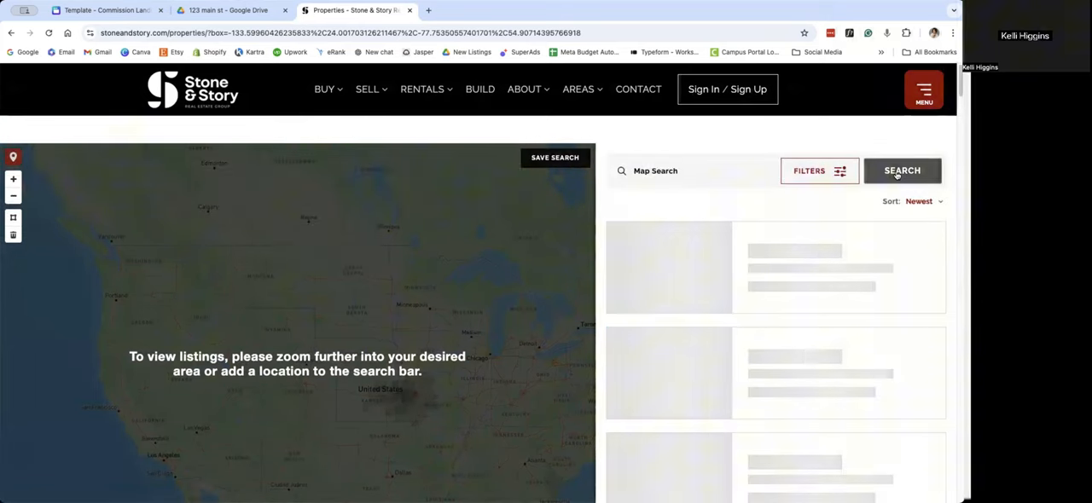
{"action": "left_click", "coordinate": [900, 171]}
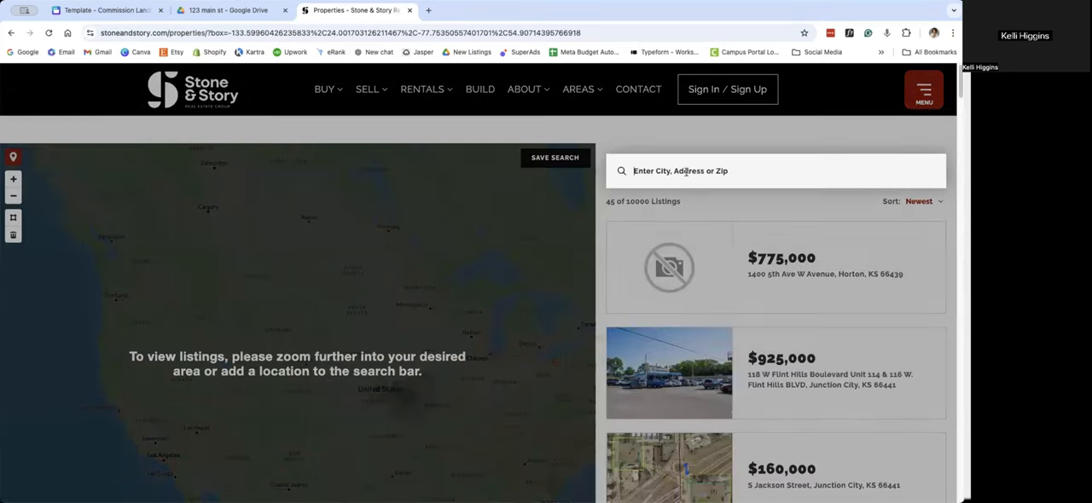
{"action": "type", "text": "66614"}
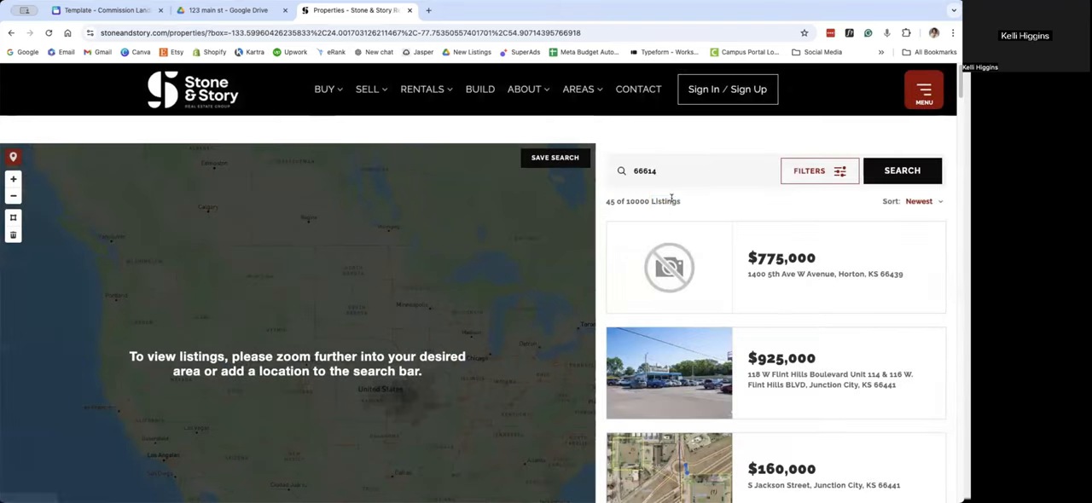
{"action": "double_click", "coordinate": [665, 201]}
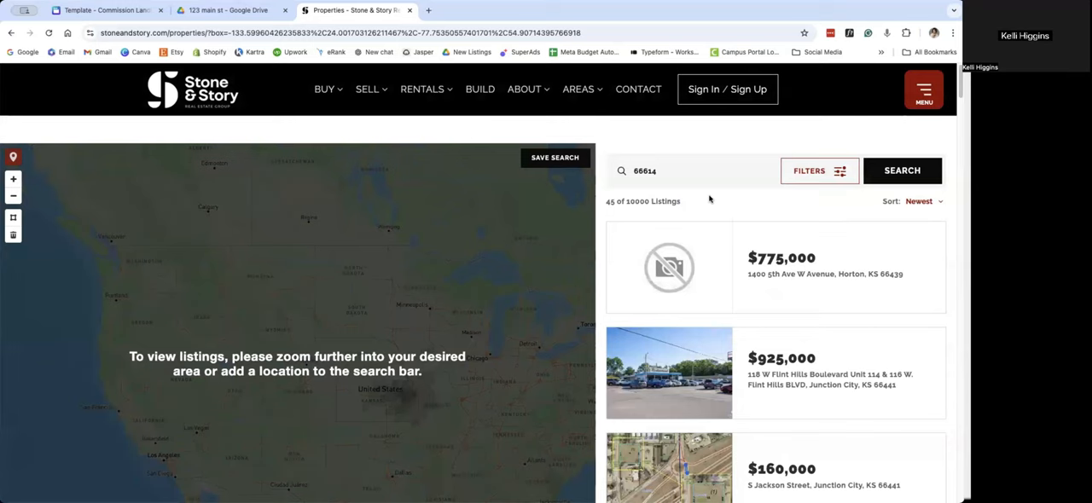
{"action": "left_click", "coordinate": [901, 171]}
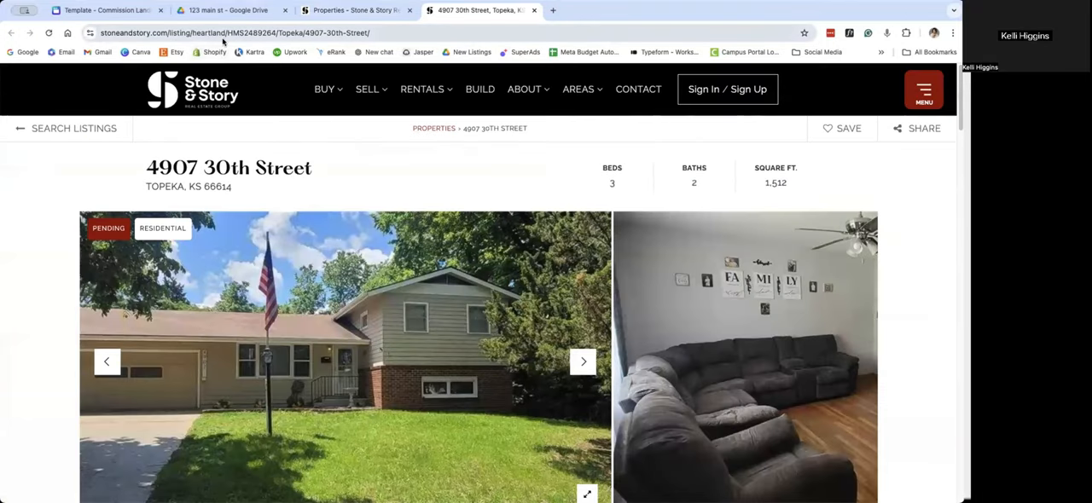
{"action": "left_click", "coordinate": [230, 32]}
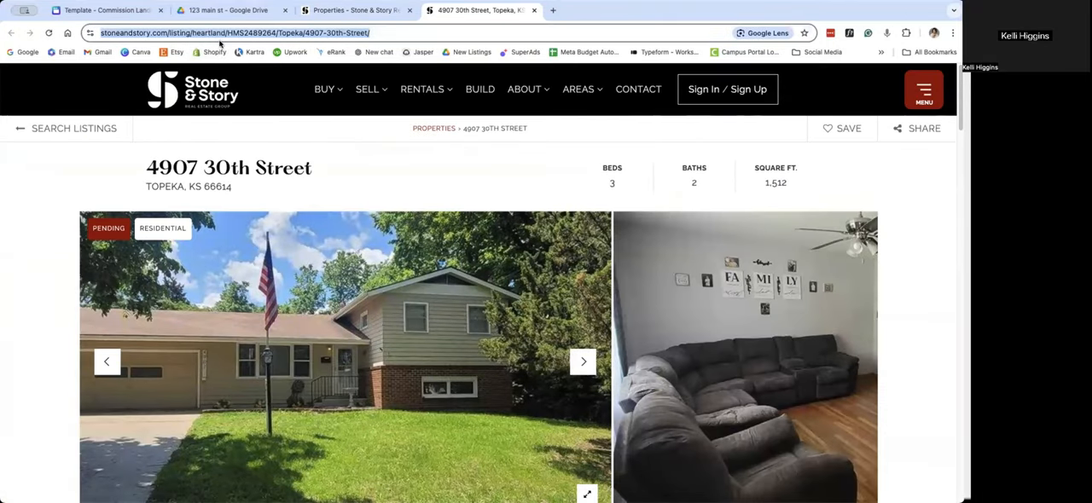
{"action": "left_click", "coordinate": [102, 10]}
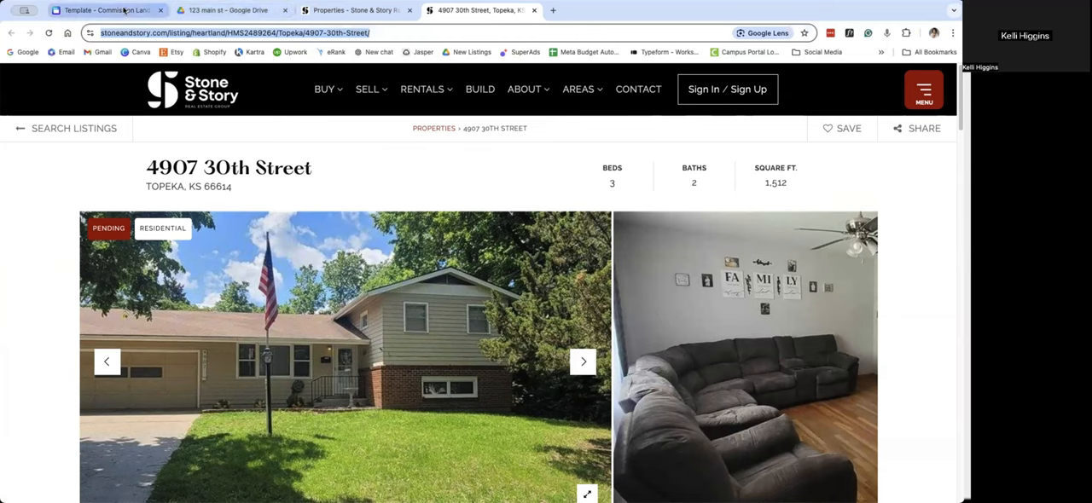
Link the 1234 Main Street Your Town, ST heading in Canva to the Stone & Story listing URL
{"action": "left_click", "coordinate": [103, 10]}
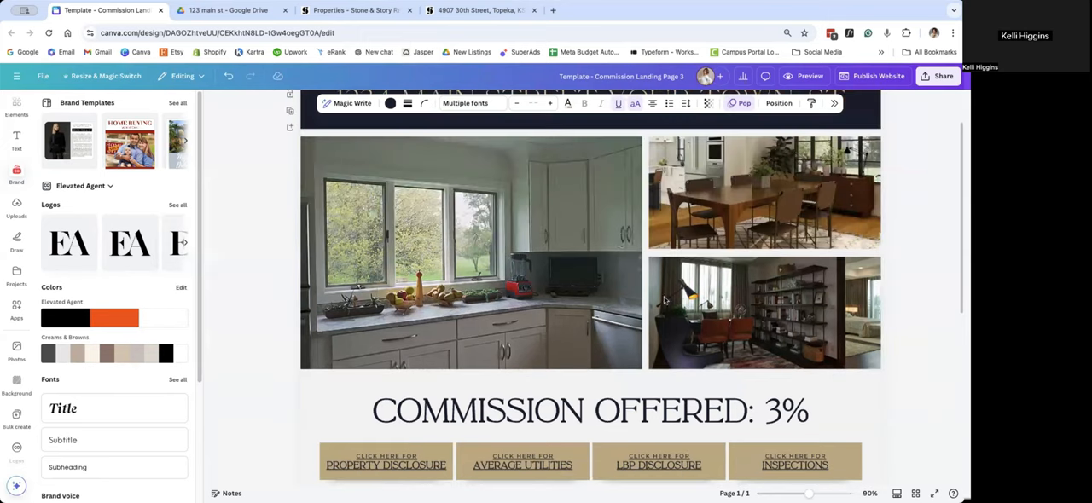
{"action": "left_click", "coordinate": [470, 253]}
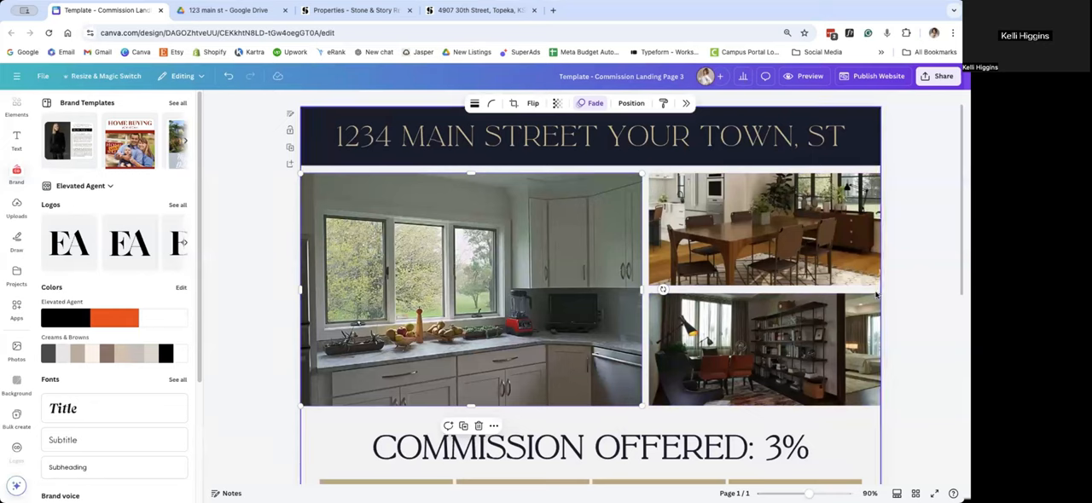
{"action": "left_click", "coordinate": [765, 350]}
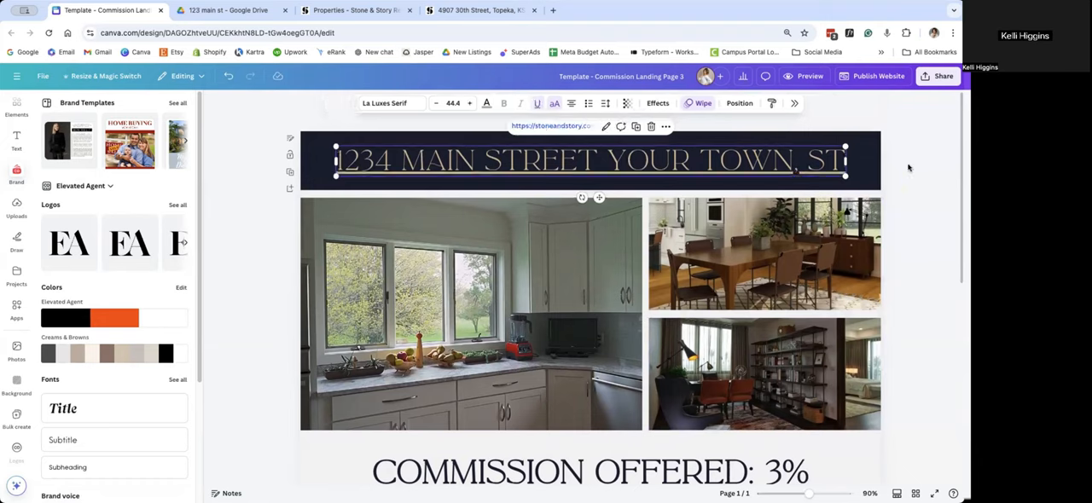
{"action": "left_click", "coordinate": [538, 103]}
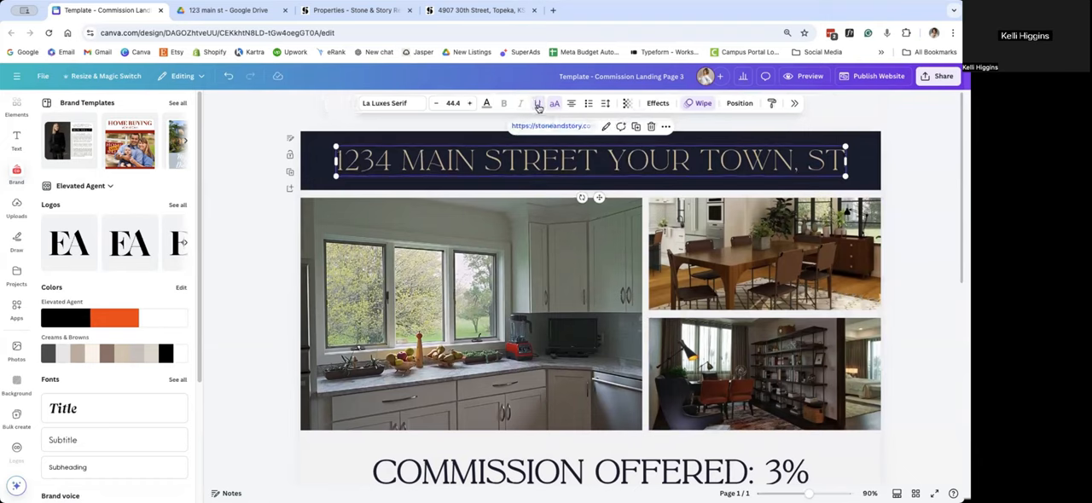
{"action": "left_click", "coordinate": [538, 102]}
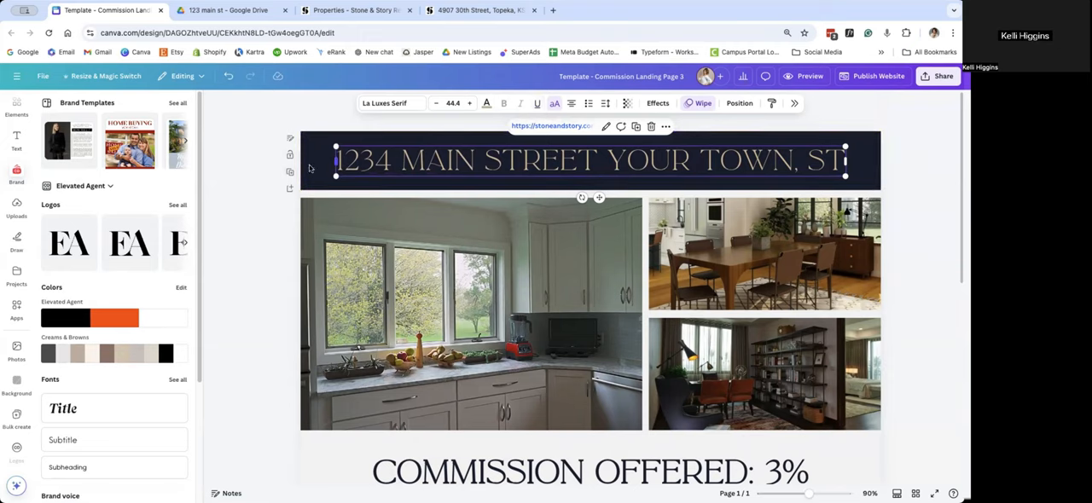
{"action": "left_click", "coordinate": [955, 379]}
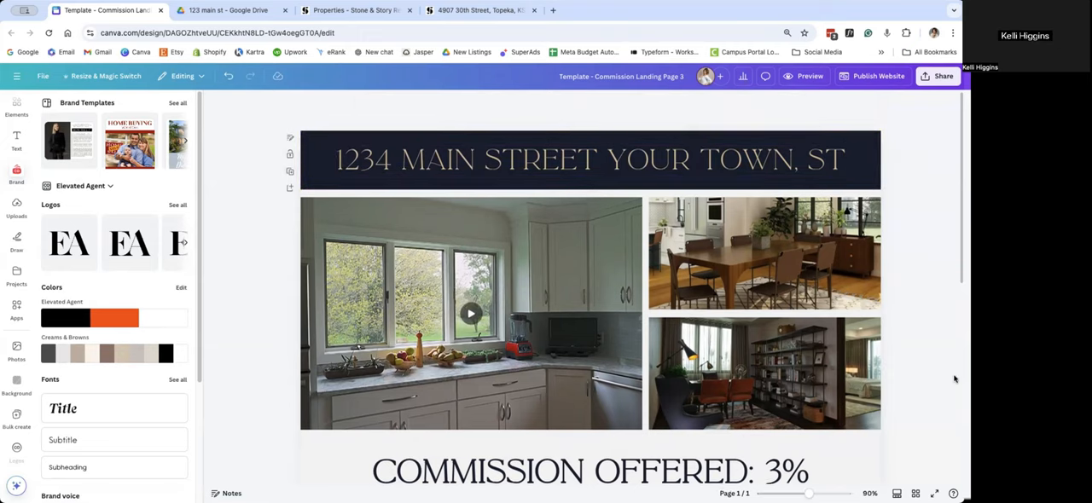
{"action": "scroll", "scroll_direction": "down", "scroll_amount": 3}
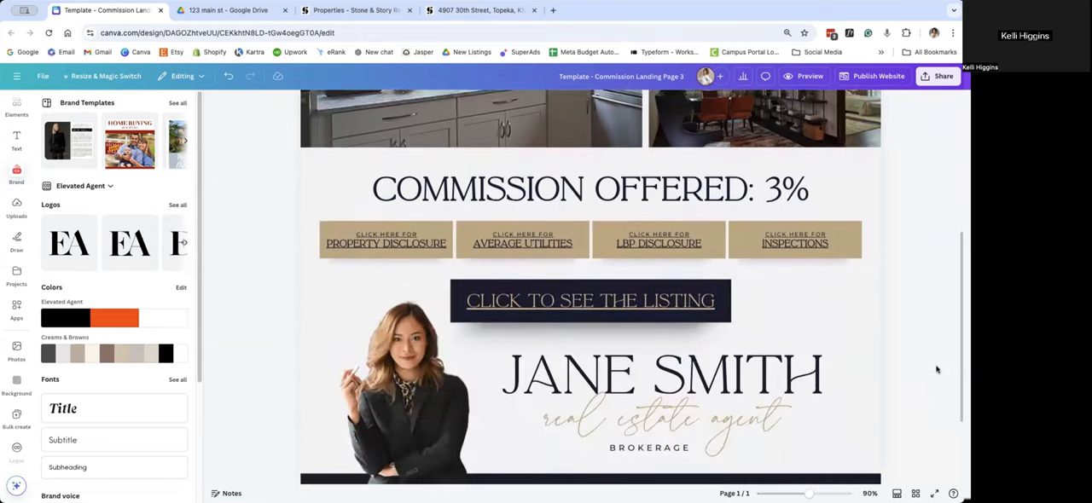
Look over the agent photo section, then start renaming the landing page design from the title bar
{"action": "scroll", "scroll_direction": "down", "scroll_amount": 3}
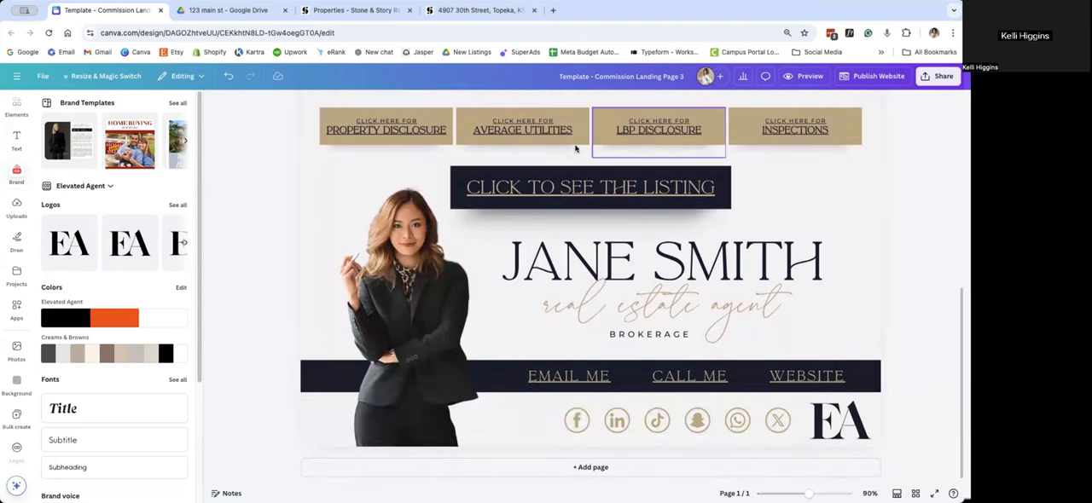
{"action": "left_click", "coordinate": [406, 316]}
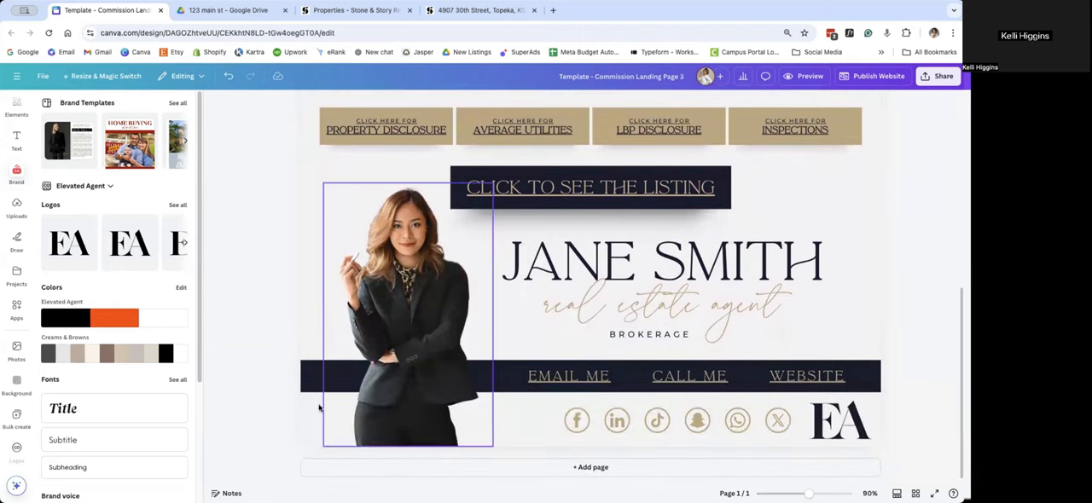
{"action": "mouse_move", "coordinate": [427, 409]}
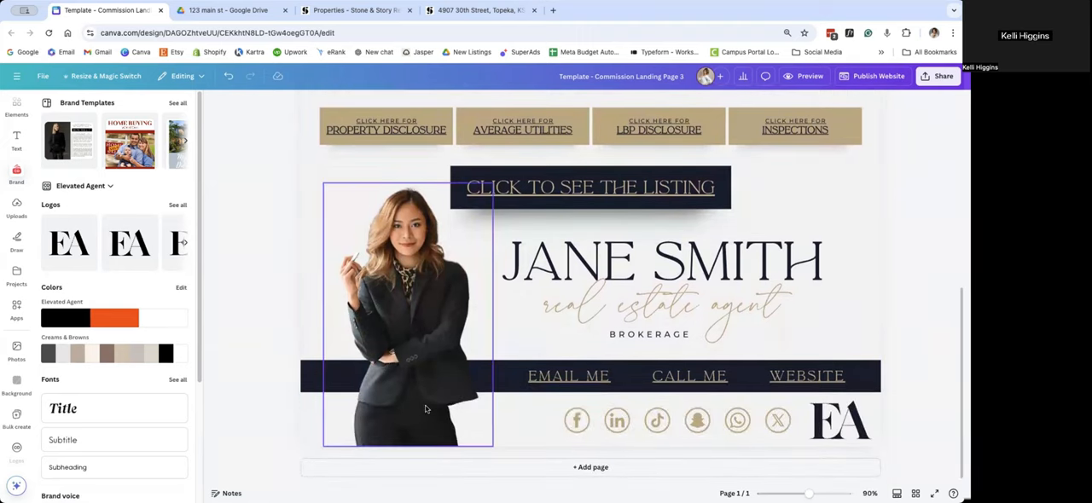
{"action": "scroll", "scroll_direction": "down", "scroll_amount": 3}
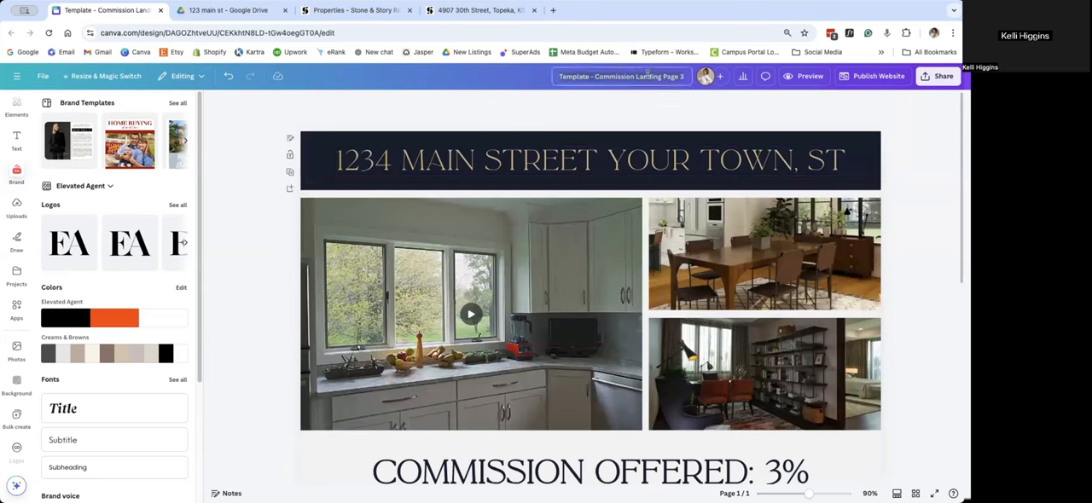
{"action": "mouse_move", "coordinate": [638, 91]}
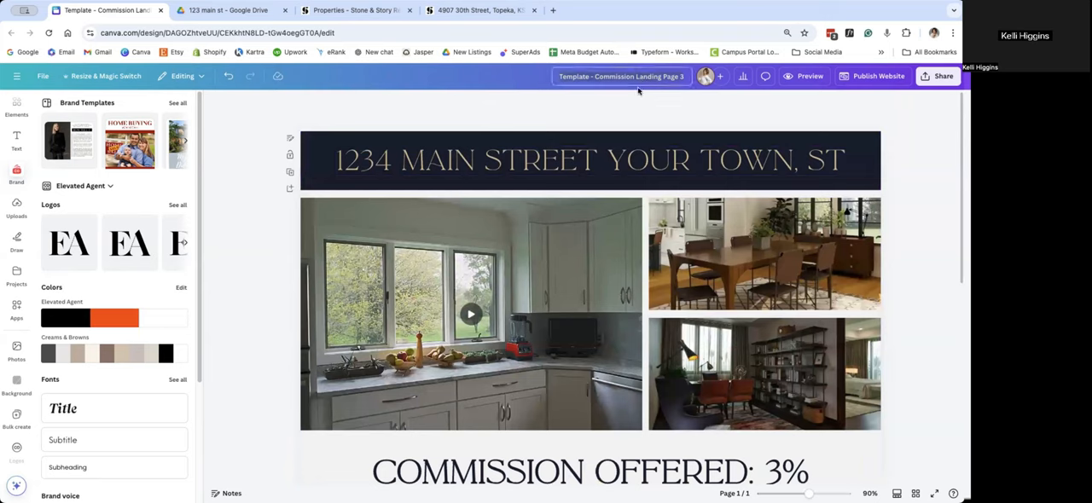
{"action": "left_click", "coordinate": [621, 75]}
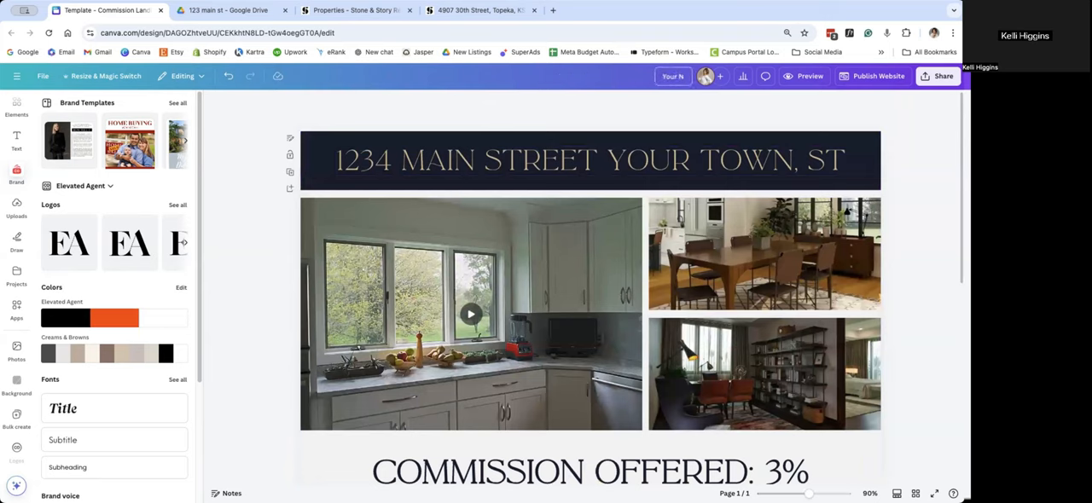
{"action": "scroll", "scroll_direction": "down", "scroll_amount": 3}
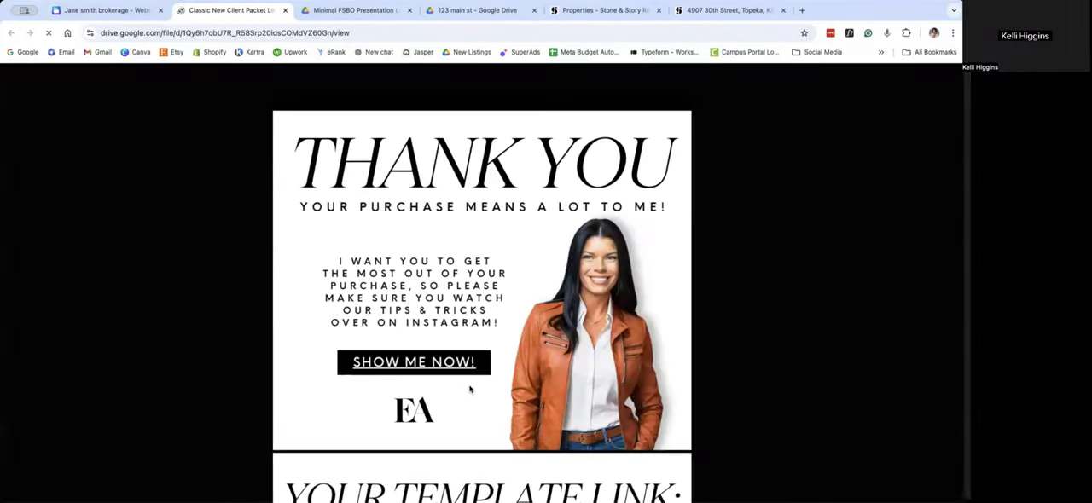
Switch between the Community Guide 2 PDF tab and the Canva design tab
{"action": "left_click", "coordinate": [103, 11]}
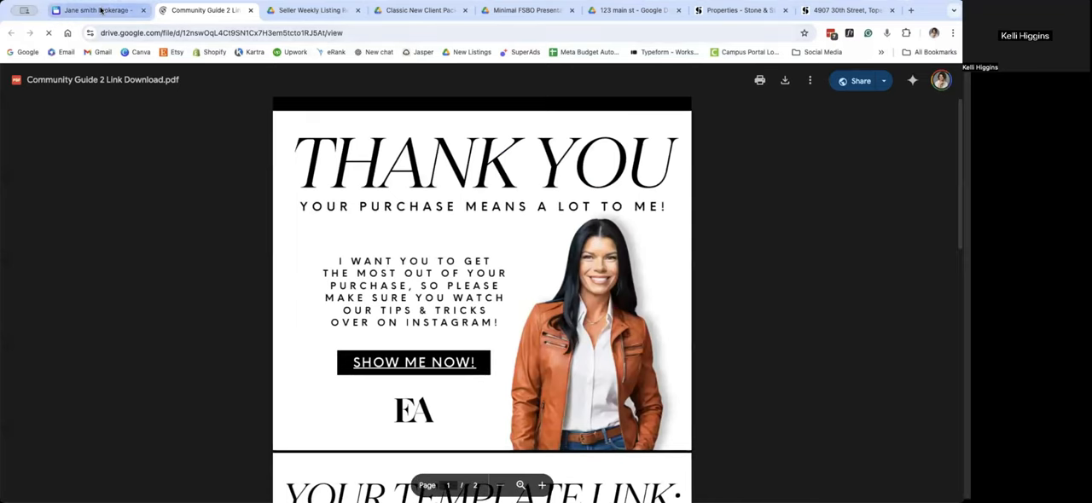
{"action": "left_click", "coordinate": [94, 10]}
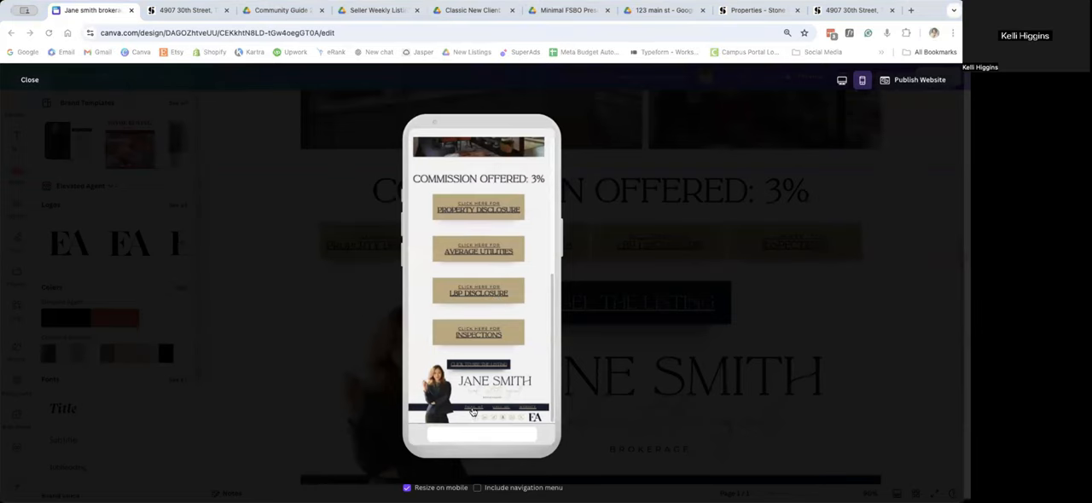
{"action": "mouse_move", "coordinate": [537, 419]}
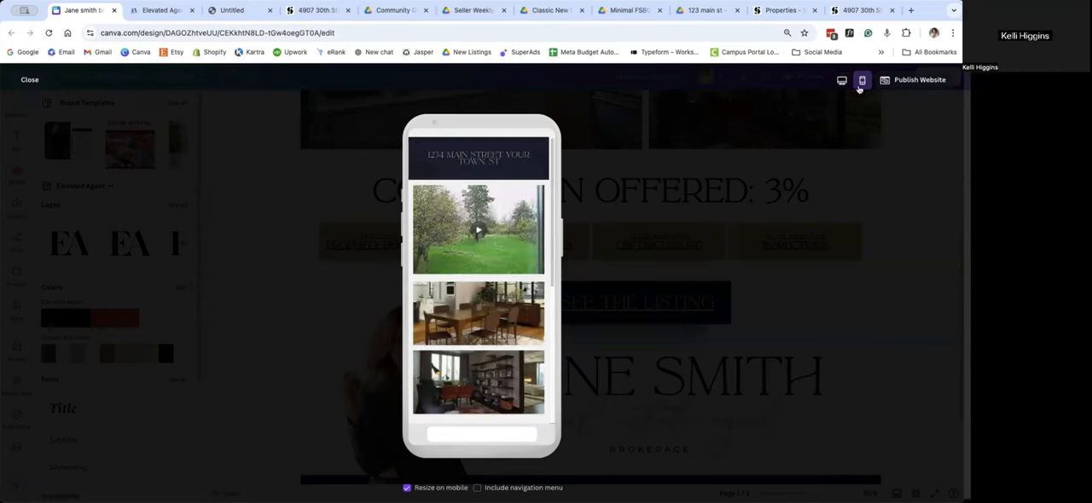
Preview the site in desktop layout, test the listing link, then exit back to the editor
{"action": "left_click", "coordinate": [841, 80]}
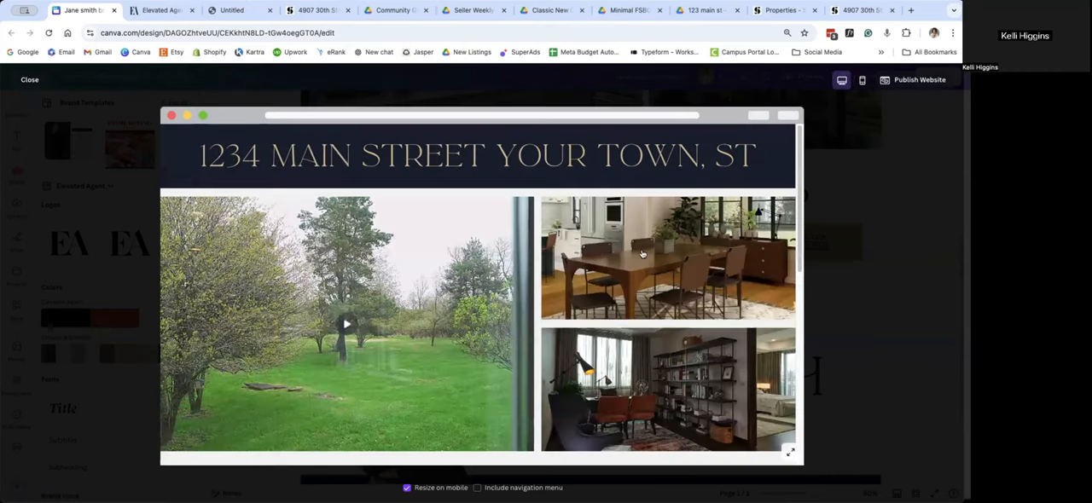
{"action": "scroll", "scroll_direction": "down", "scroll_amount": 3}
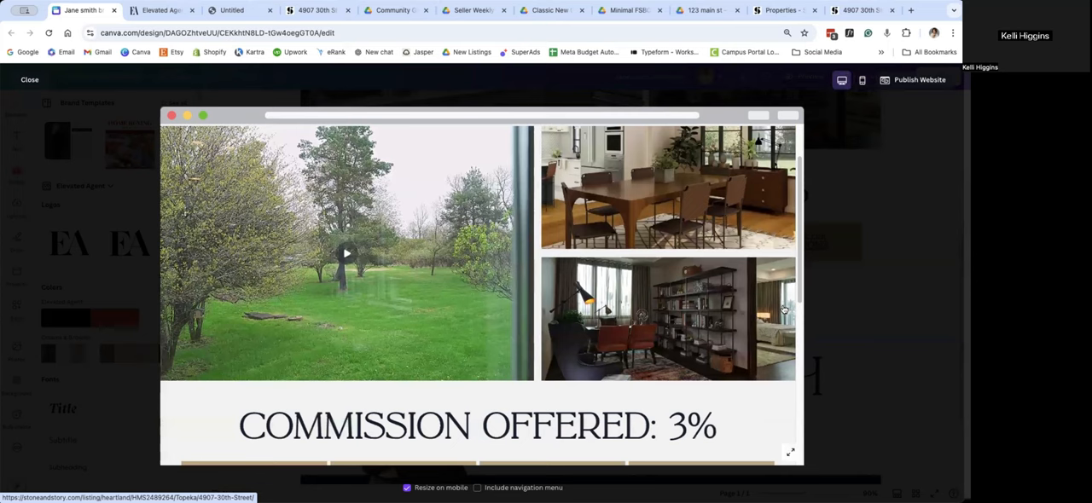
{"action": "scroll", "scroll_direction": "down", "scroll_amount": 3}
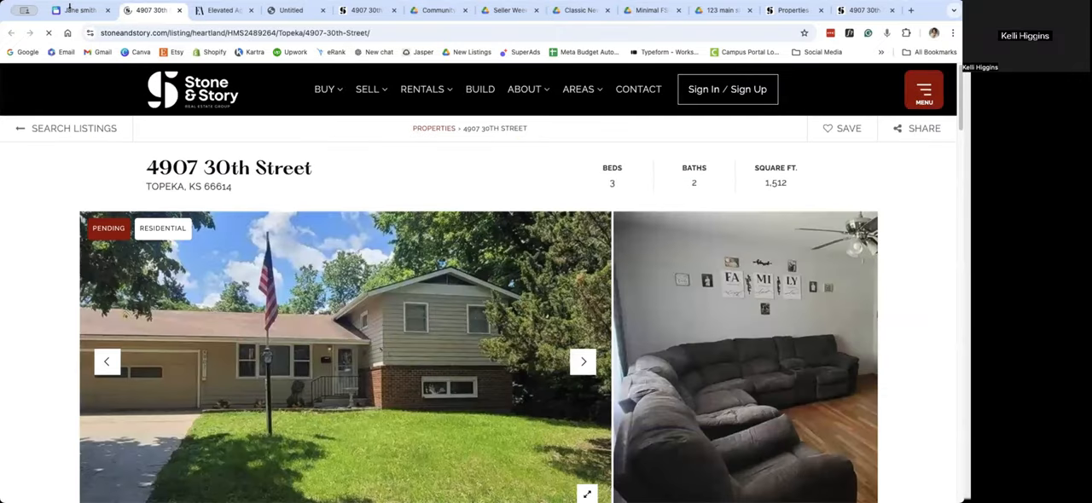
{"action": "left_click", "coordinate": [82, 10]}
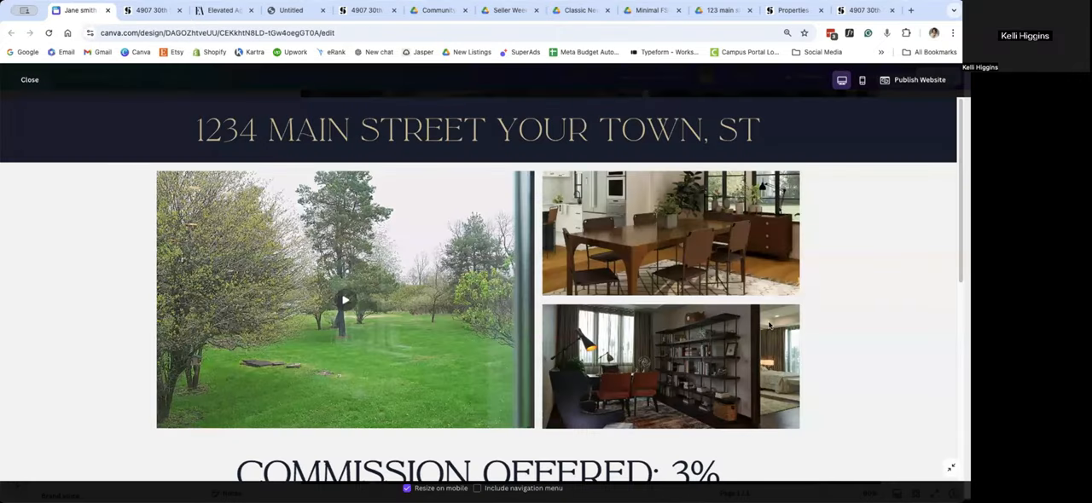
{"action": "scroll", "scroll_direction": "down", "scroll_amount": 3}
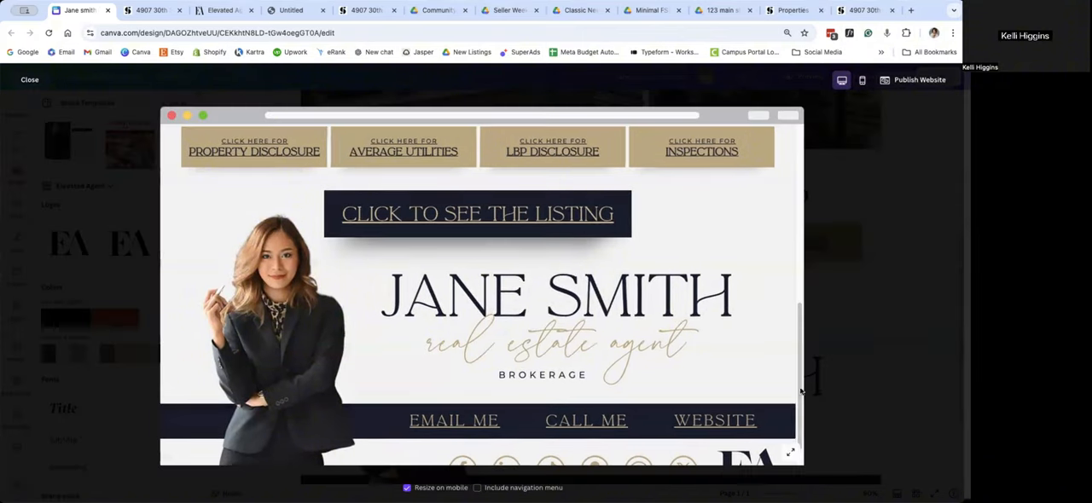
{"action": "left_click", "coordinate": [29, 80]}
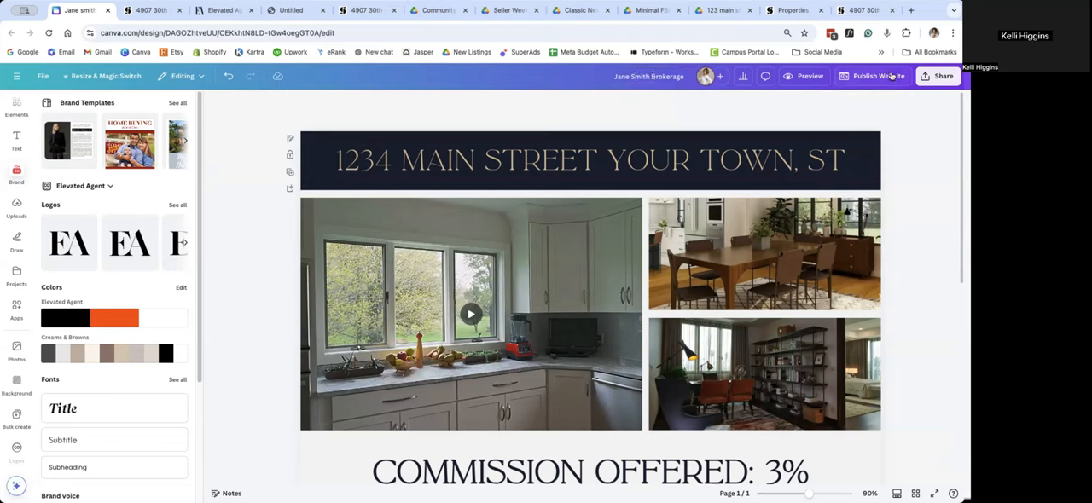
Start Publish Website and set the subpath, ending with 123-main-st-city
{"action": "left_click", "coordinate": [873, 75]}
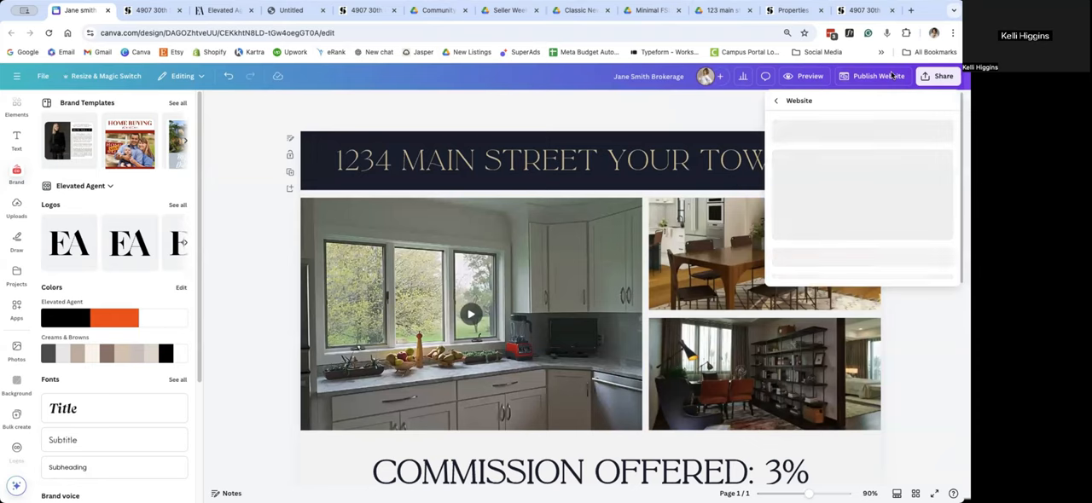
{"action": "left_click", "coordinate": [877, 75]}
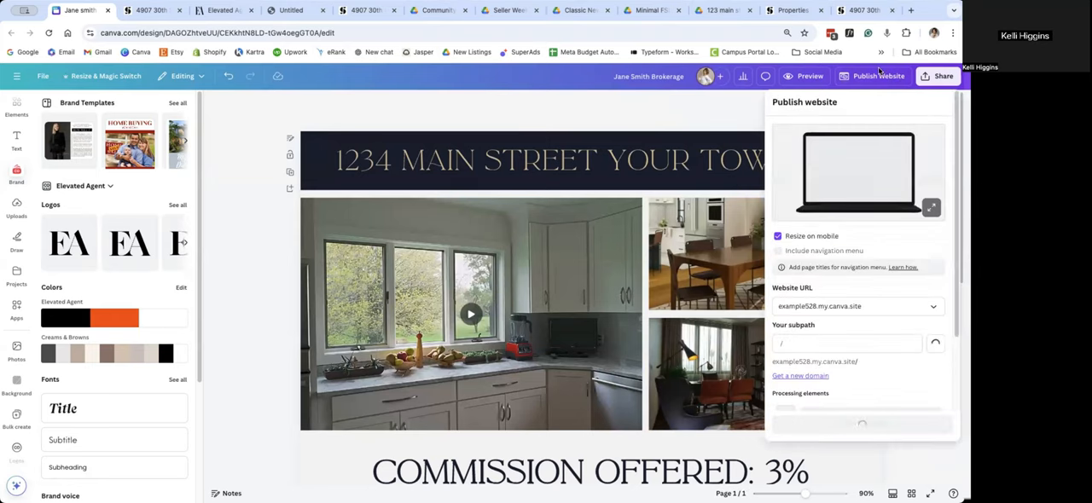
{"action": "type", "text": "jane-smith-brokerage"}
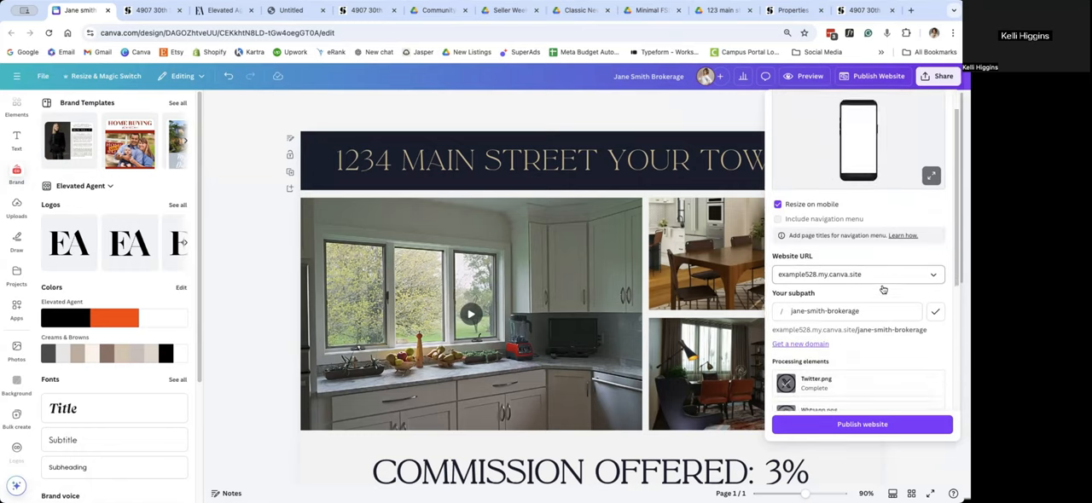
{"action": "scroll", "scroll_direction": "down", "scroll_amount": 3}
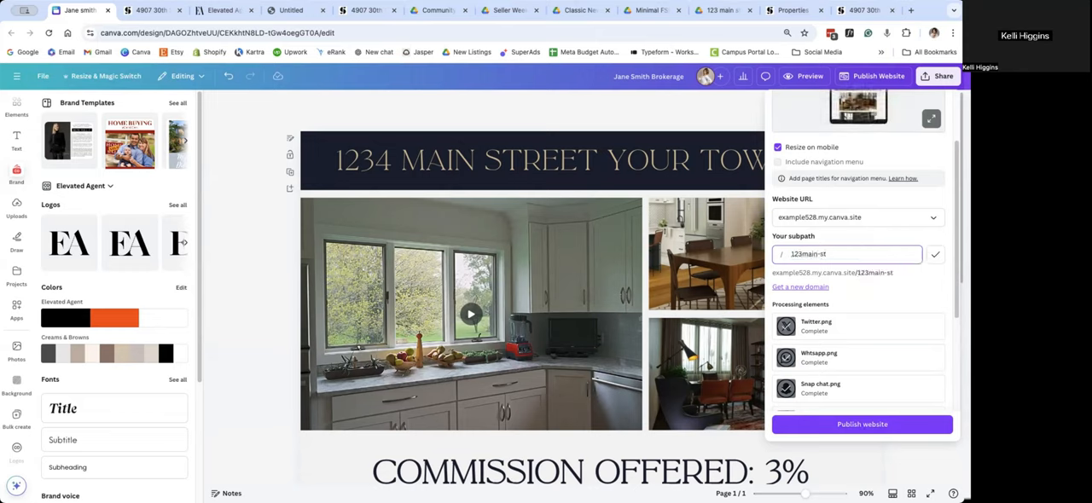
{"action": "type", "text": "-city"}
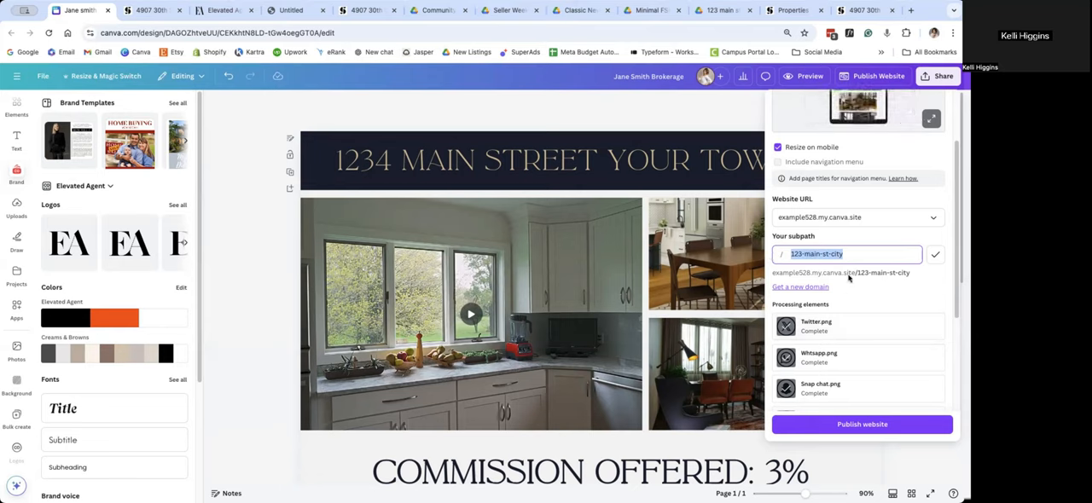
{"action": "scroll", "scroll_direction": "down", "scroll_amount": 3}
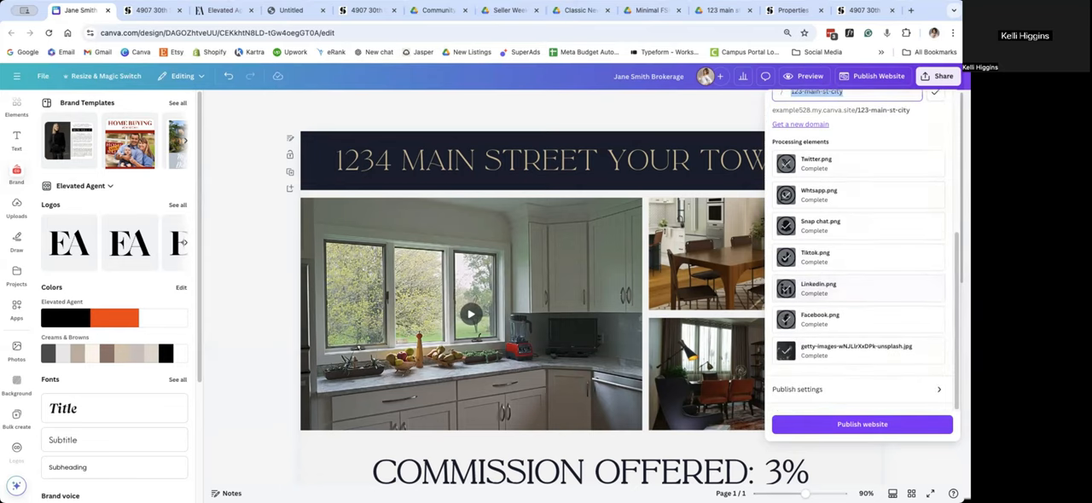
Enter the website description 'Topeka, KS Real Estate Agent Jane Smith' in Publish settings
{"action": "left_click", "coordinate": [796, 389]}
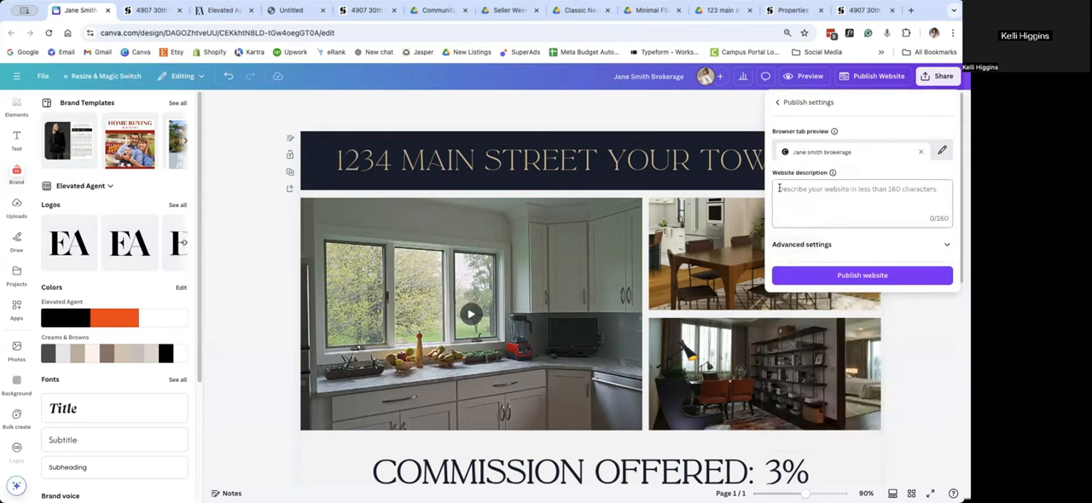
{"action": "left_click", "coordinate": [857, 188]}
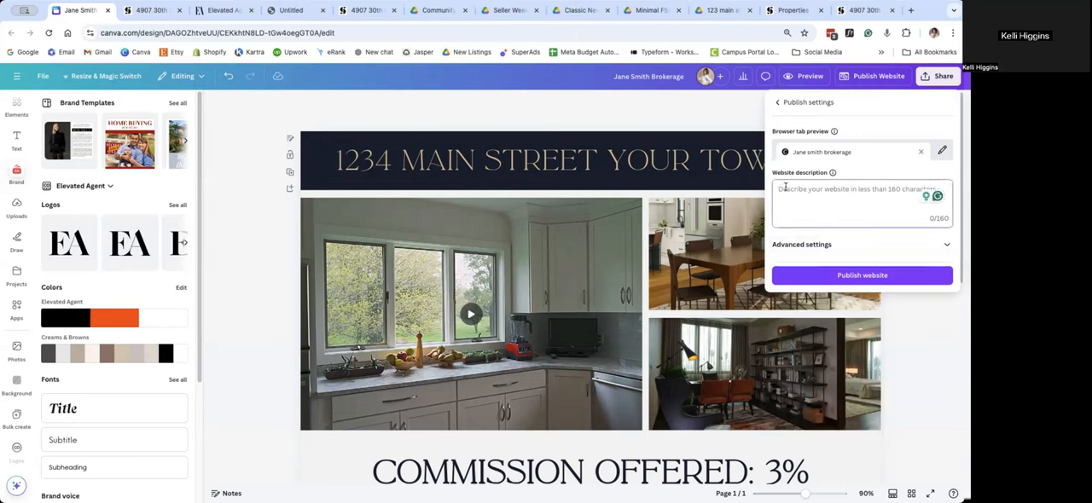
{"action": "type", "text": "Topi"}
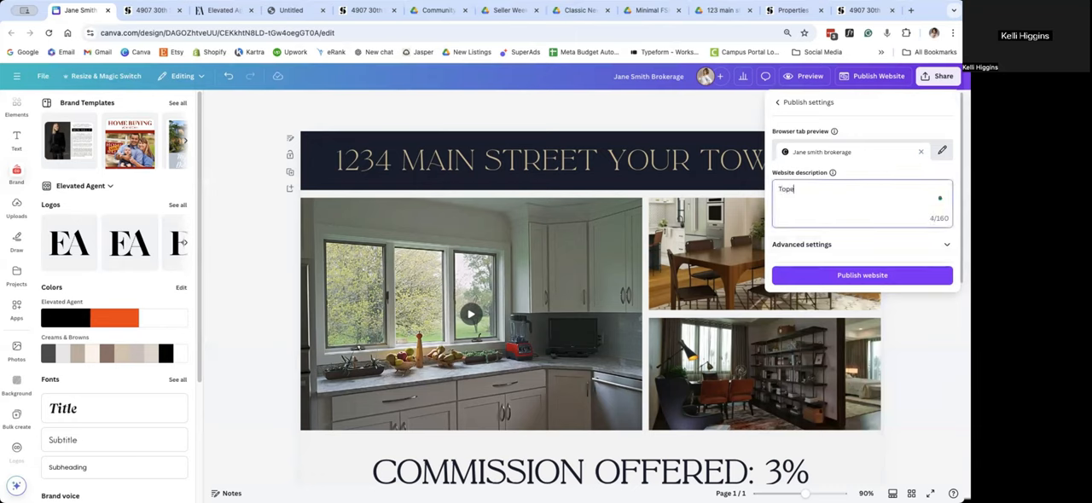
{"action": "type", "text": "Topeka, KS"}
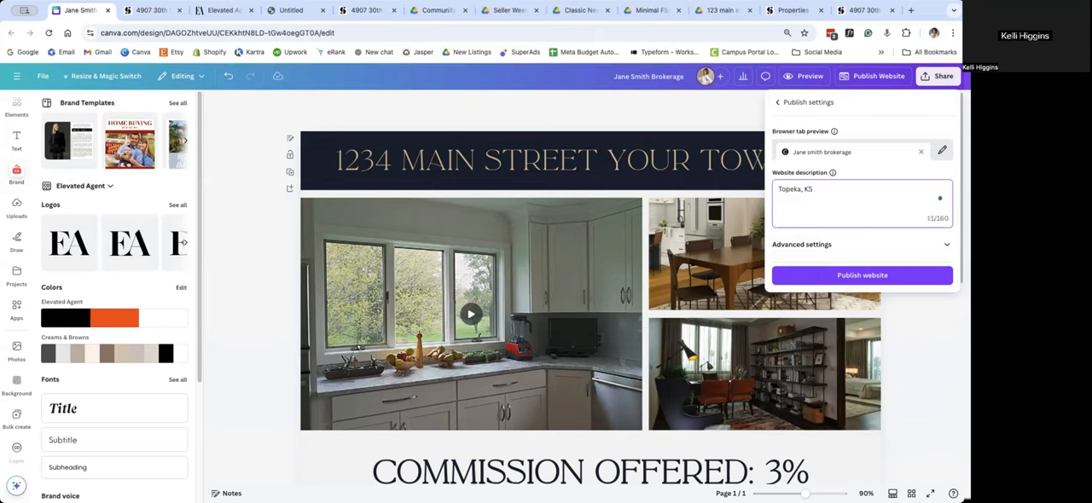
{"action": "type", "text": "Real Estate Agent"}
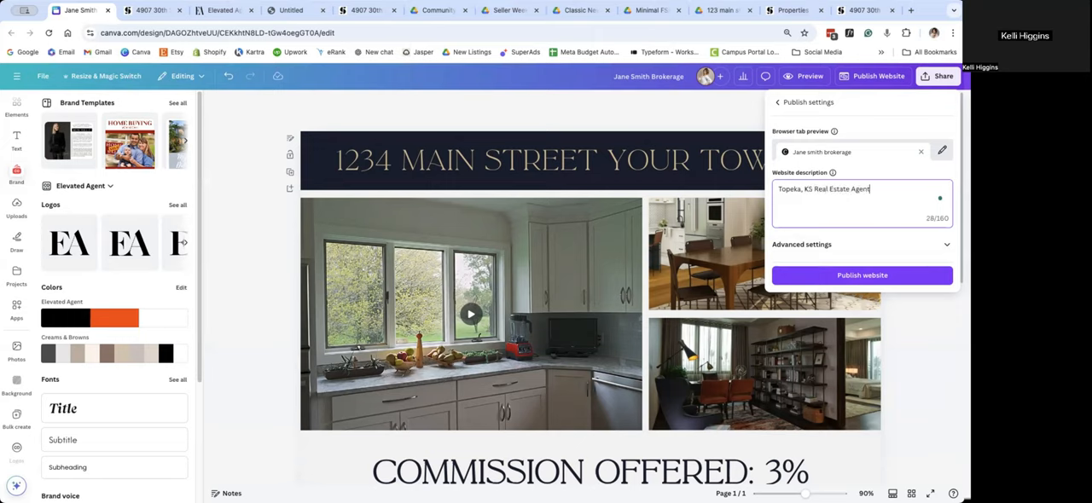
{"action": "type", "text": "Jane Smith"}
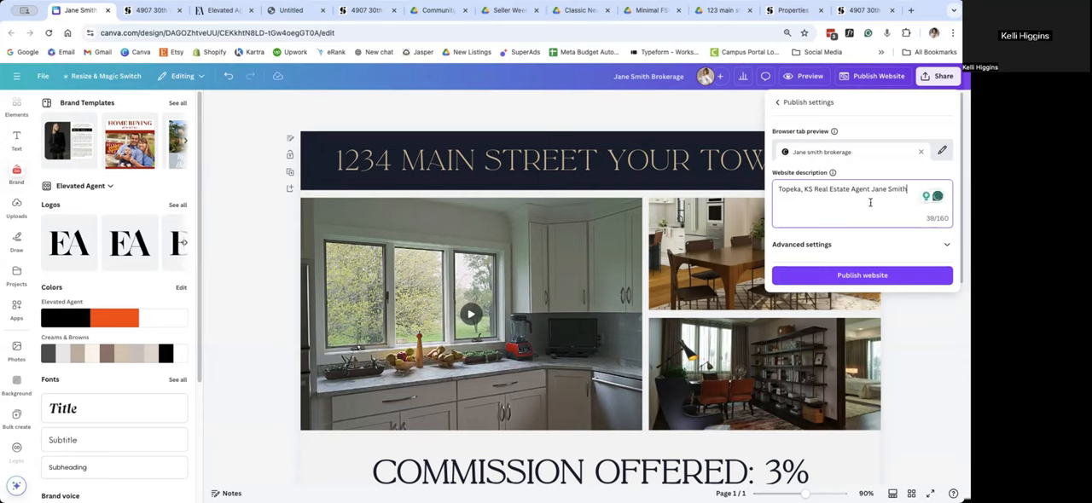
{"action": "mouse_move", "coordinate": [749, 218]}
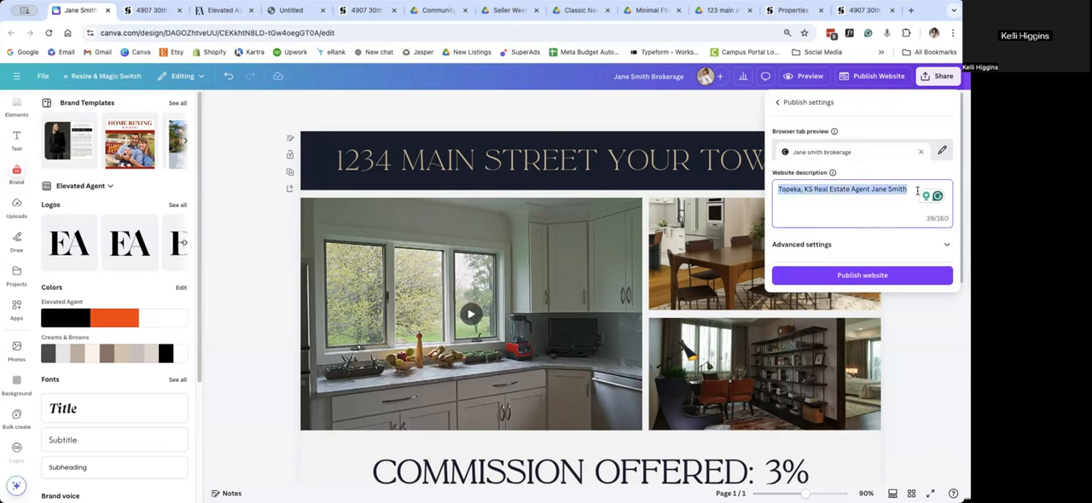
Turn off search engine visibility under Advanced settings
{"action": "left_click", "coordinate": [802, 245]}
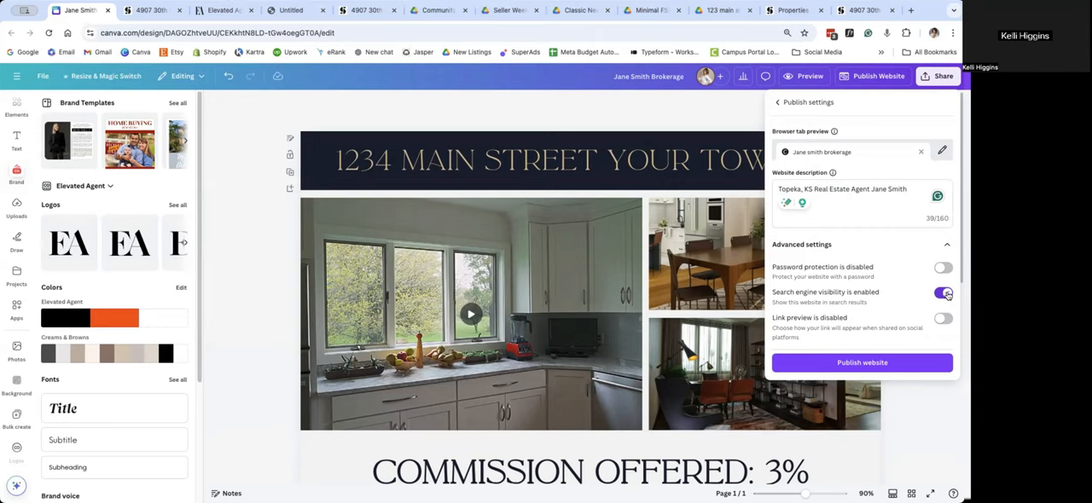
{"action": "left_click", "coordinate": [942, 293]}
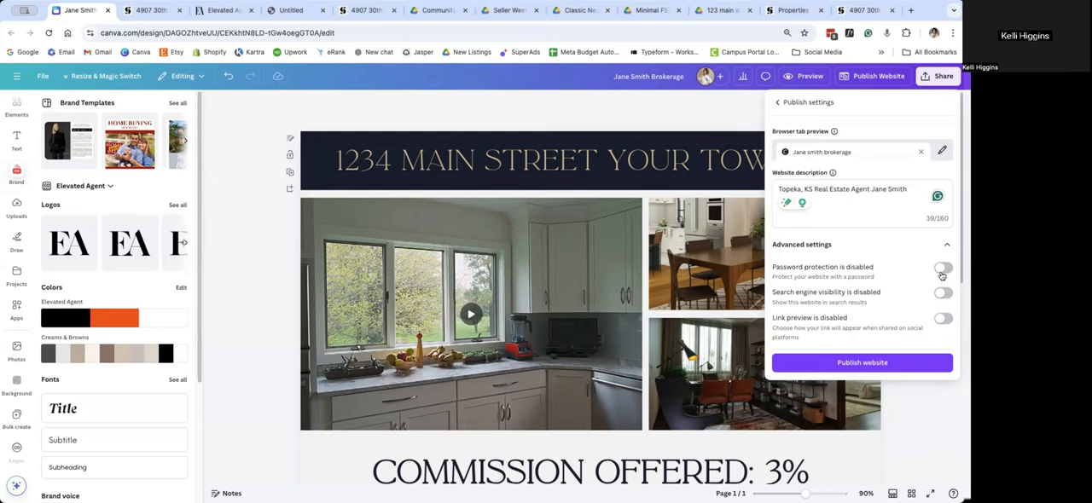
{"action": "mouse_move", "coordinate": [928, 293]}
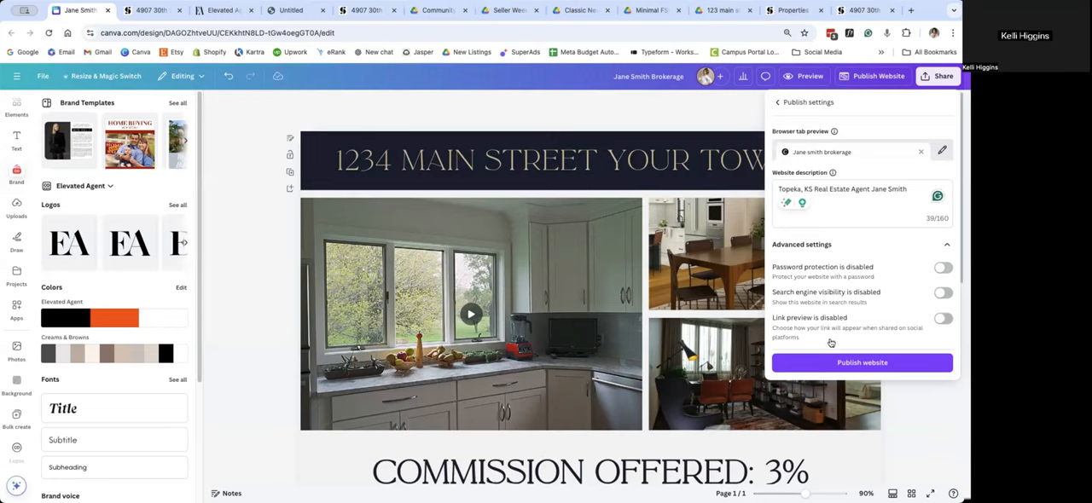
{"action": "mouse_move", "coordinate": [774, 111]}
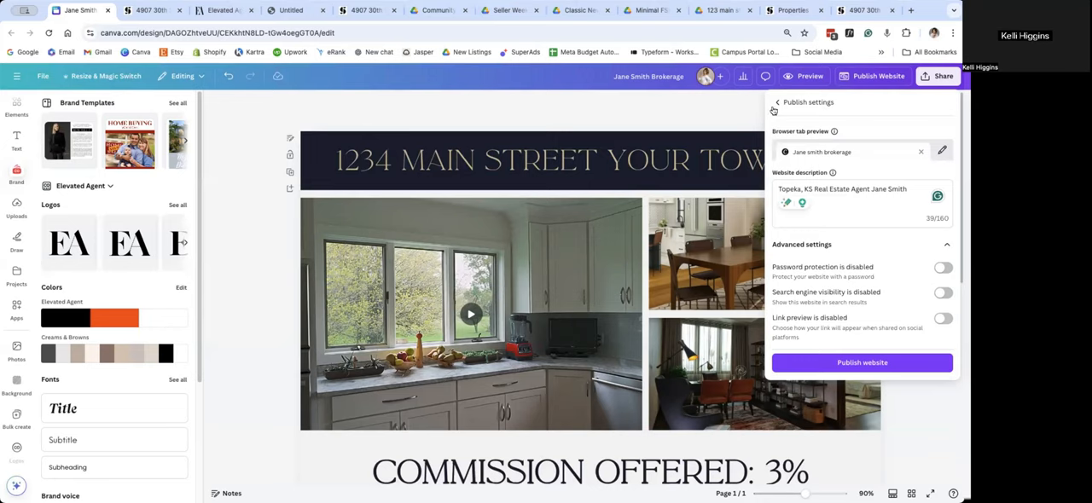
Return to the Publish website panel and publish the site live
{"action": "left_click", "coordinate": [774, 103]}
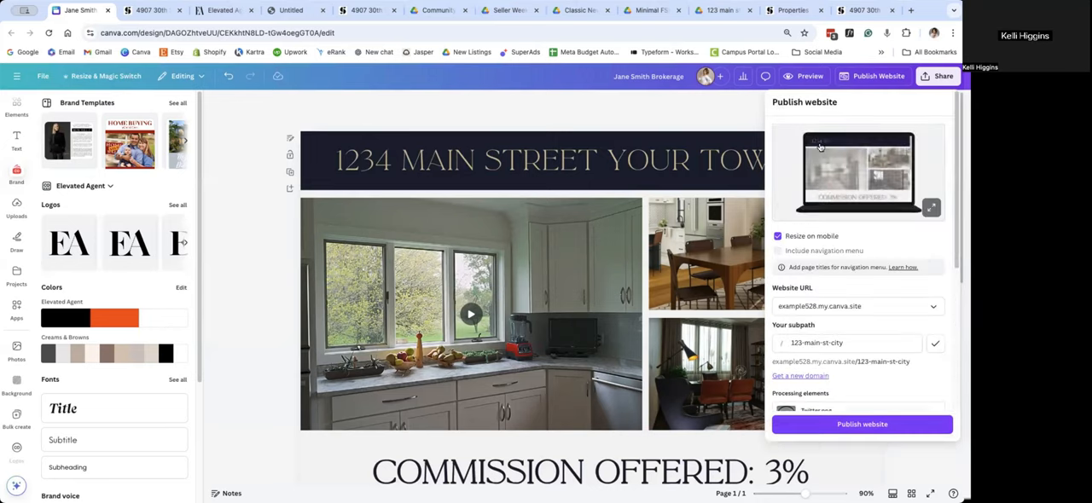
{"action": "scroll", "scroll_direction": "down", "scroll_amount": 3}
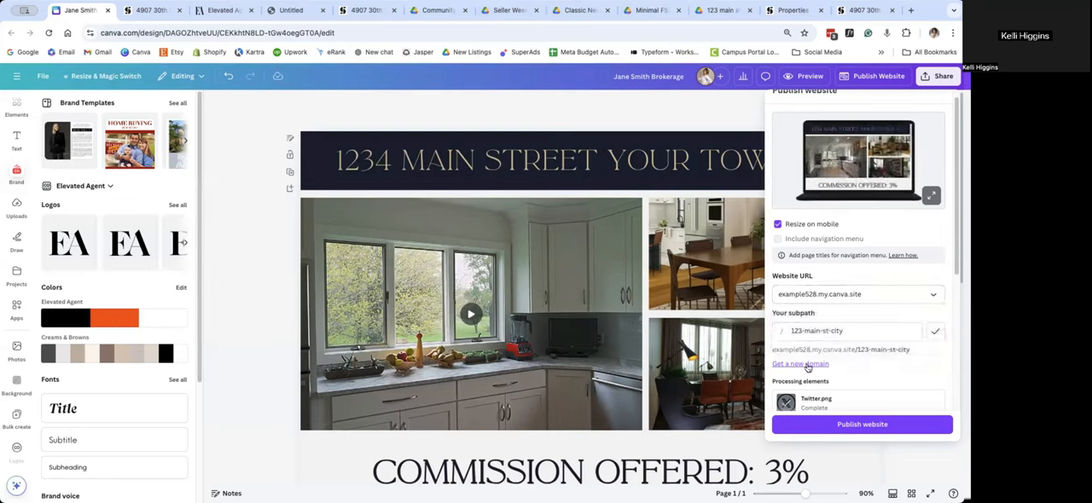
{"action": "scroll", "scroll_direction": "down", "scroll_amount": 3}
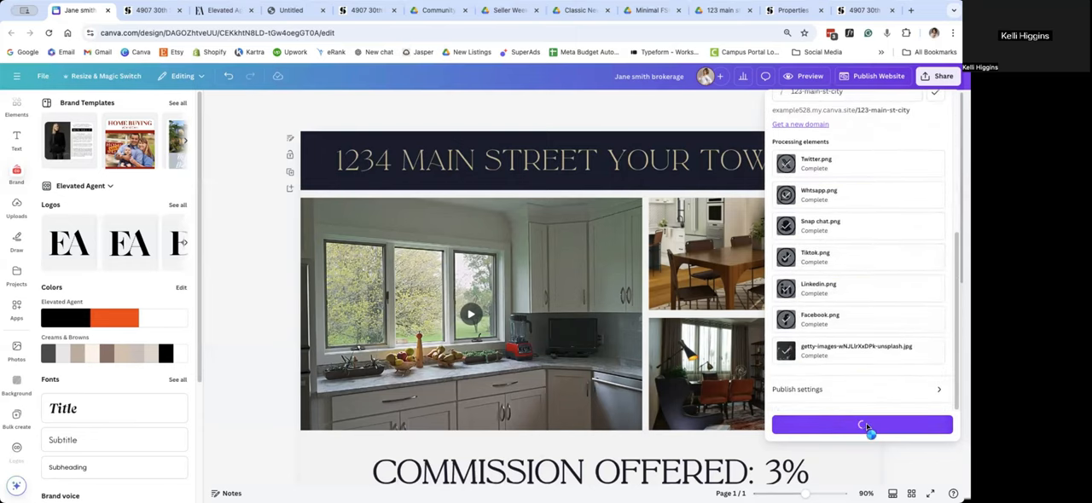
{"action": "left_click", "coordinate": [862, 425]}
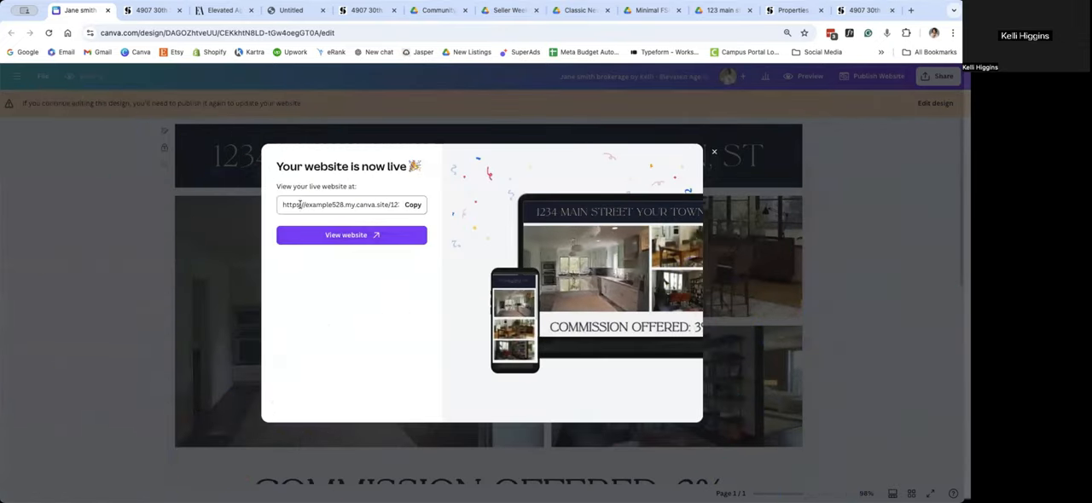
Copy the live my.canva.site address and open a new browser tab
{"action": "left_click", "coordinate": [341, 205]}
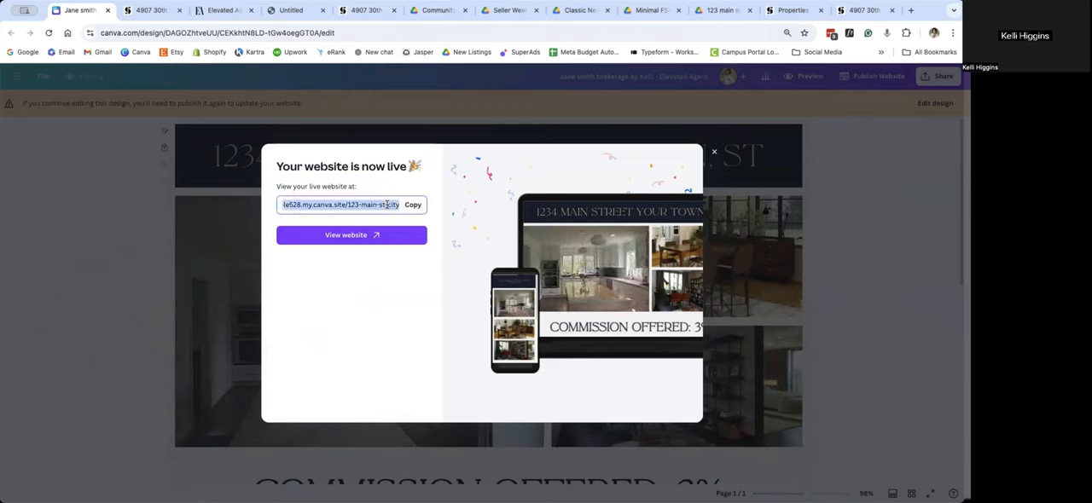
{"action": "left_click", "coordinate": [413, 205]}
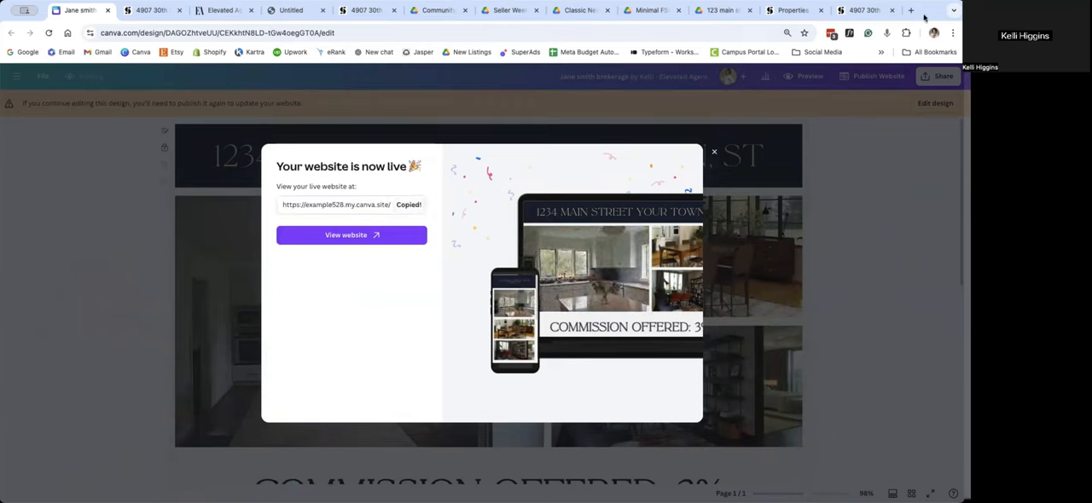
{"action": "left_click", "coordinate": [911, 10]}
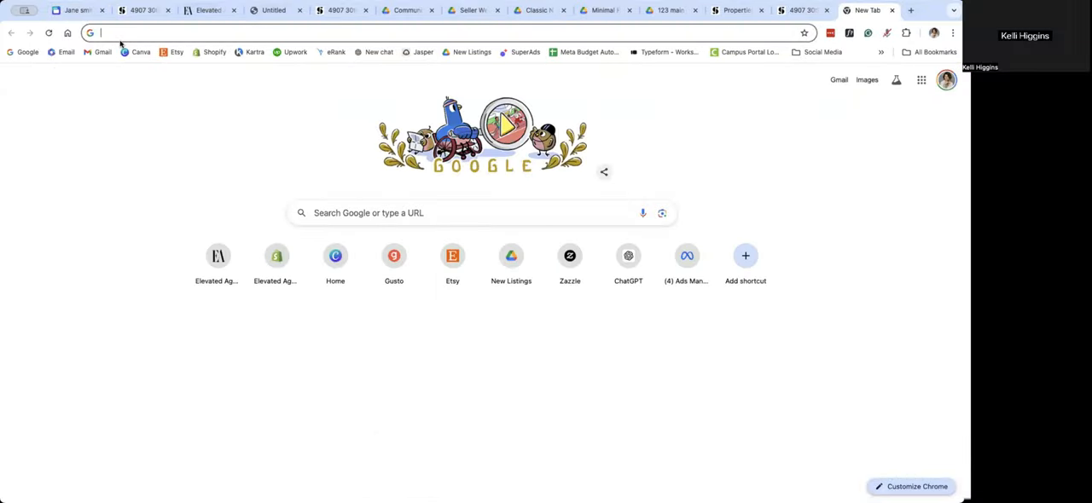
{"action": "mouse_move", "coordinate": [191, 273]}
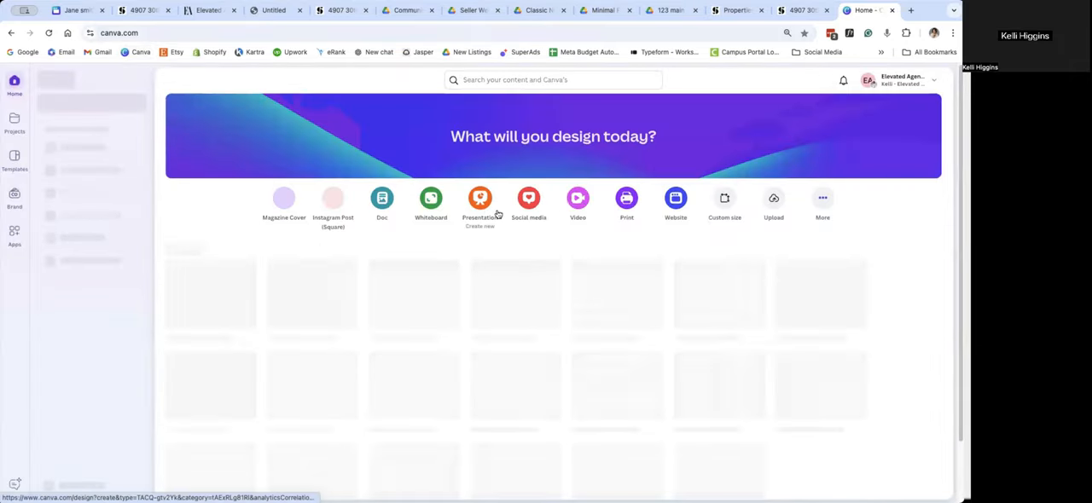
Search 'commission landing page' and open the QR Sign template in a new tab
{"action": "left_click", "coordinate": [552, 80]}
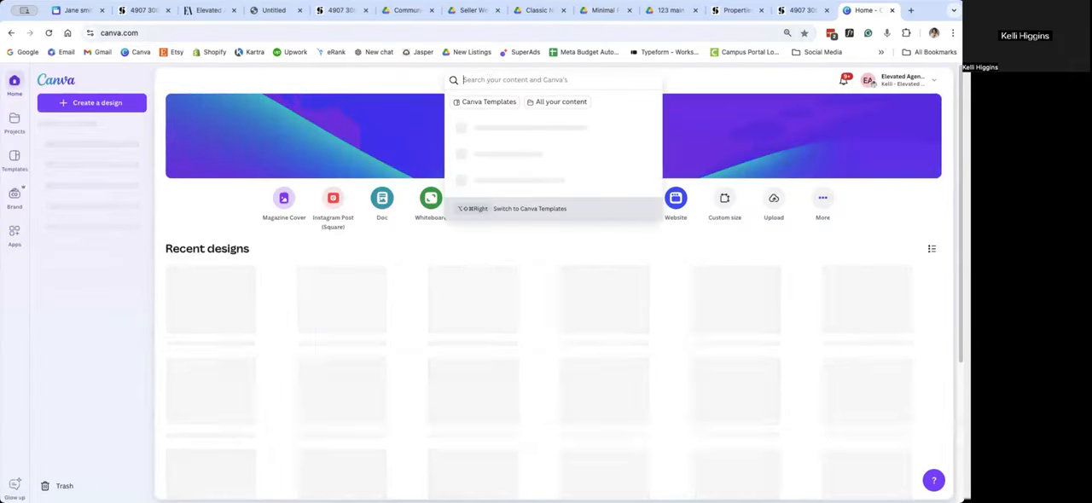
{"action": "type", "text": "commission lan"}
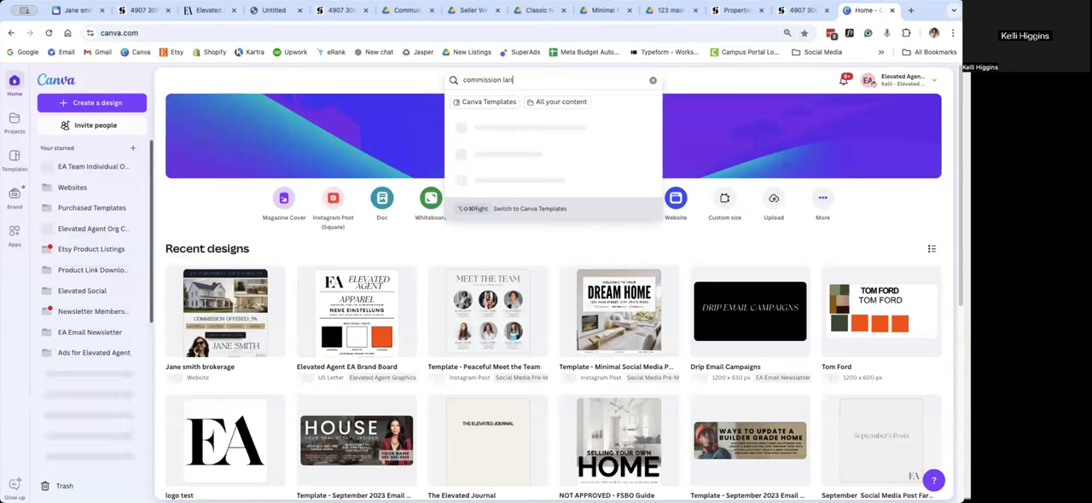
{"action": "key", "text": "Enter"}
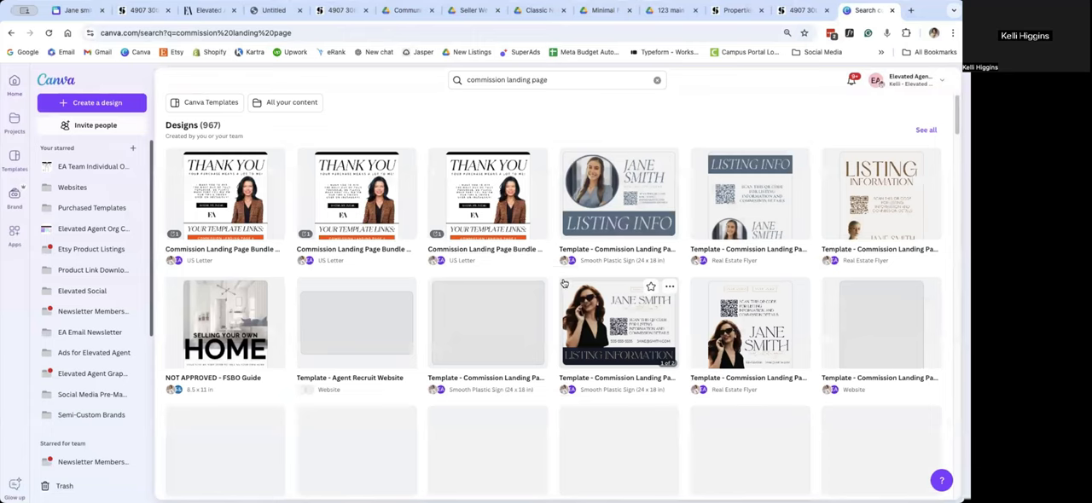
{"action": "scroll", "scroll_direction": "down", "scroll_amount": 3}
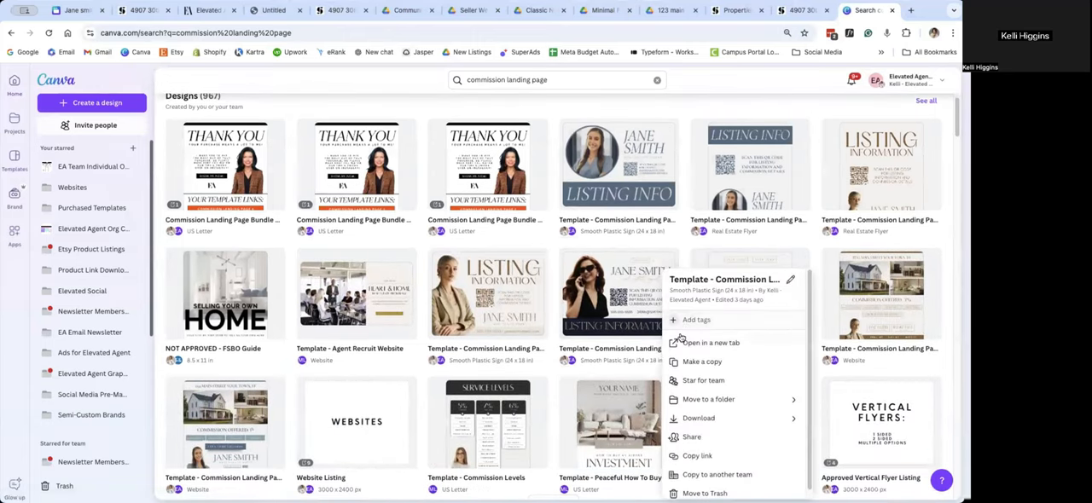
{"action": "left_click", "coordinate": [708, 343]}
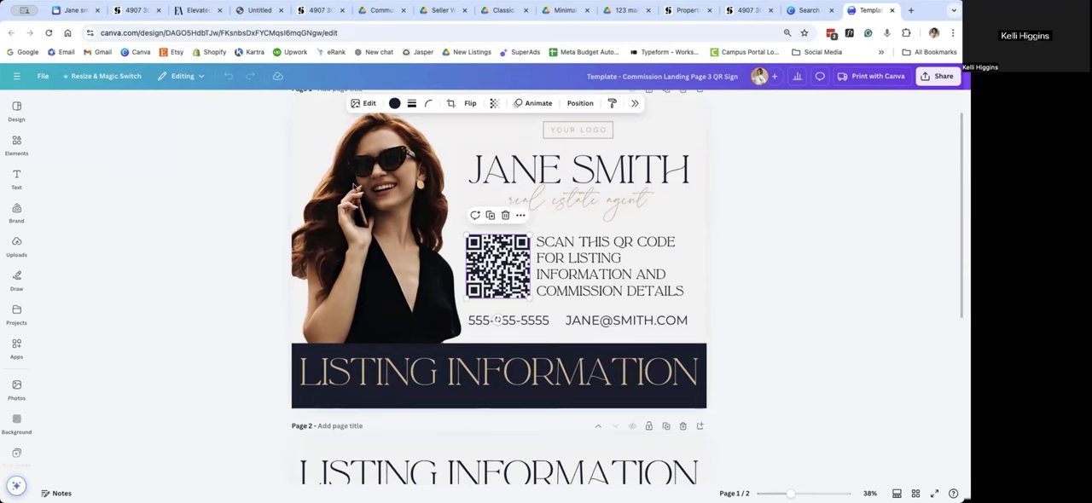
{"action": "left_click", "coordinate": [17, 143]}
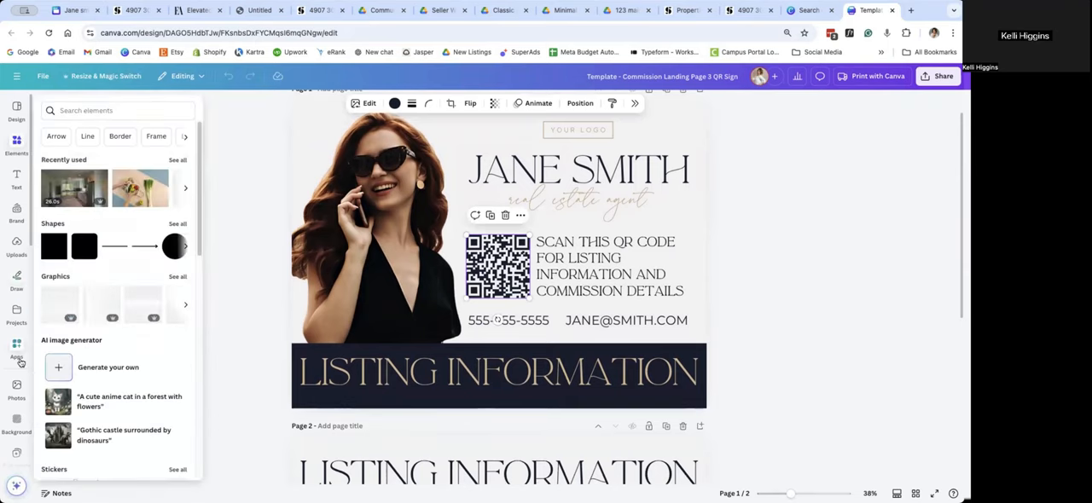
{"action": "left_click", "coordinate": [17, 348]}
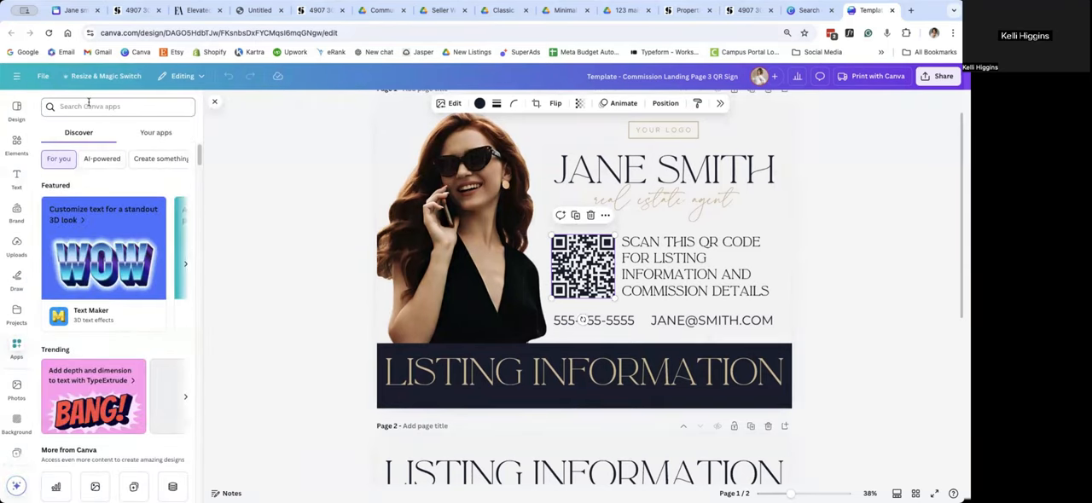
{"action": "type", "text": "qr code"}
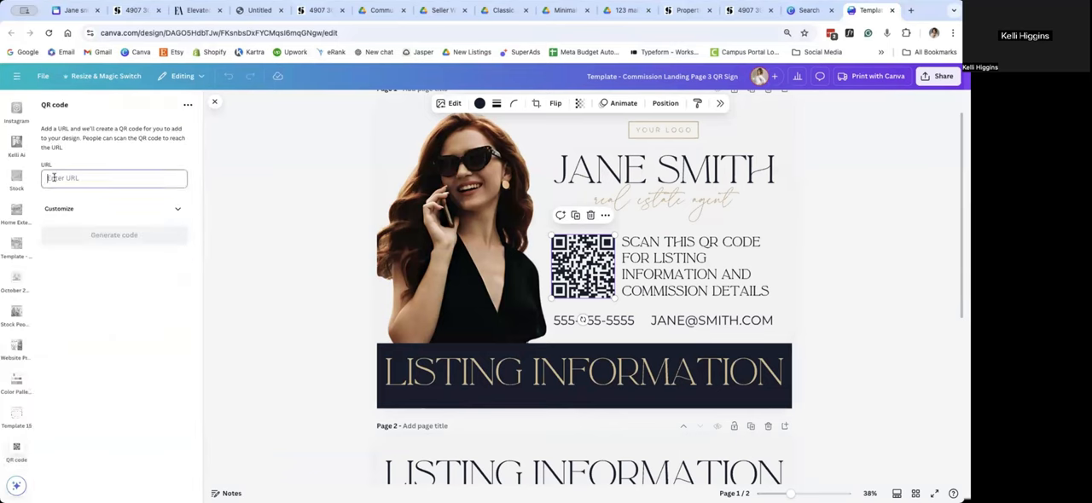
{"action": "type", "text": "https://example528.my.canva.site/123-main"}
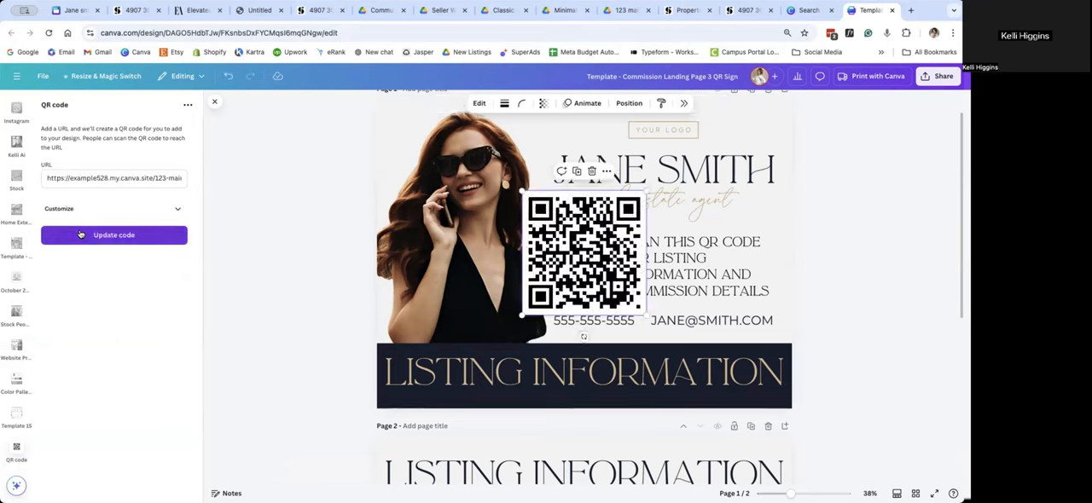
{"action": "left_click", "coordinate": [112, 235]}
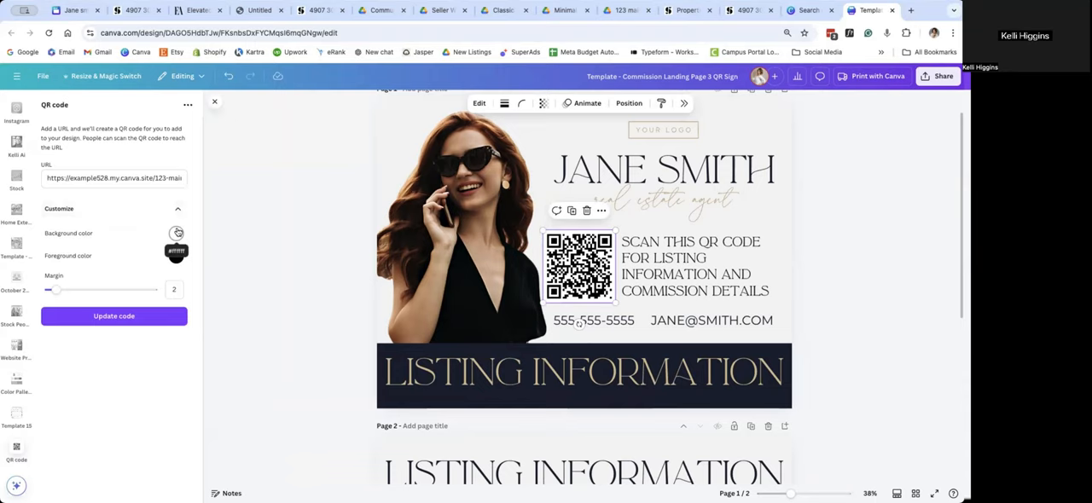
Update the QR code colours, place it over the sign's original code, and return to the published site design
{"action": "left_click", "coordinate": [178, 234]}
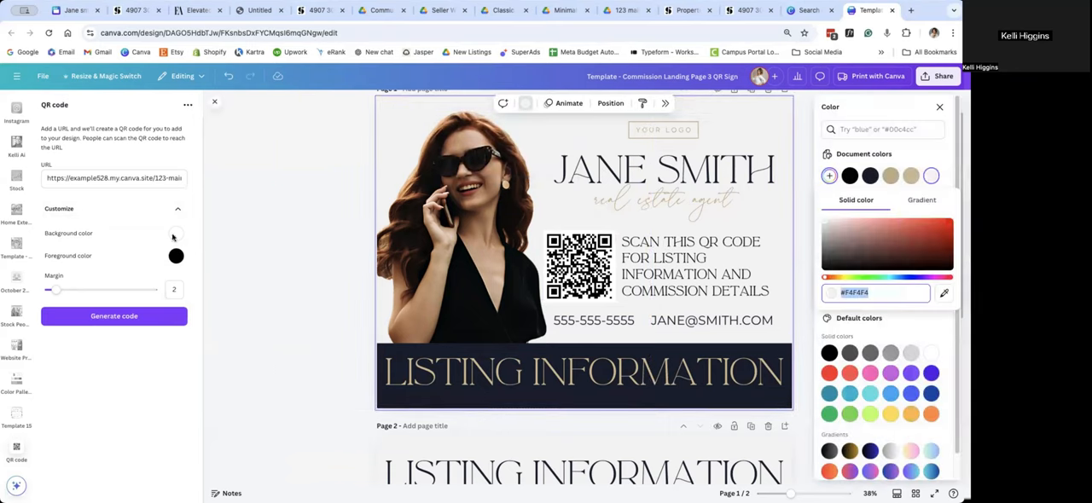
{"action": "left_click", "coordinate": [176, 232]}
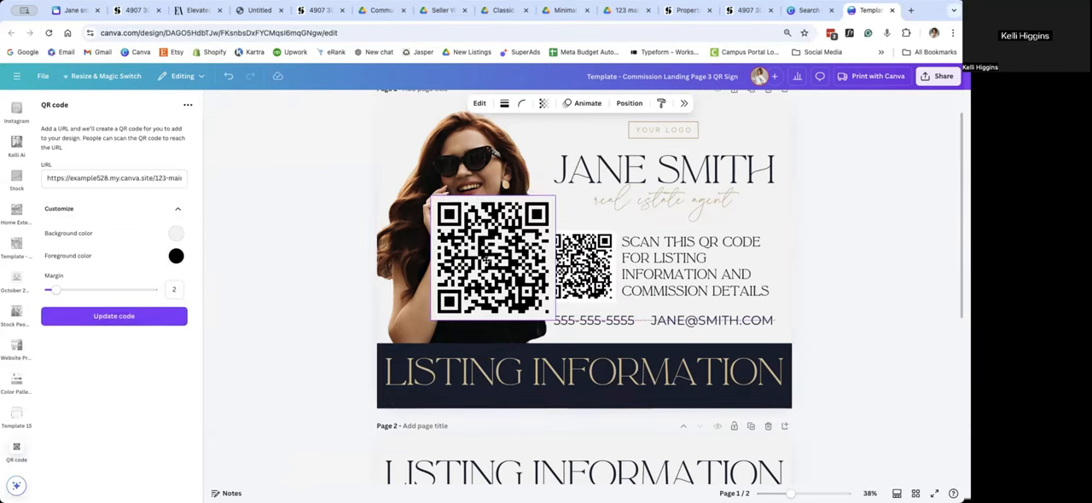
{"action": "left_click", "coordinate": [491, 259]}
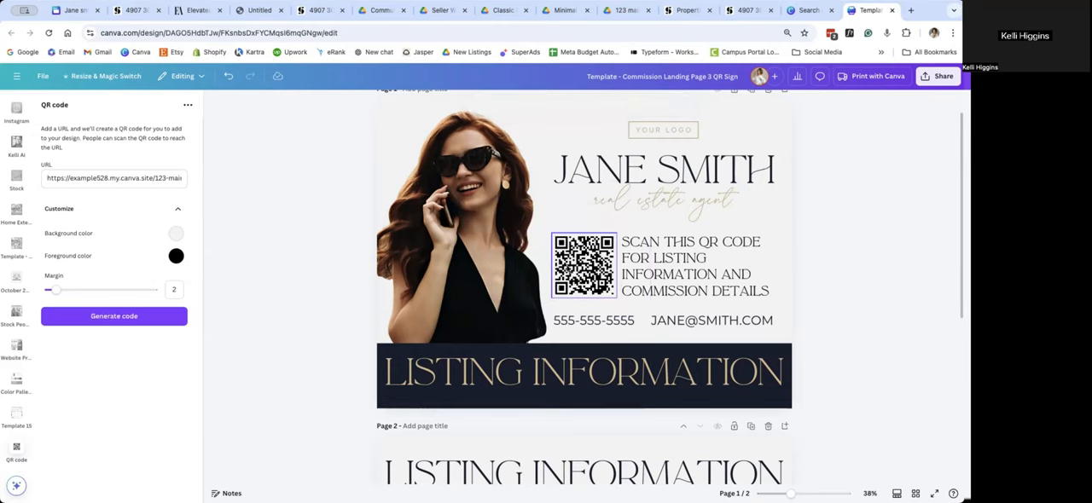
{"action": "left_click", "coordinate": [584, 266]}
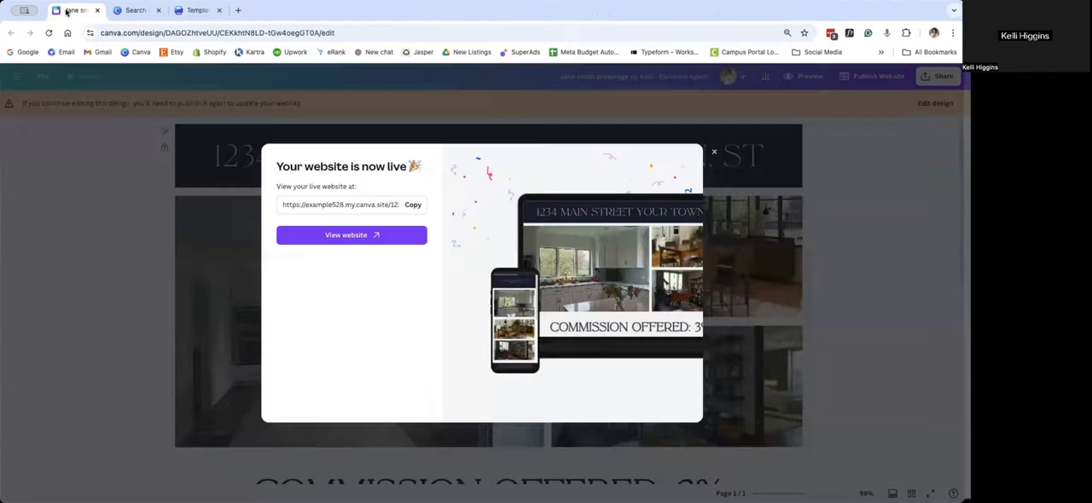
View the live 123-main-st-city site and scroll through its header, garden video and photos
{"action": "left_click", "coordinate": [351, 235]}
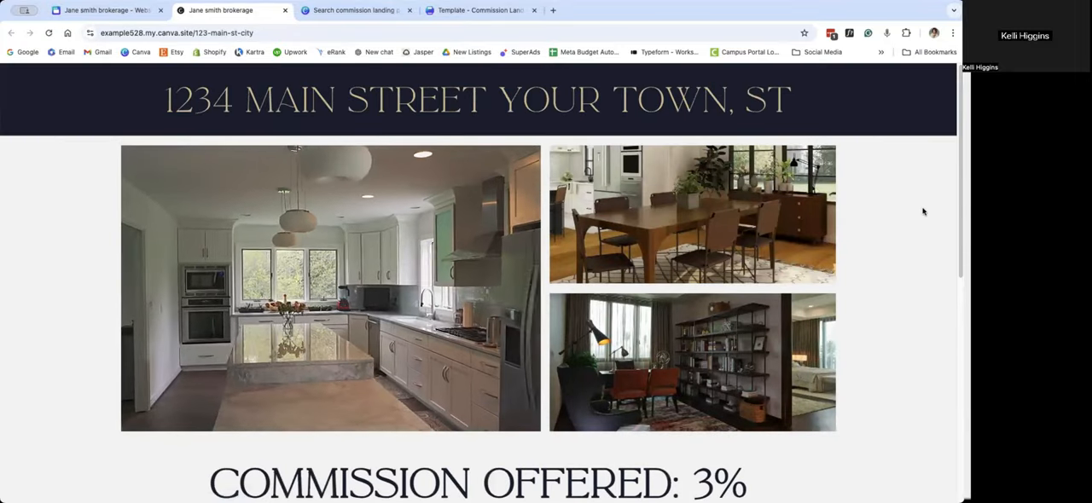
{"action": "scroll", "scroll_direction": "down", "scroll_amount": 3}
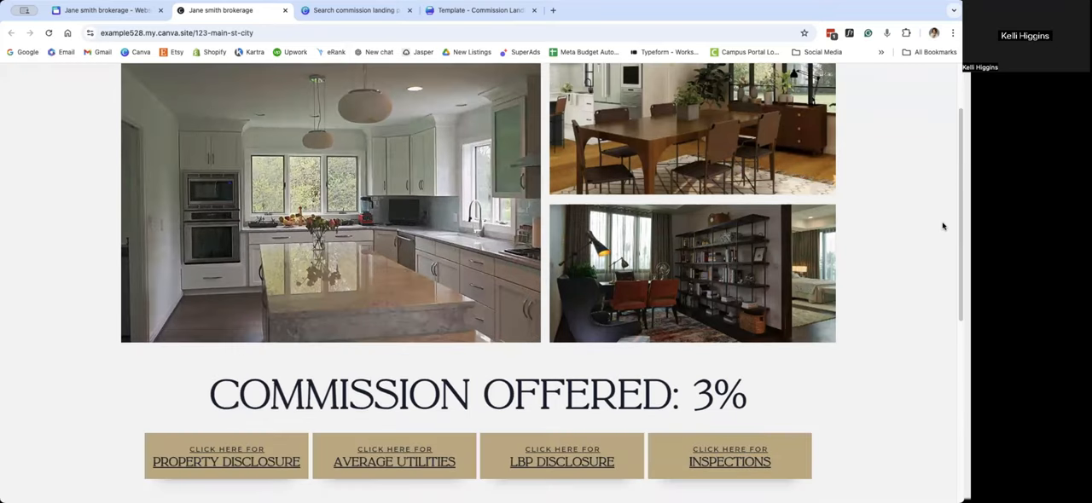
{"action": "scroll", "scroll_direction": "down", "scroll_amount": 3}
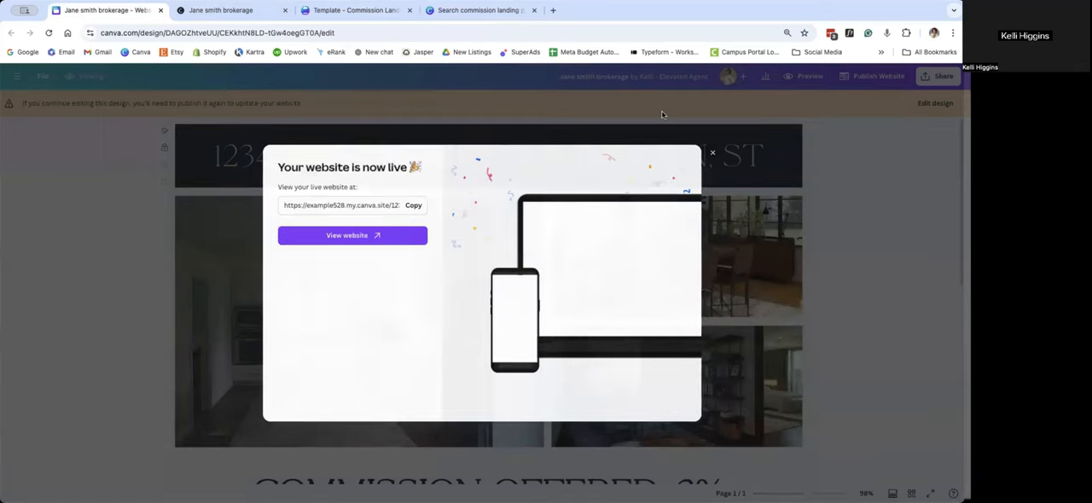
{"action": "left_click", "coordinate": [352, 236]}
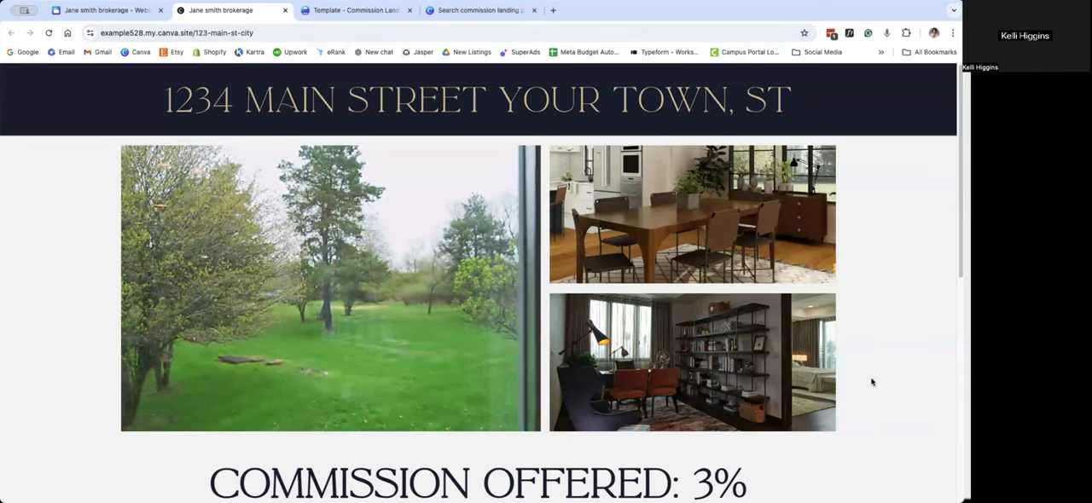
{"action": "left_click", "coordinate": [355, 10]}
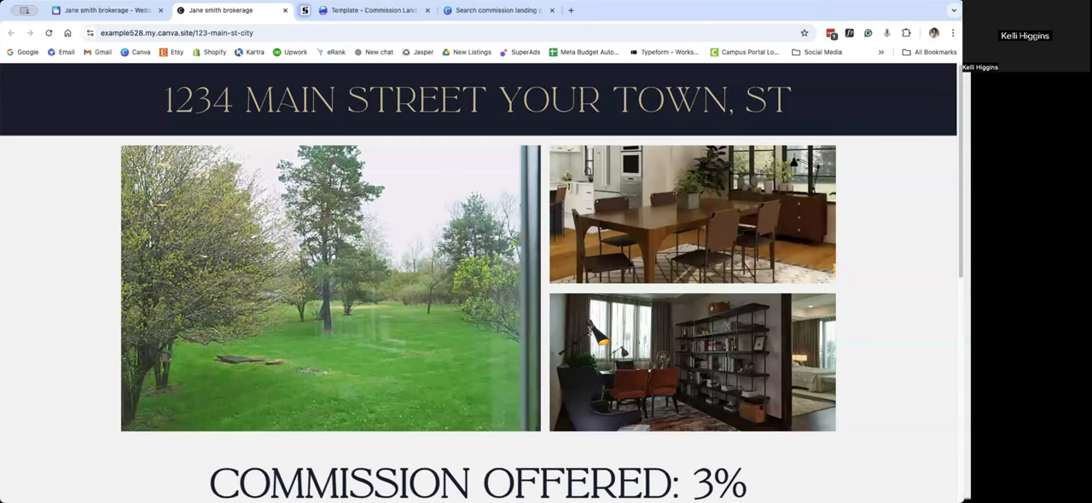
{"action": "scroll", "scroll_direction": "down", "scroll_amount": 3}
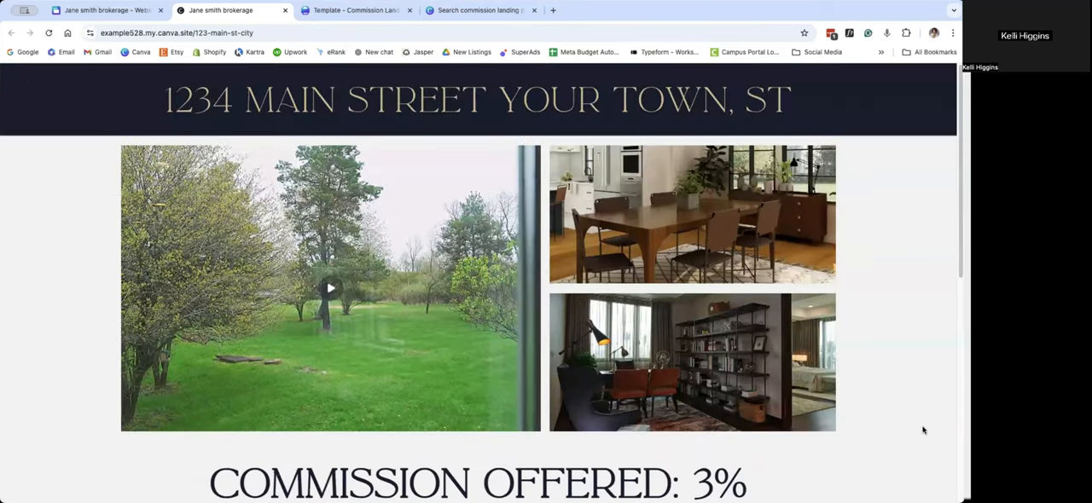
{"action": "mouse_move", "coordinate": [848, 242]}
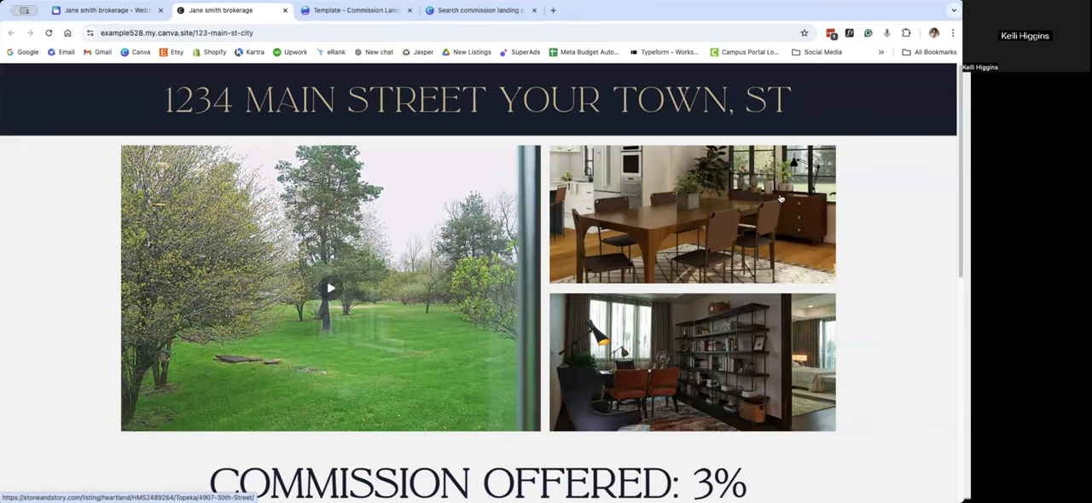
{"action": "mouse_move", "coordinate": [768, 202]}
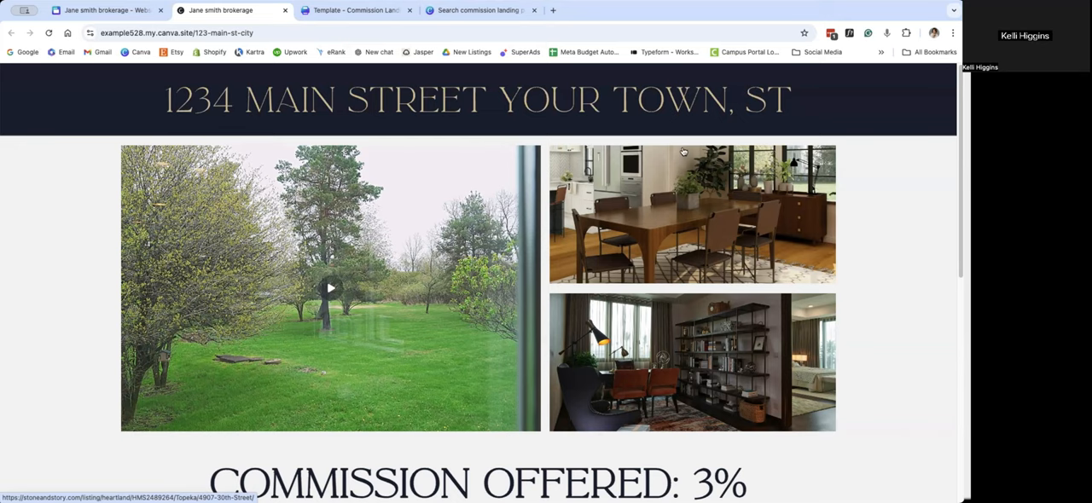
{"action": "mouse_move", "coordinate": [648, 147]}
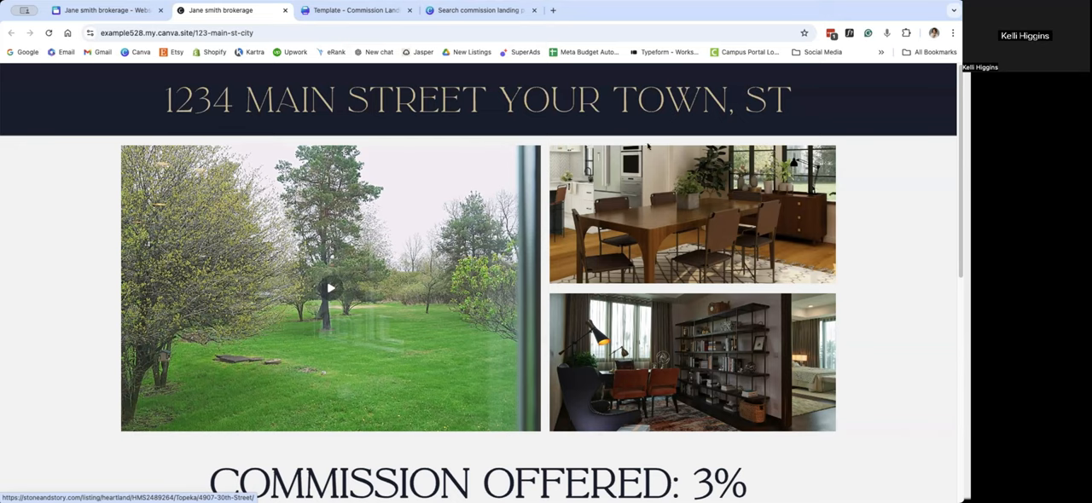